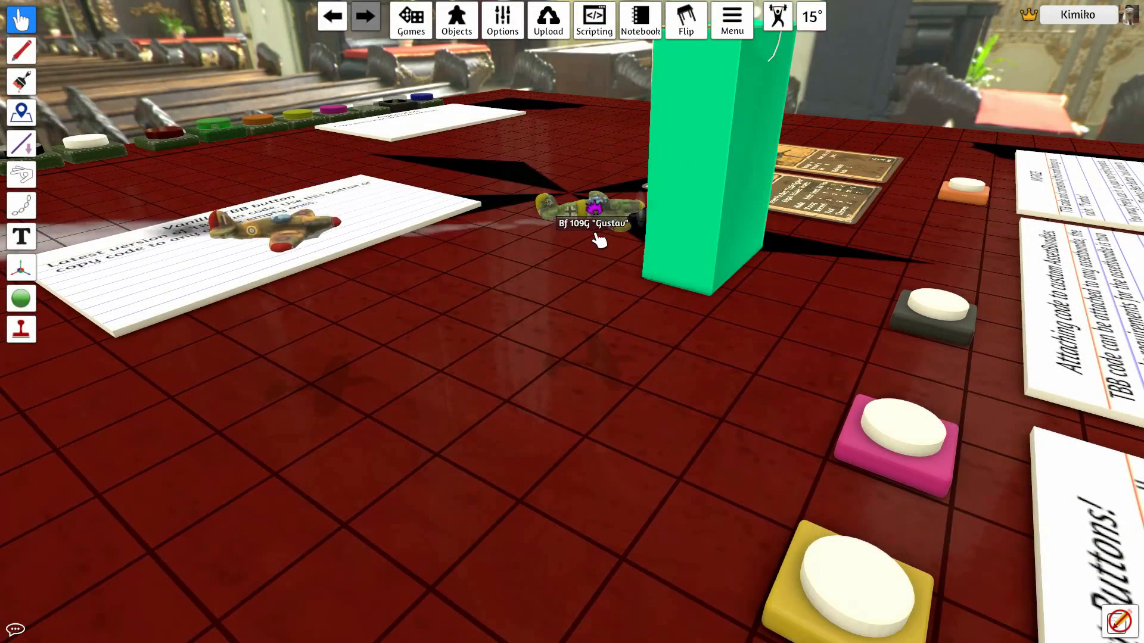
# Open the Tabletop-Simulator-Modding GitHub repository in a new tab, then return to the AssetBundles article
pyautogui.rightClick(591, 215)
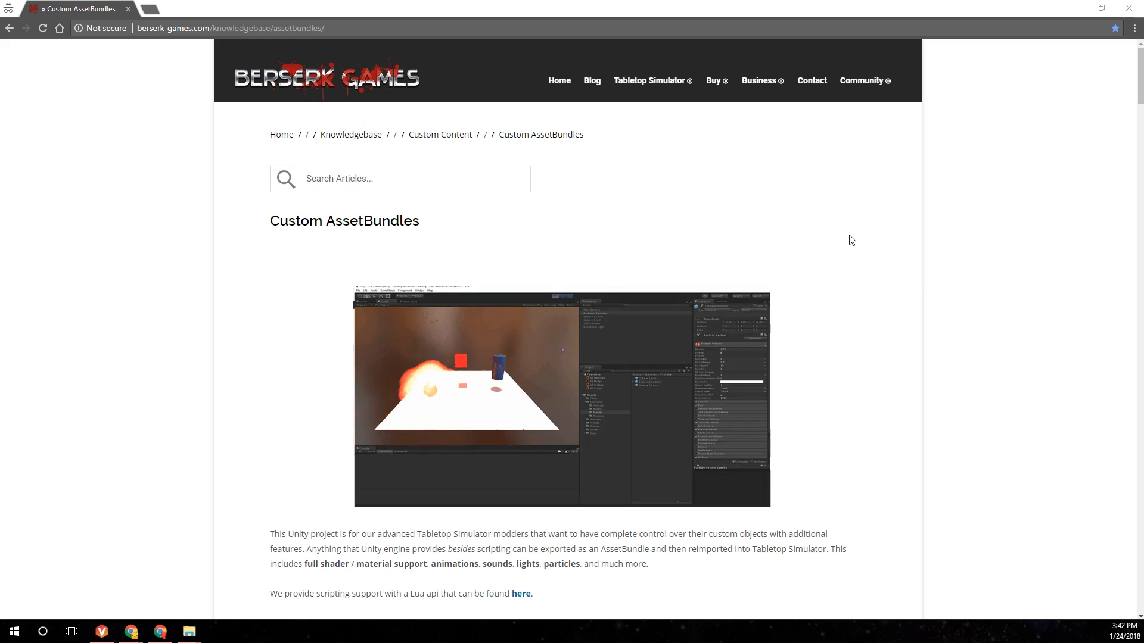
pyautogui.scroll(-3)
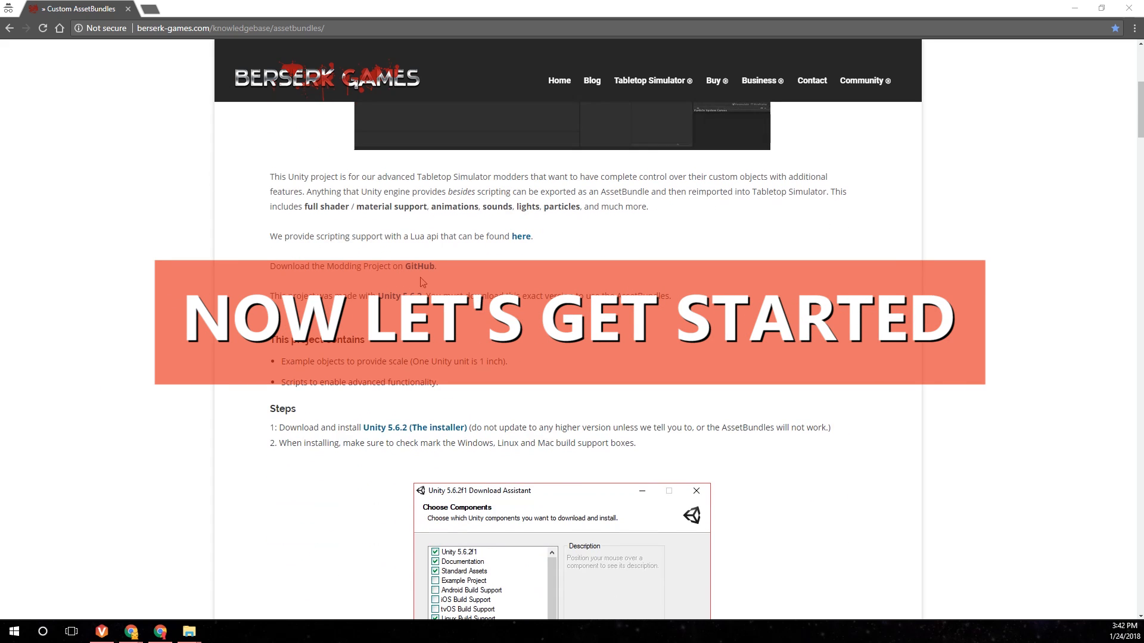
pyautogui.moveTo(419, 266)
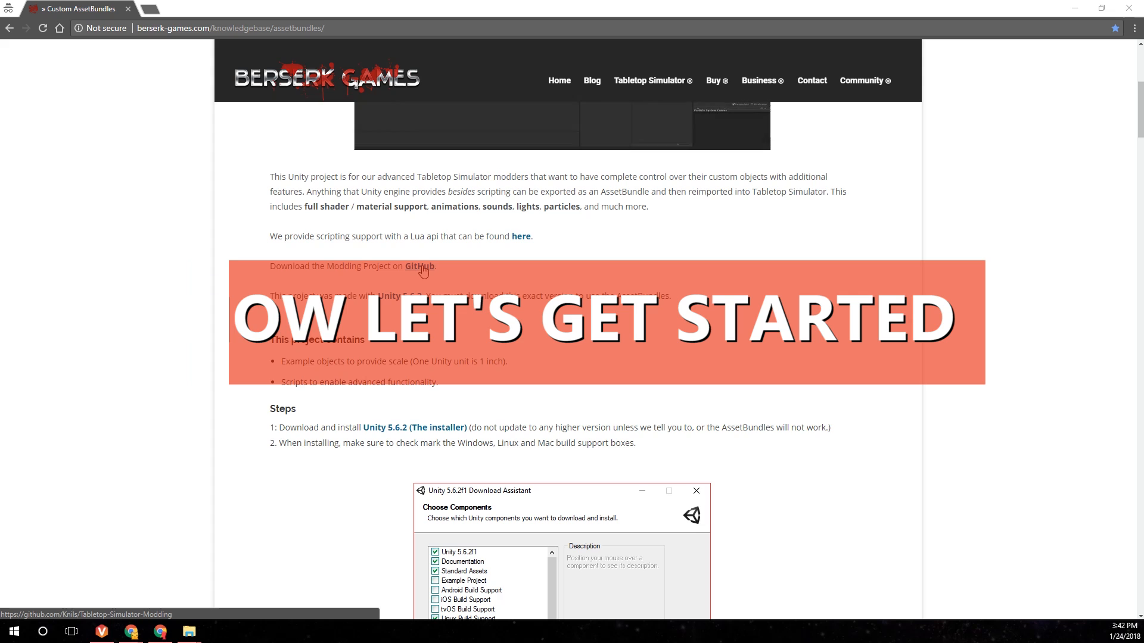
pyautogui.click(419, 266)
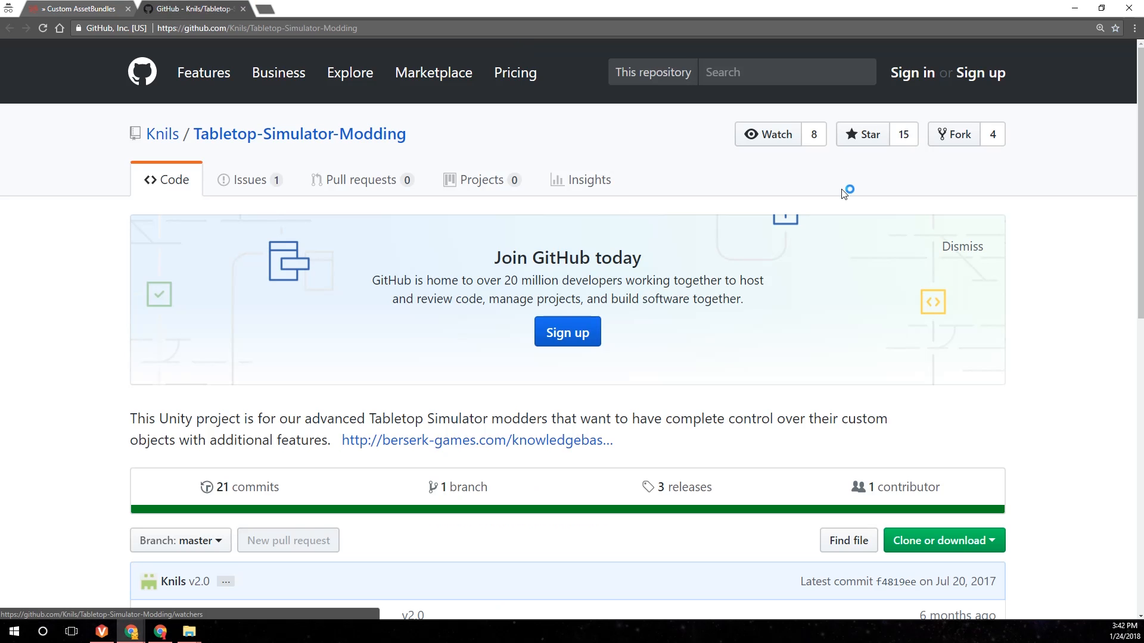
pyautogui.scroll(-3)
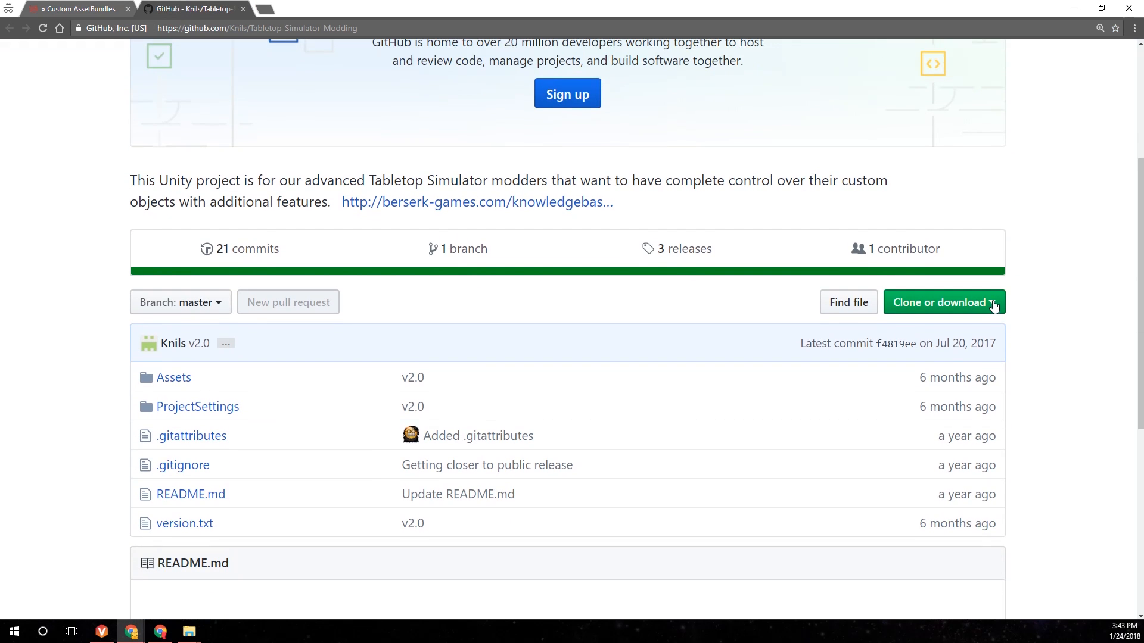
pyautogui.click(943, 302)
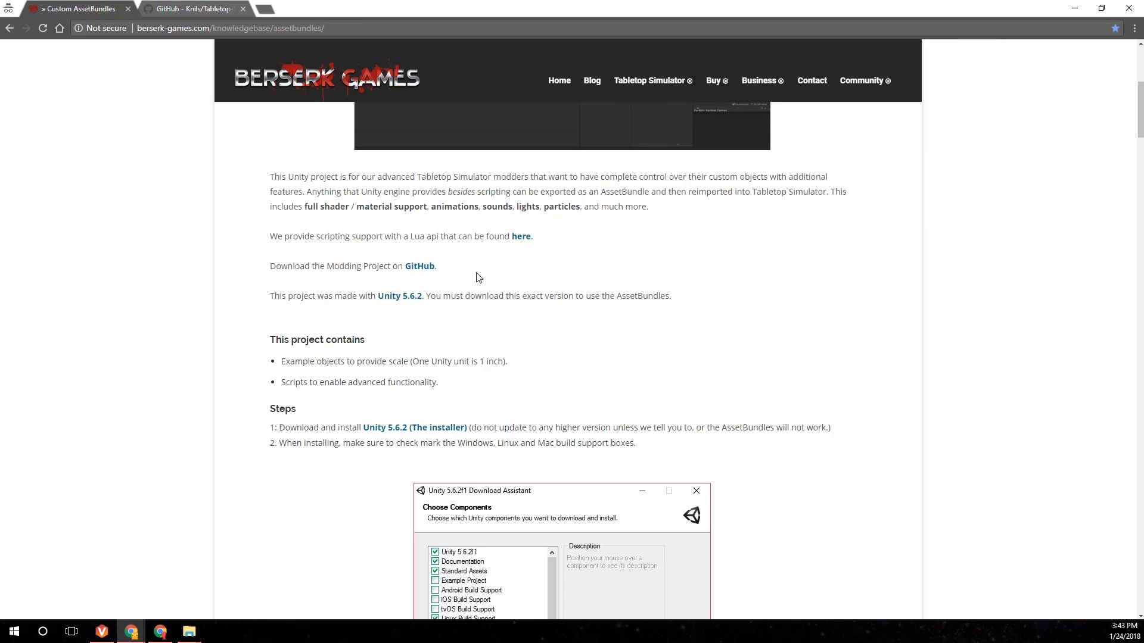
# Open the Unity download archive in a new tab, locate Unity 5.6.2, then return to the article
pyautogui.rightClick(400, 295)
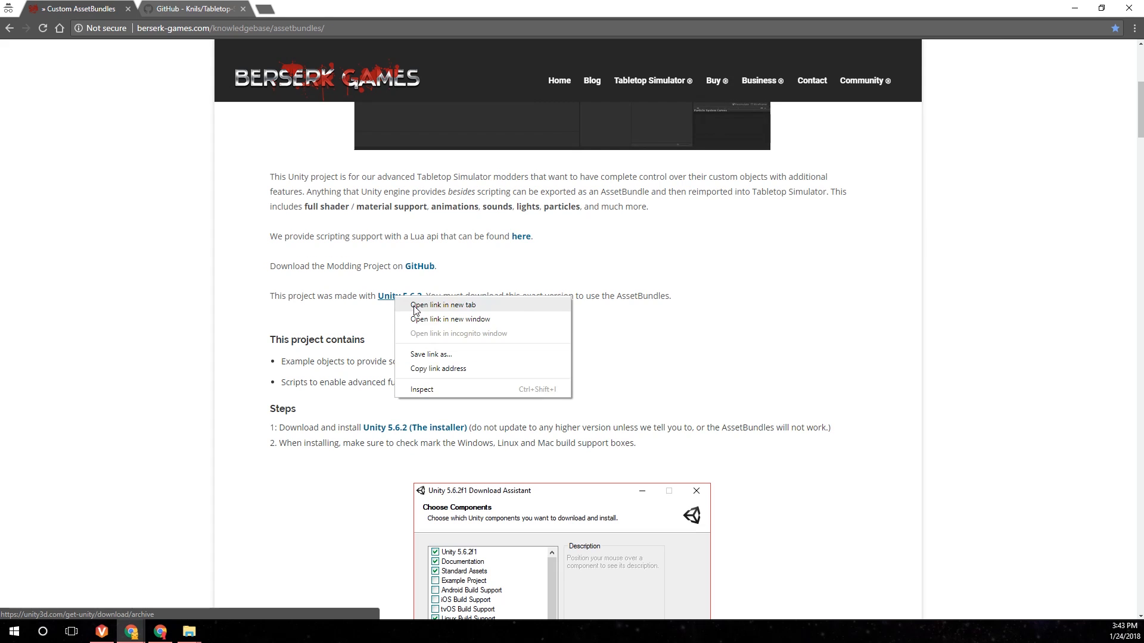
pyautogui.click(442, 305)
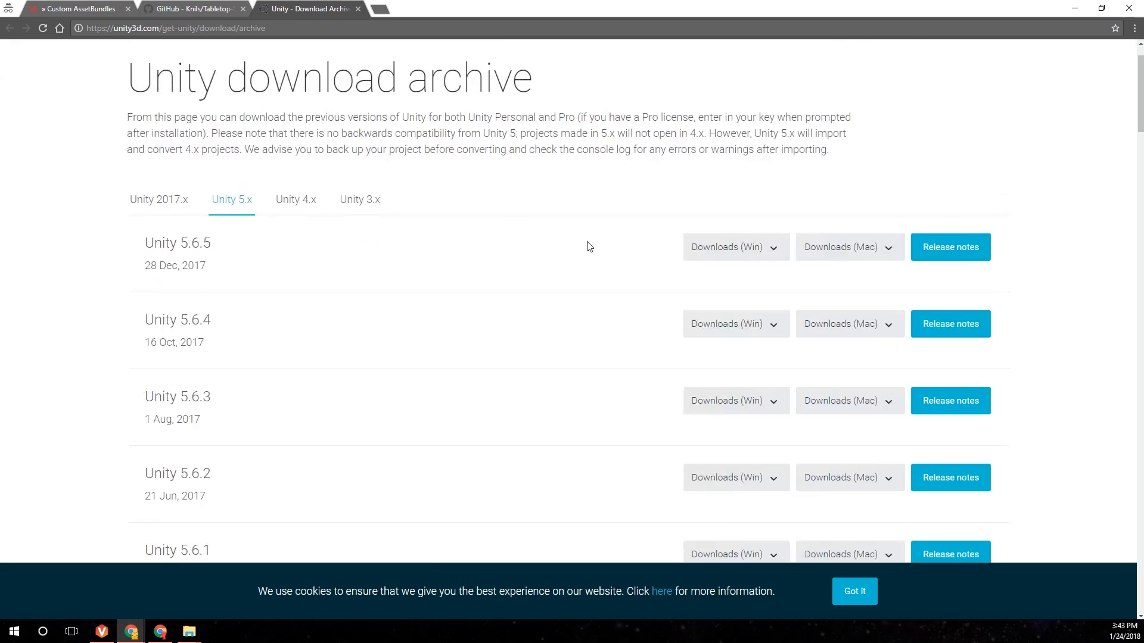
pyautogui.scroll(-3)
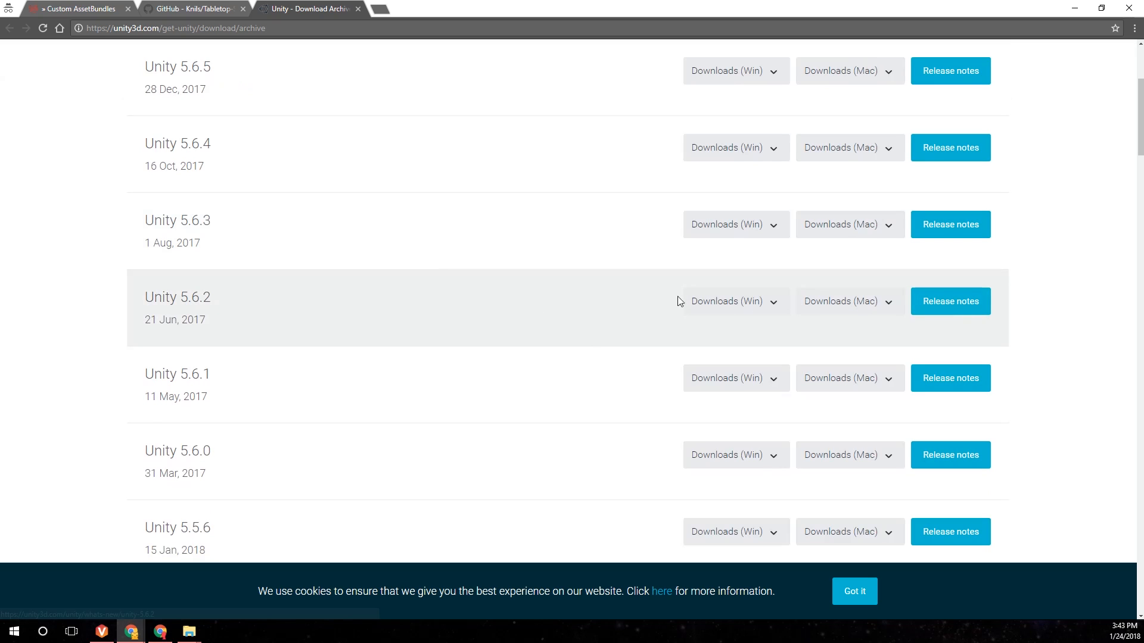
pyautogui.click(729, 301)
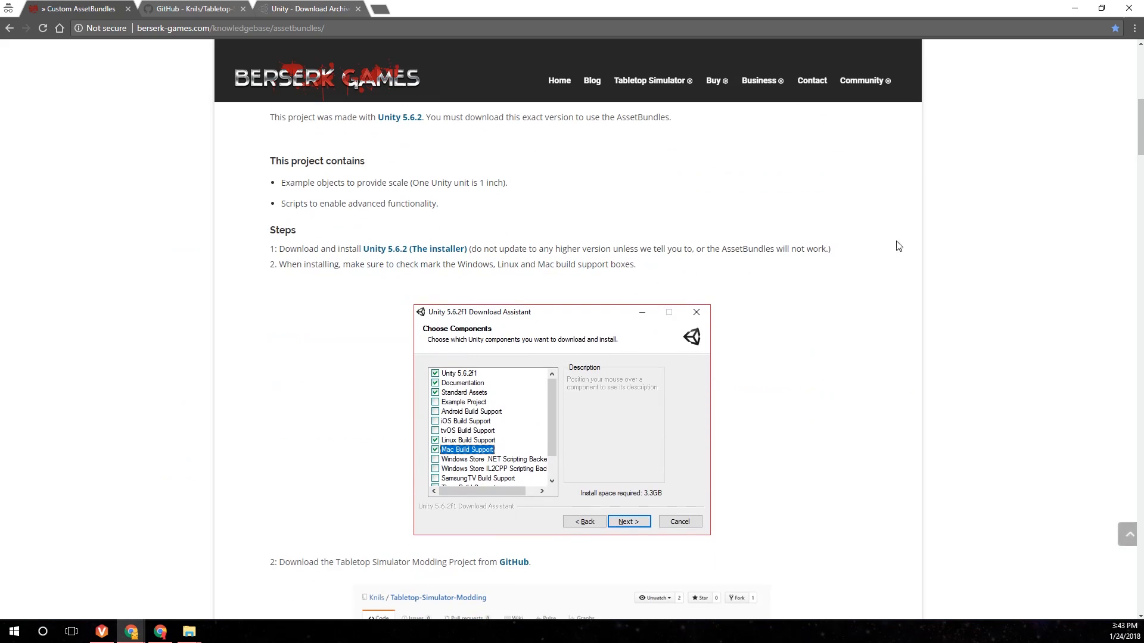
pyautogui.moveTo(904, 242)
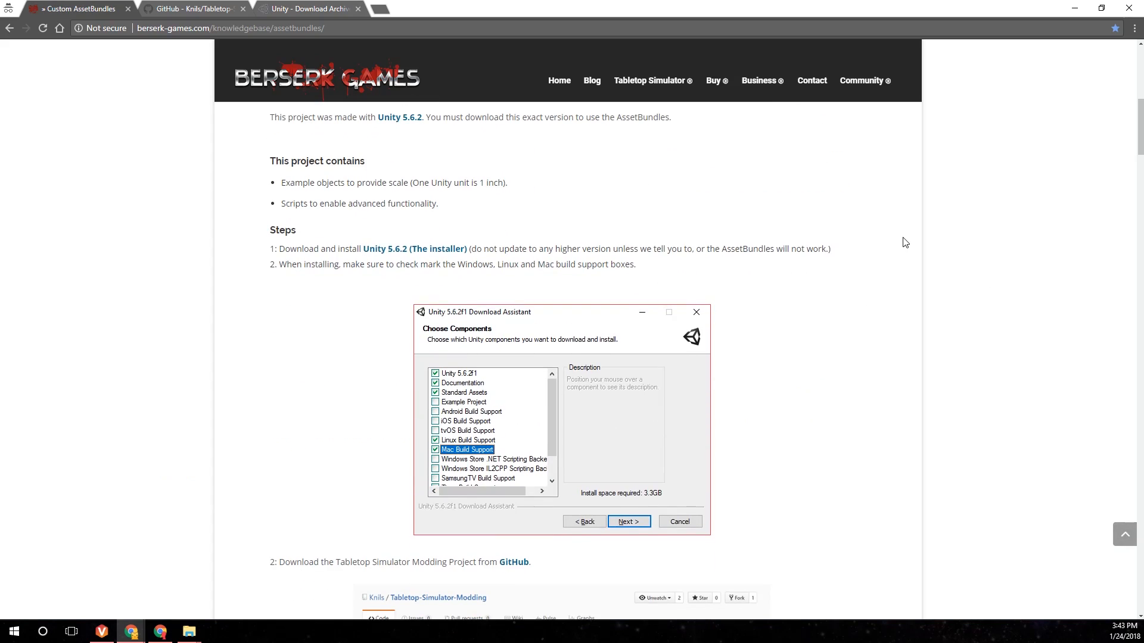
pyautogui.moveTo(889, 240)
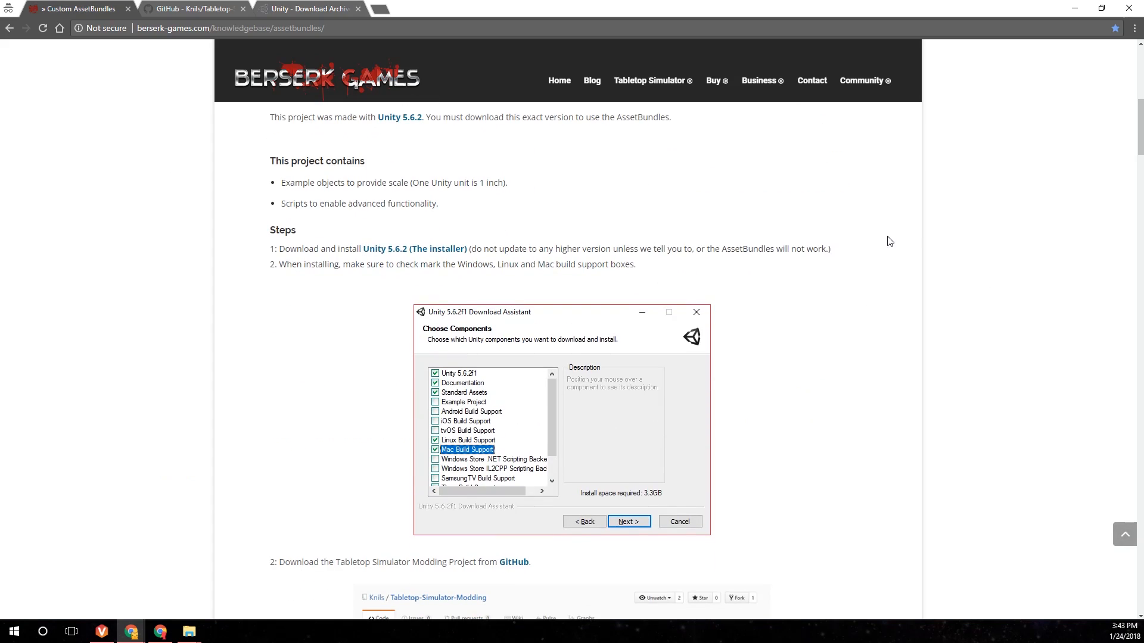
pyautogui.scroll(-3)
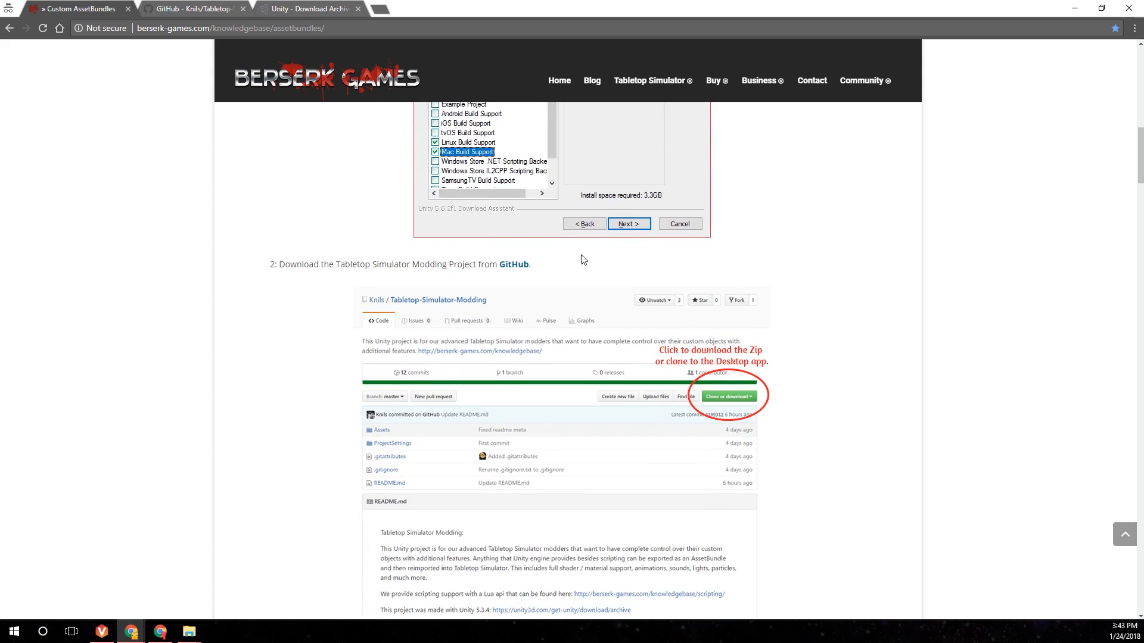
pyautogui.scroll(-3)
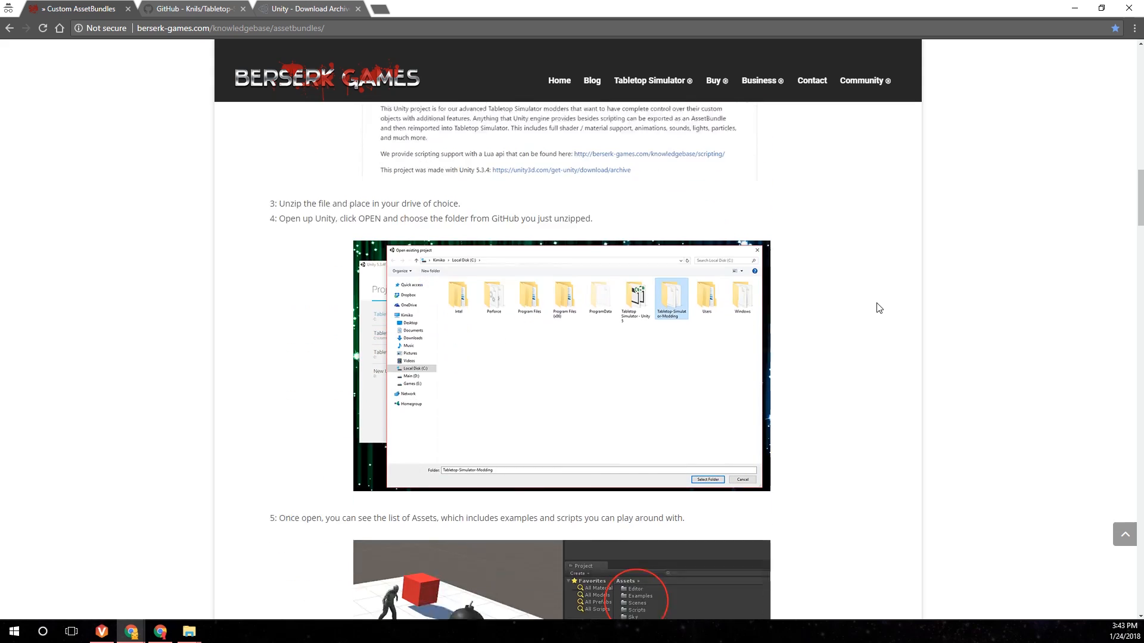
pyautogui.scroll(-3)
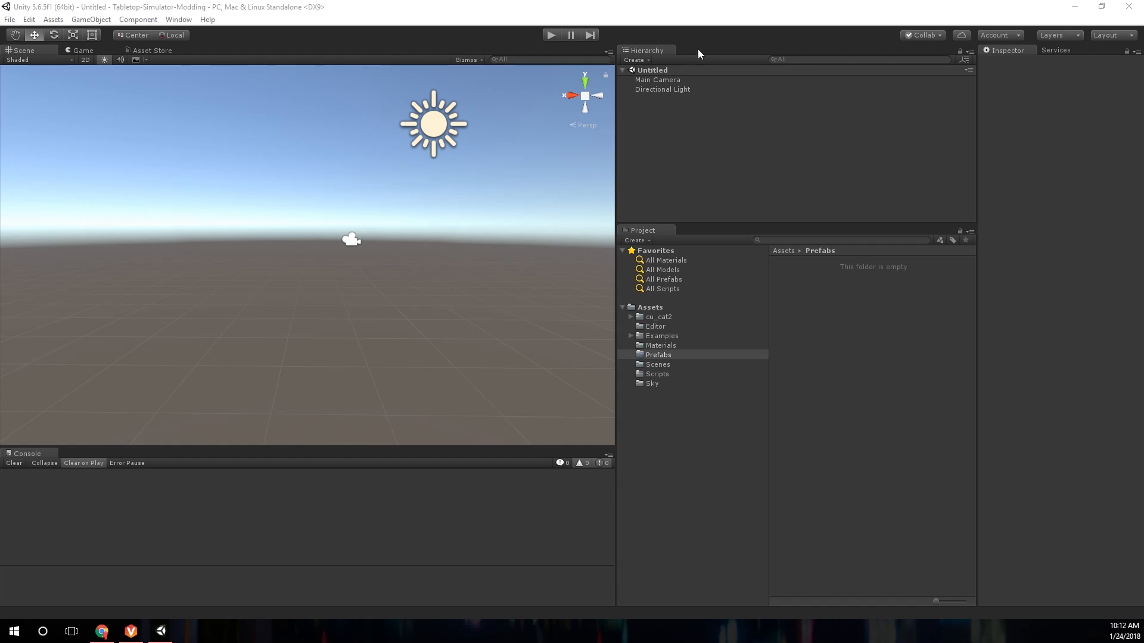
pyautogui.moveTo(425, 198)
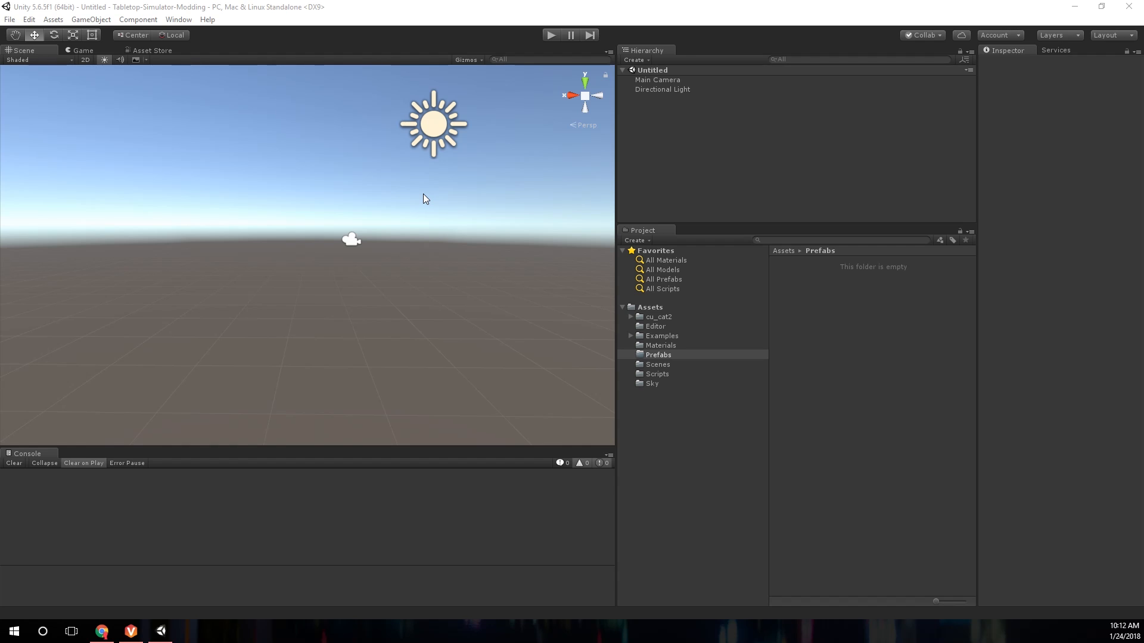
pyautogui.moveTo(471, 366)
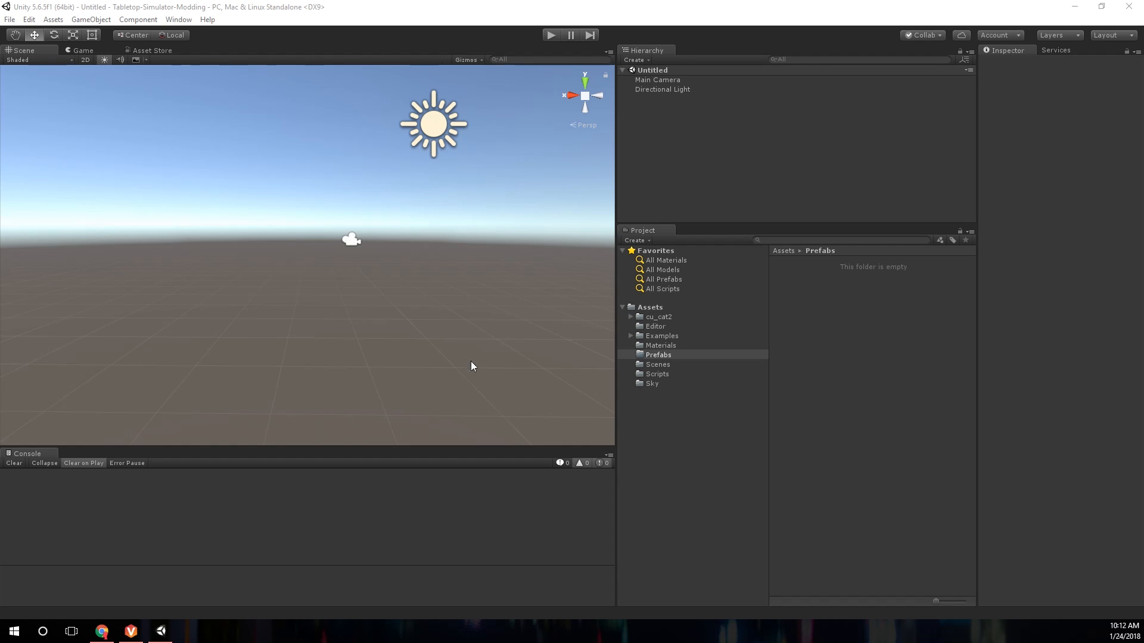
# Expand Assets > Examples in the Project panel to browse its subfolders
pyautogui.click(631, 335)
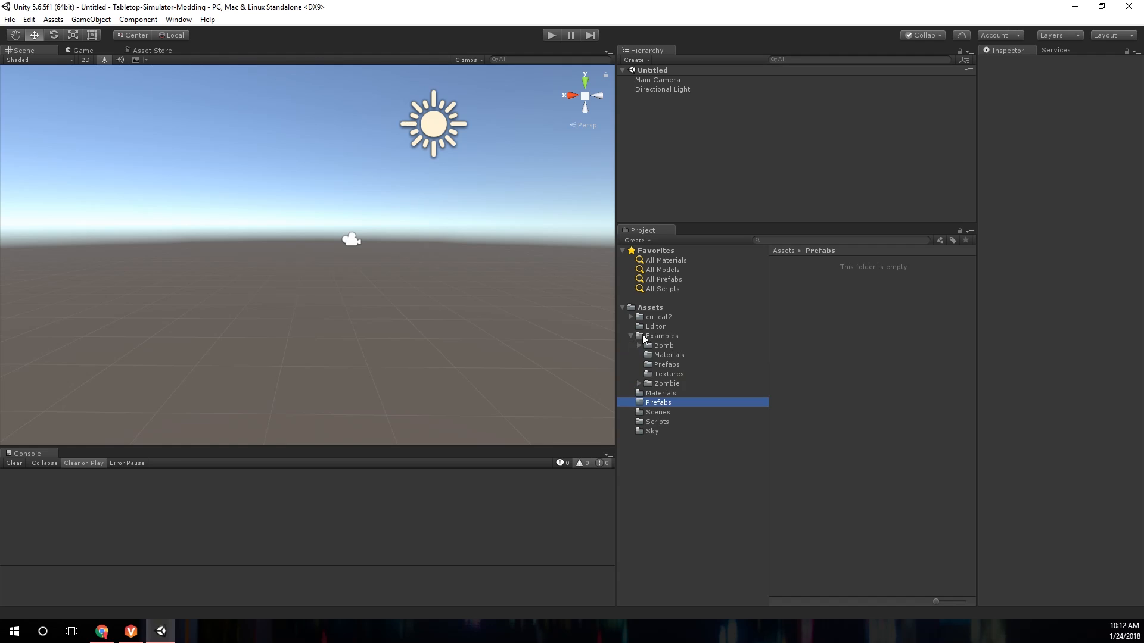
pyautogui.moveTo(669, 377)
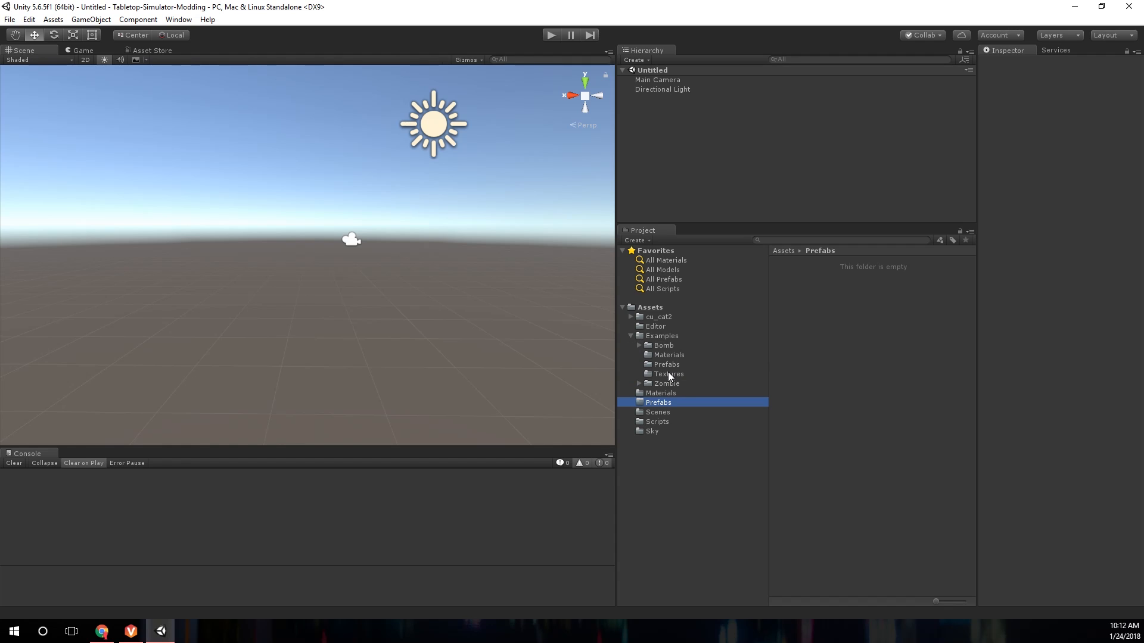
pyautogui.click(631, 335)
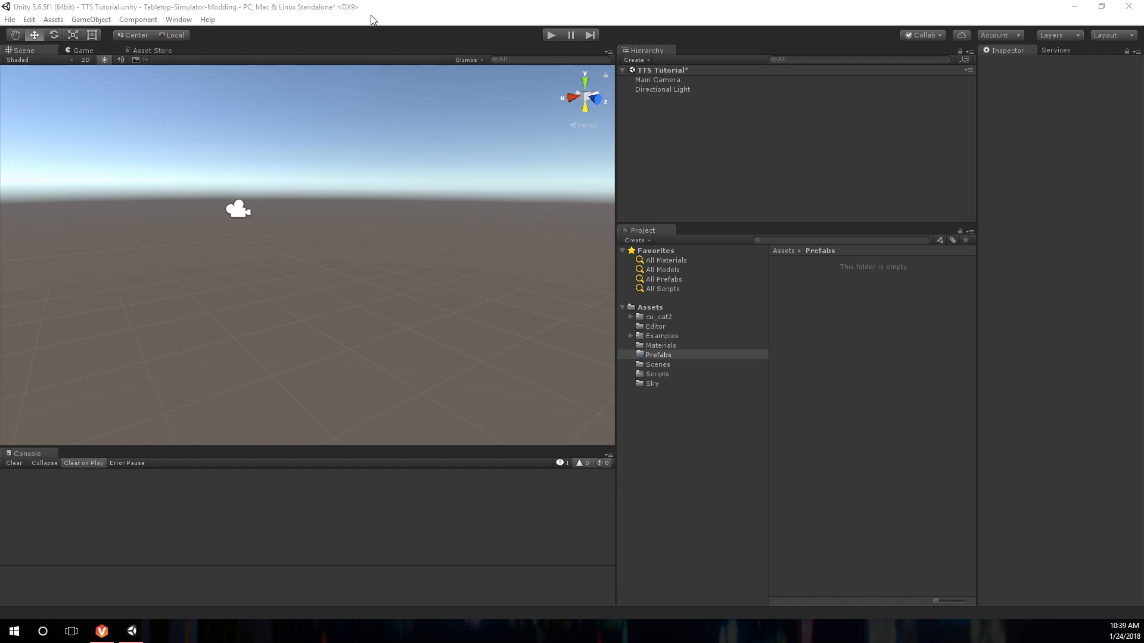
# Create a 3D sphere in the TTS Tutorial scene and rename it 'Ball'
pyautogui.click(90, 19)
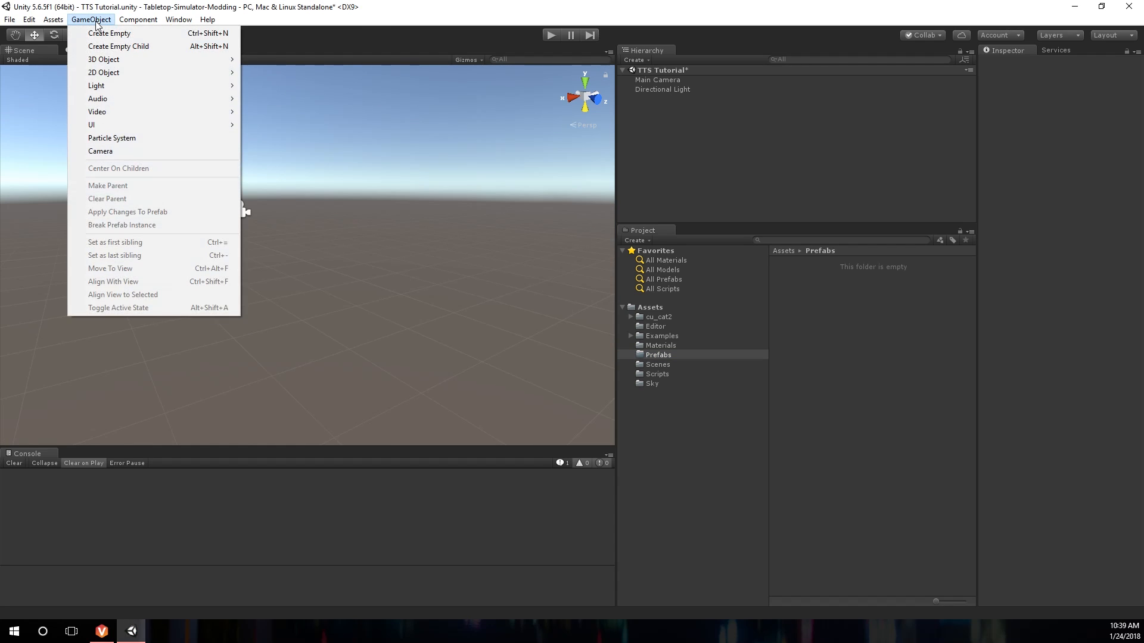
pyautogui.moveTo(103, 59)
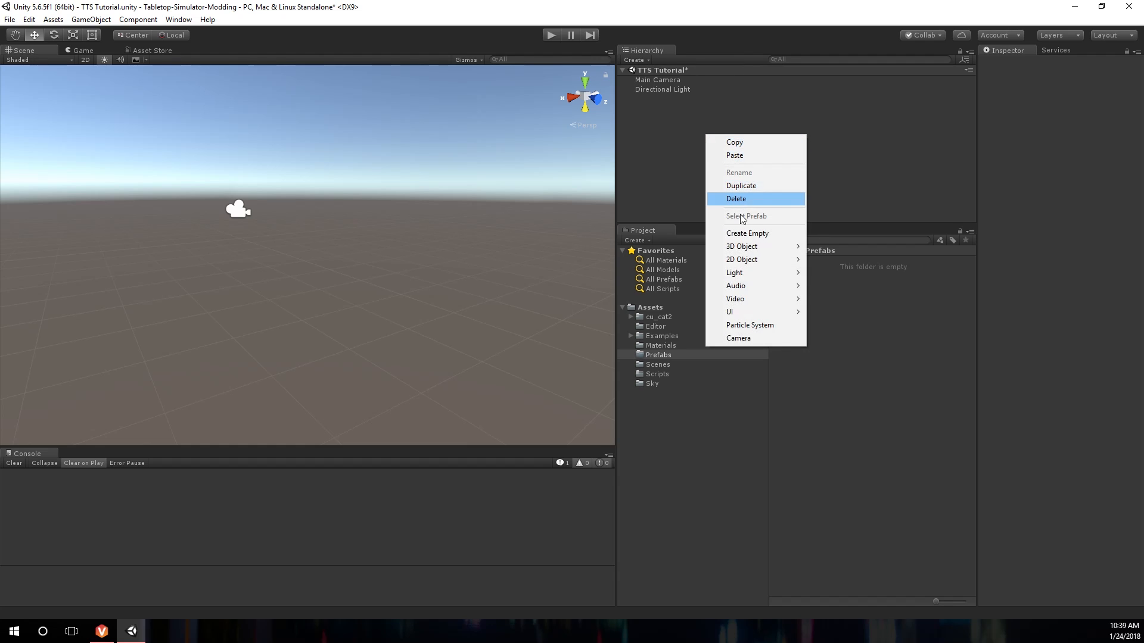
pyautogui.moveTo(741, 246)
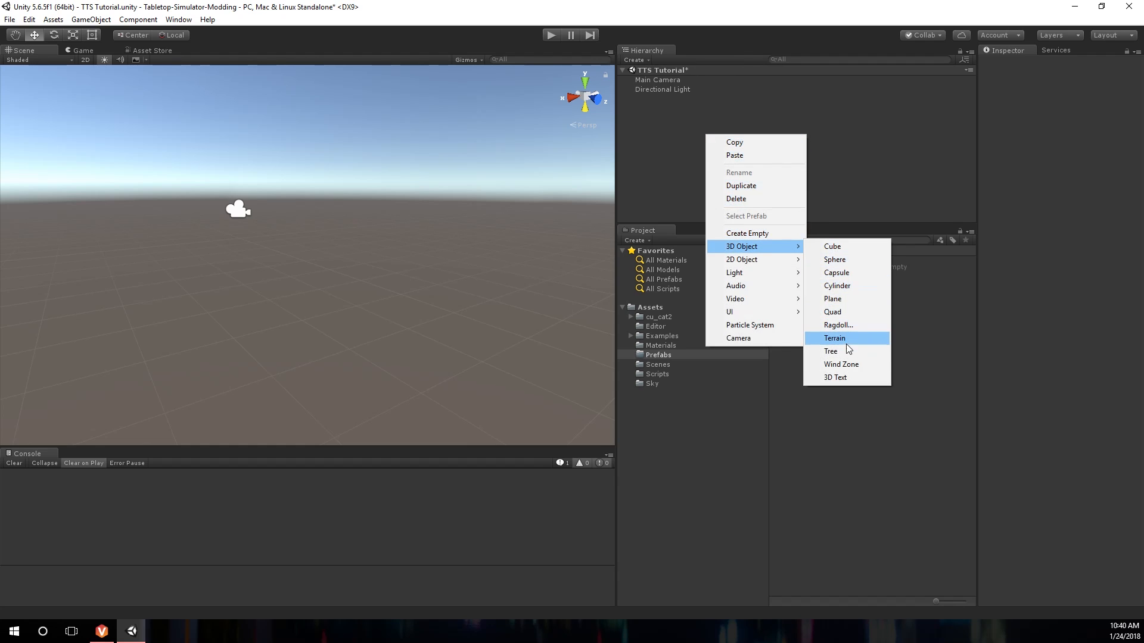
pyautogui.click(834, 260)
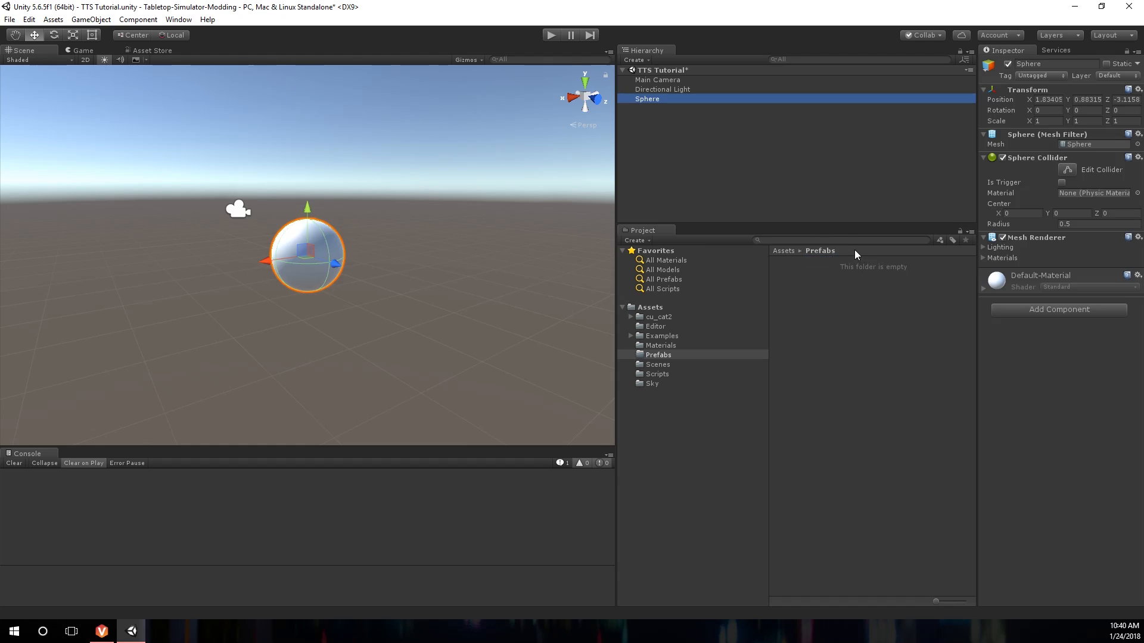
pyautogui.moveTo(69, 288)
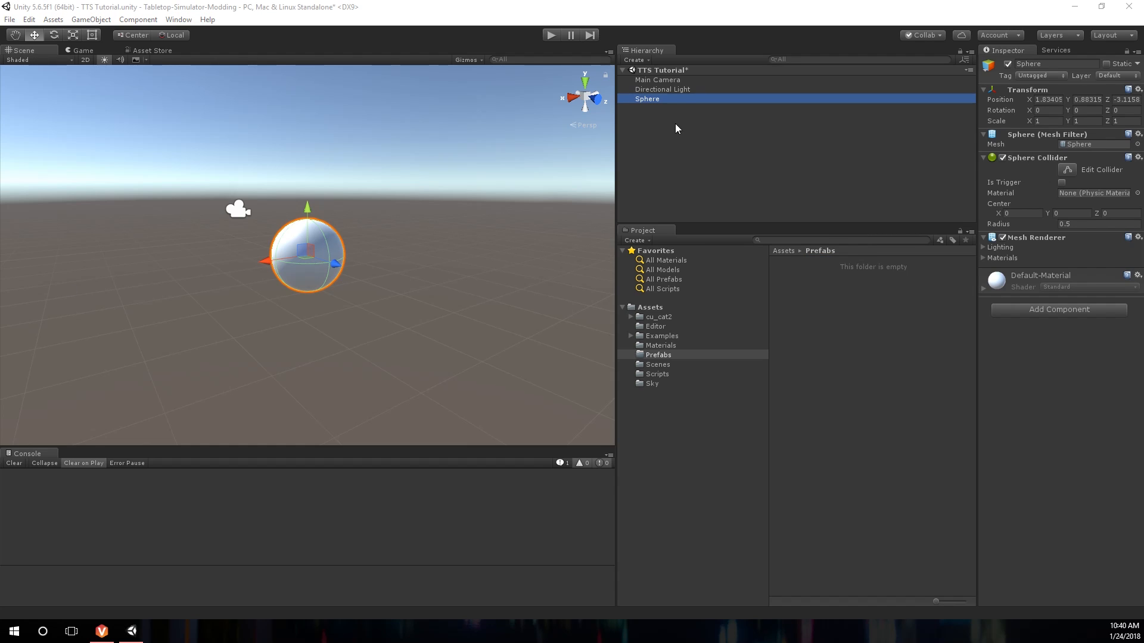
pyautogui.rightClick(647, 98)
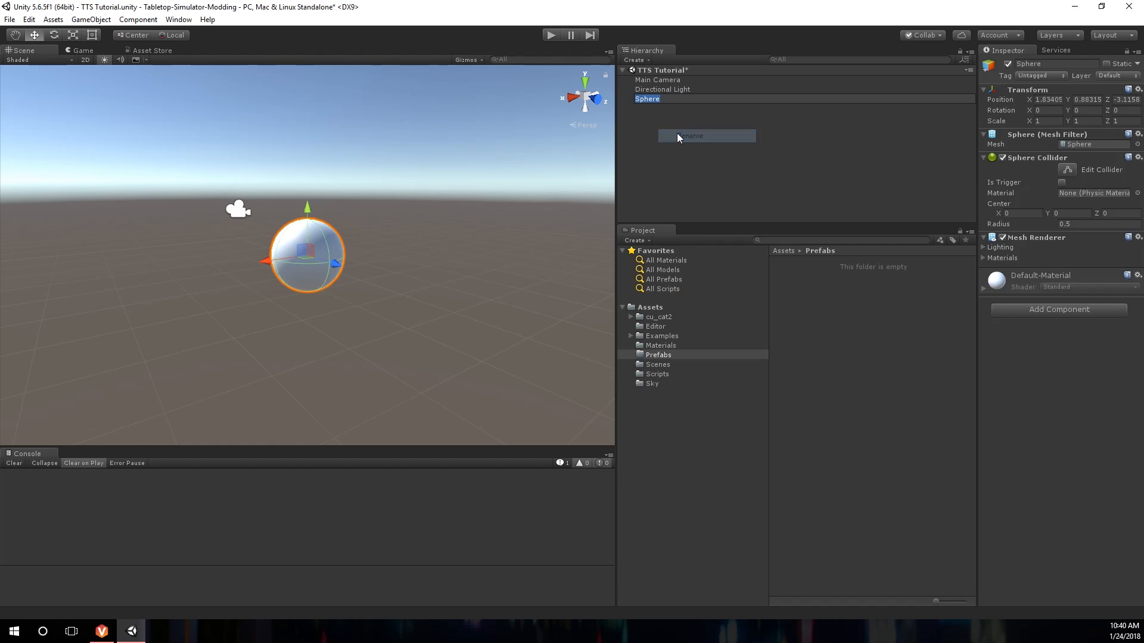
pyautogui.write('Ball')
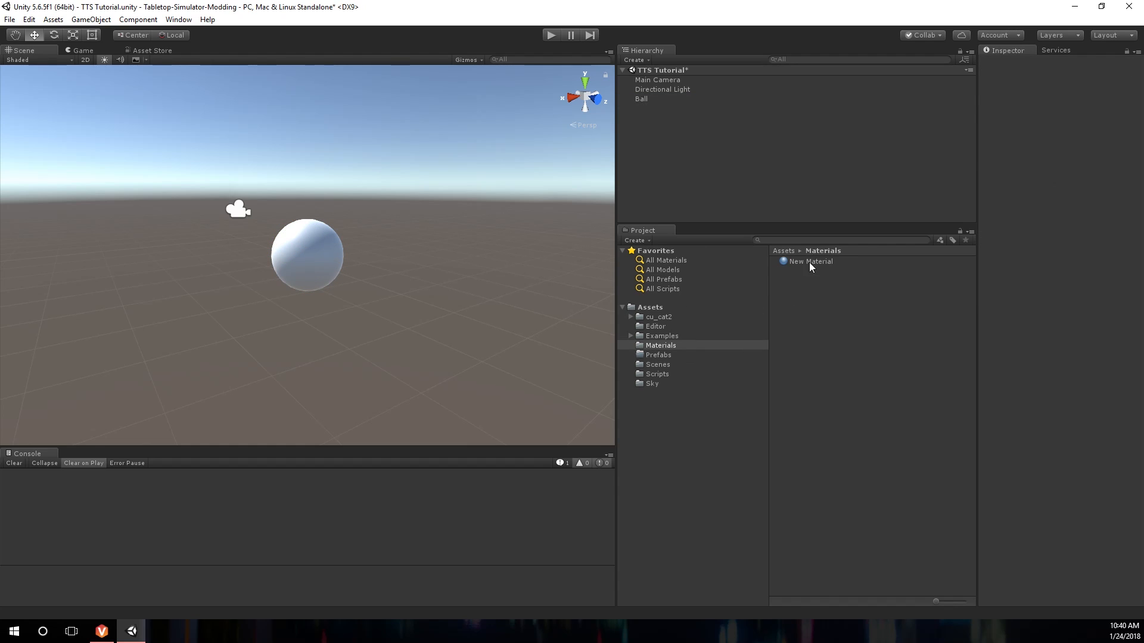
# Create a material in the Materials folder and name it 'Red'
pyautogui.click(660, 345)
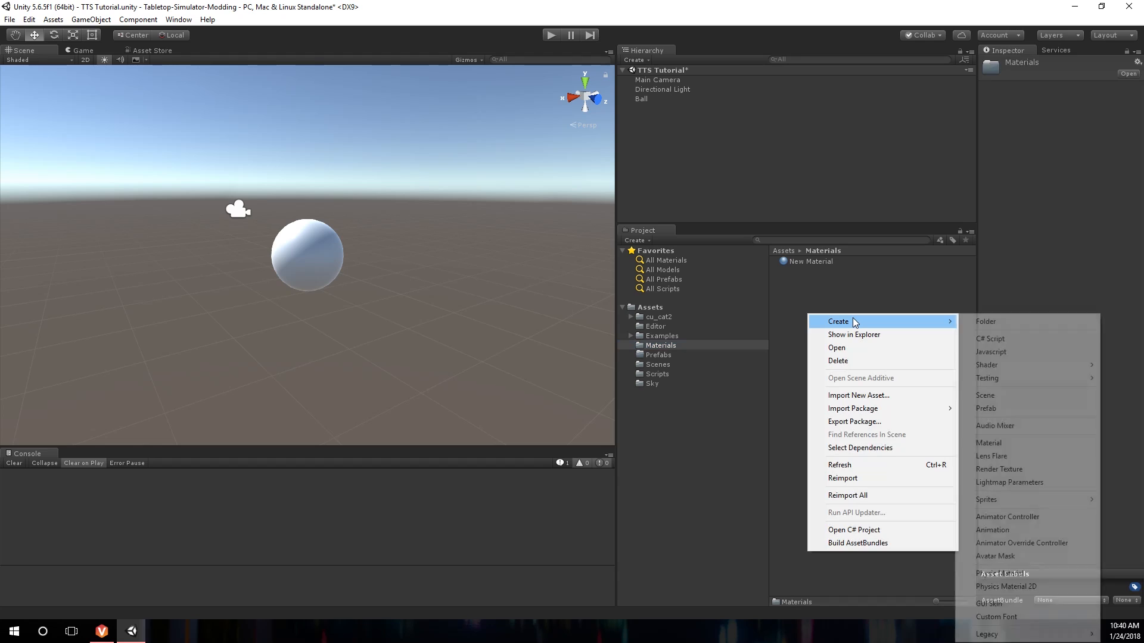
pyautogui.click(988, 443)
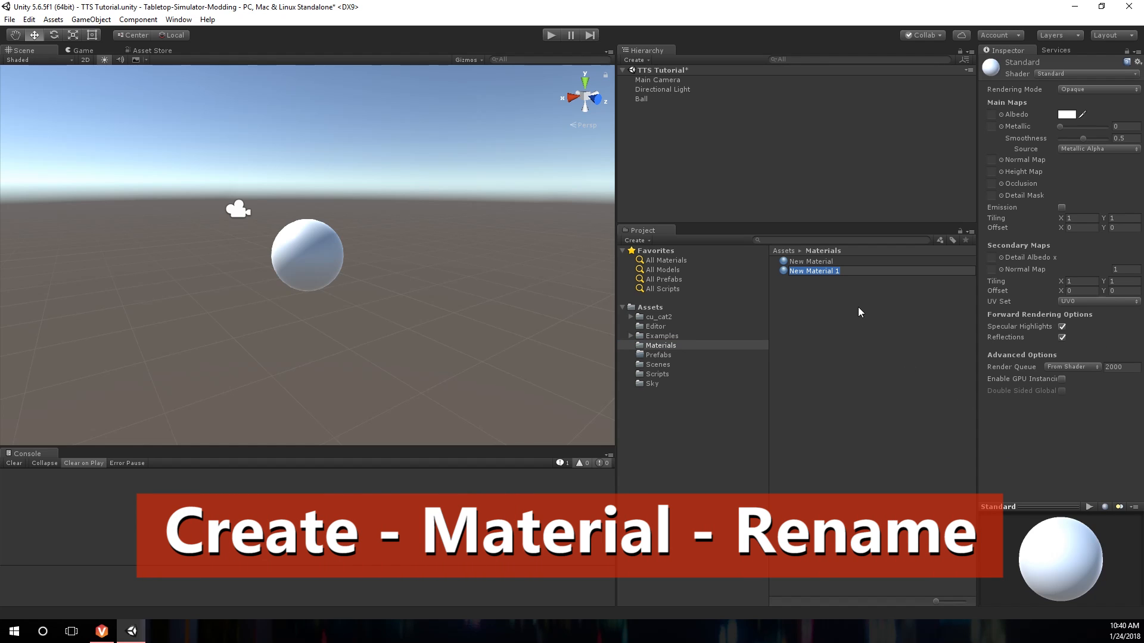
pyautogui.write('Red')
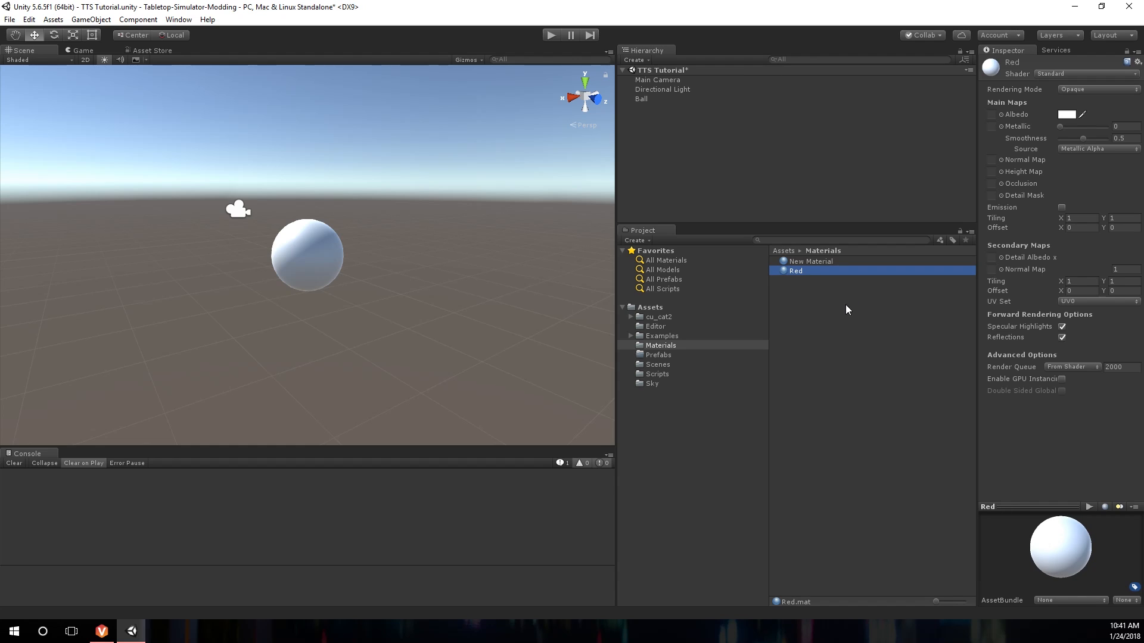
pyautogui.moveTo(652, 101)
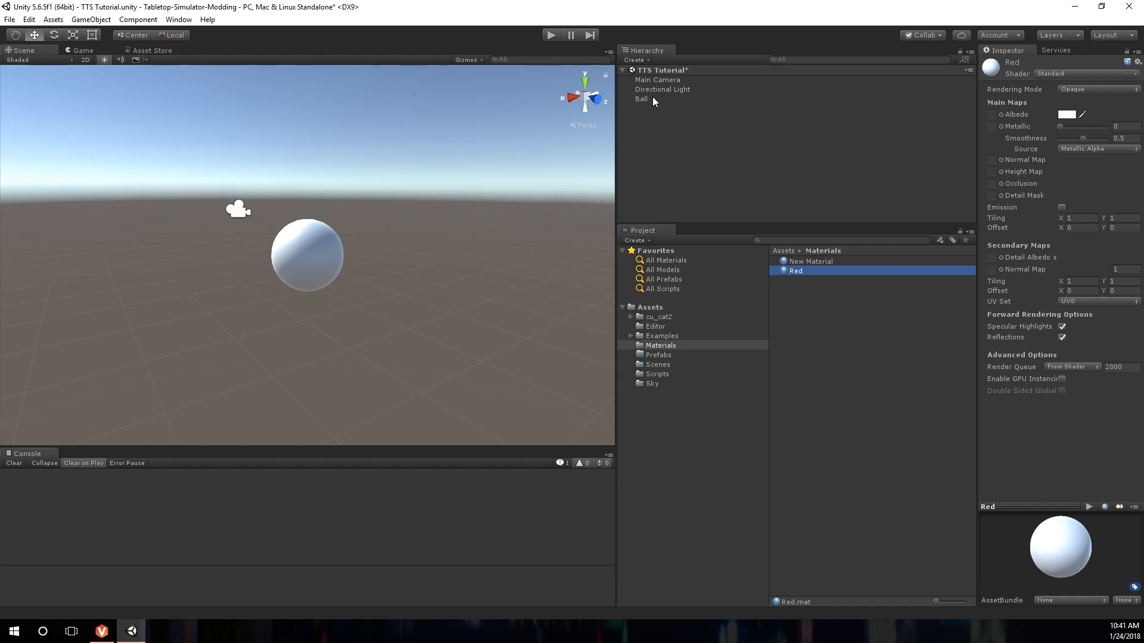
# Assign the Red material to Ball and set its albedo colour to red
pyautogui.click(641, 98)
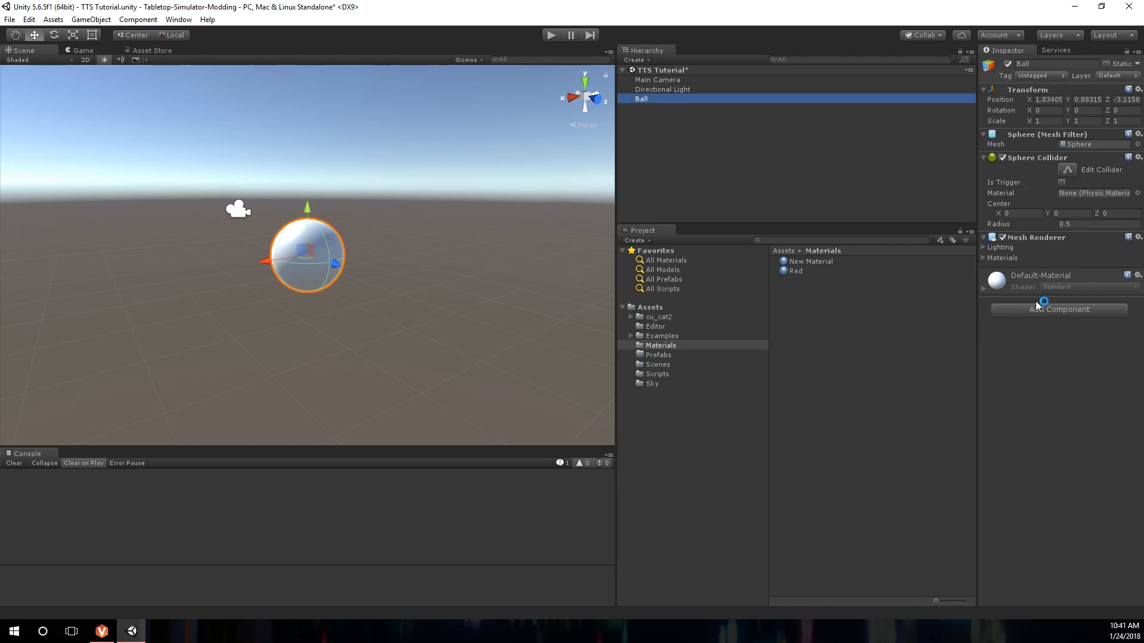
pyautogui.click(794, 270)
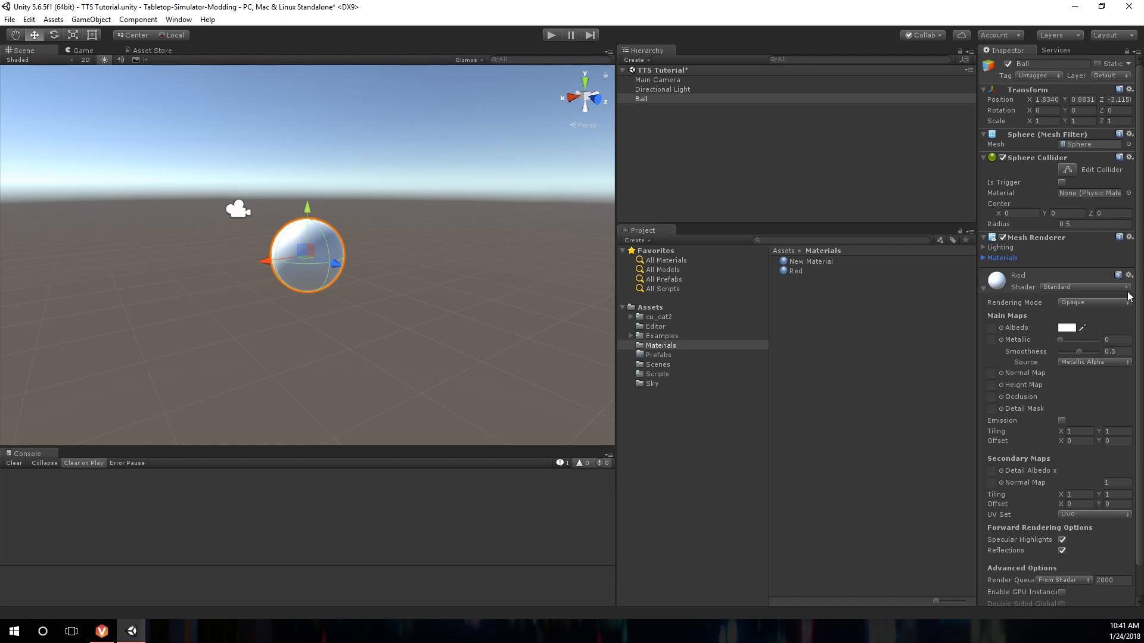
pyautogui.scroll(-3)
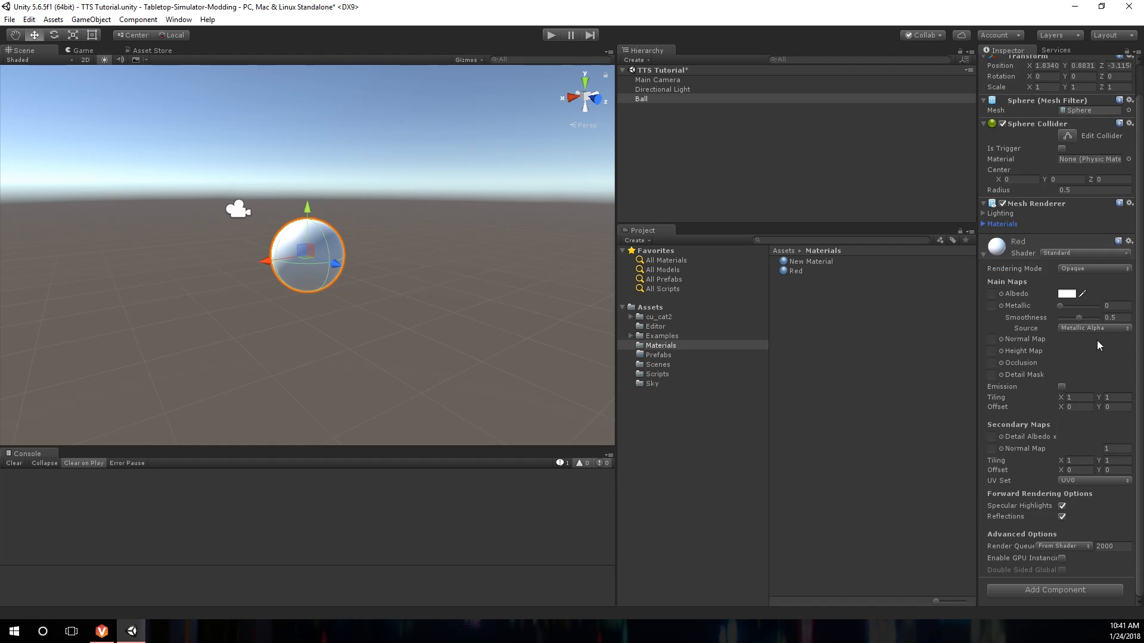
pyautogui.click(1065, 293)
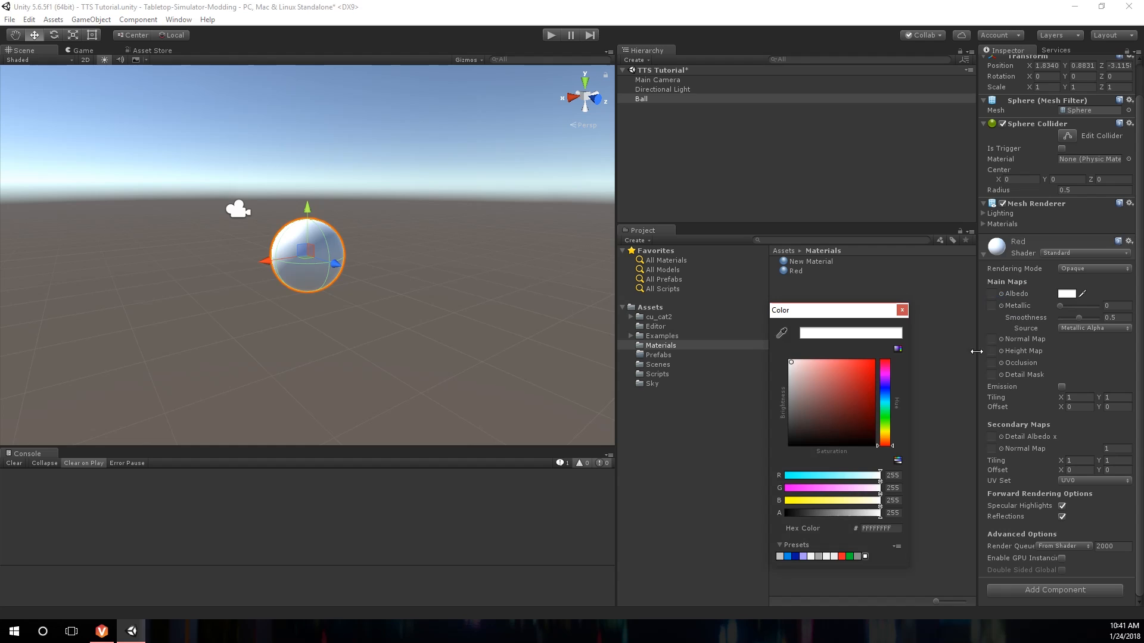
pyautogui.click(872, 380)
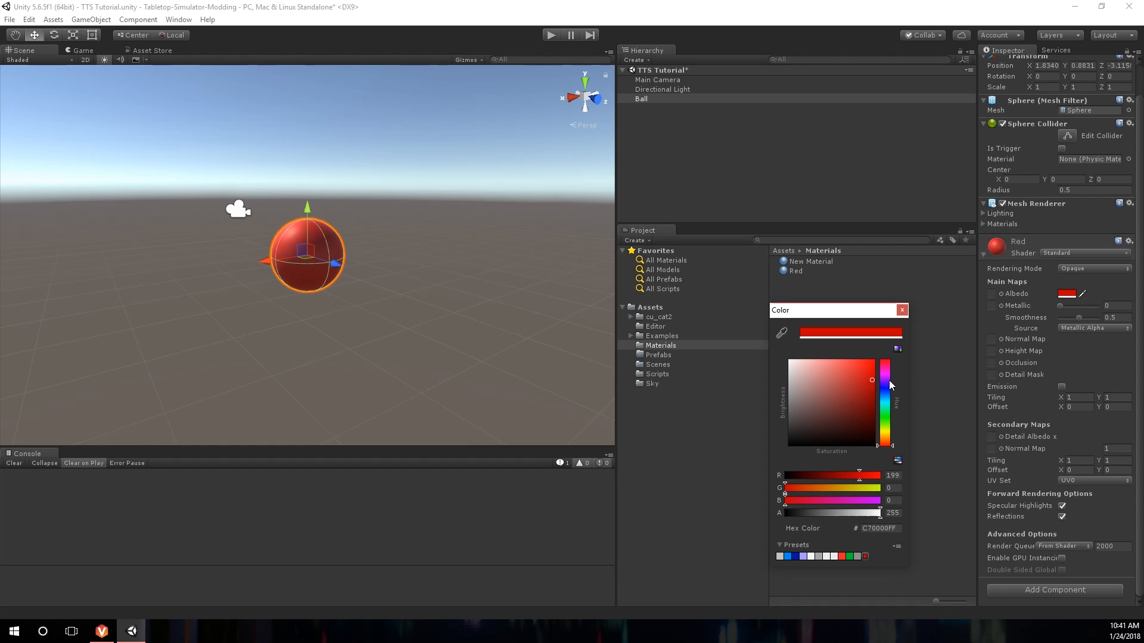
pyautogui.click(902, 310)
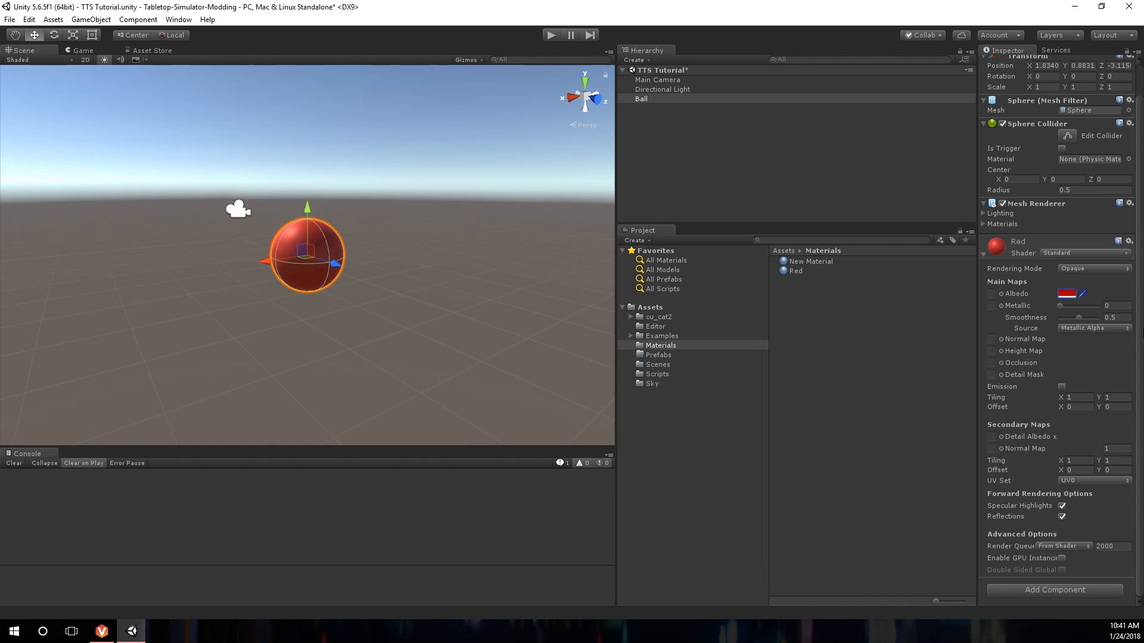
# Set metallic to 0.84 and smoothness to 0.72, keeping Metallic Alpha as the smoothness source
pyautogui.moveTo(1078, 305); pyautogui.dragTo(1092, 305)
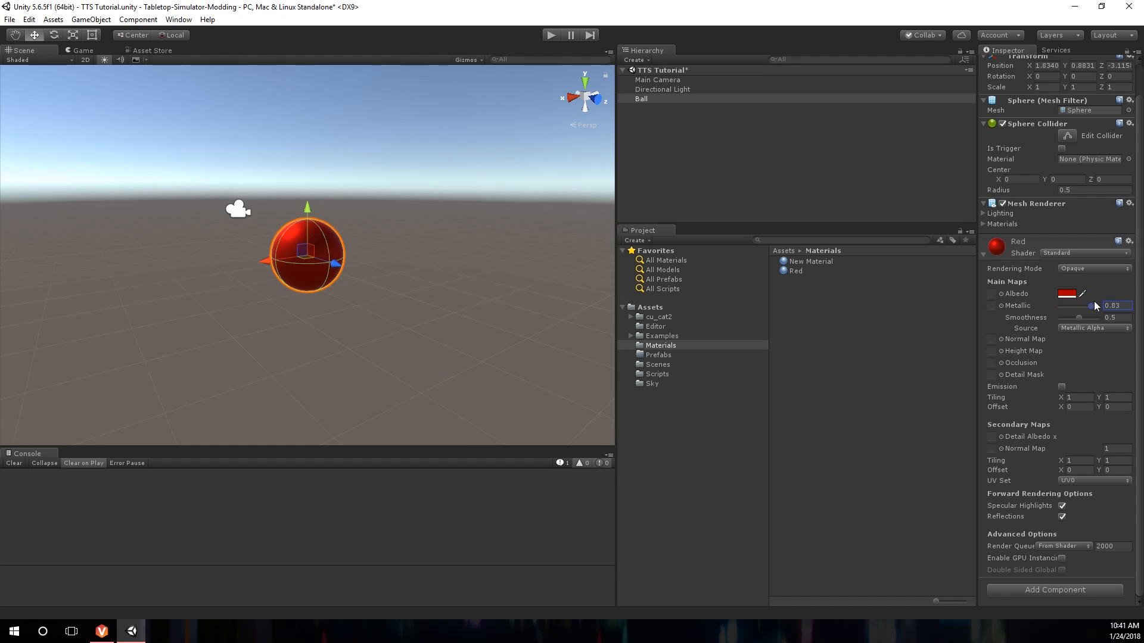
pyautogui.moveTo(1075, 317); pyautogui.dragTo(1089, 317)
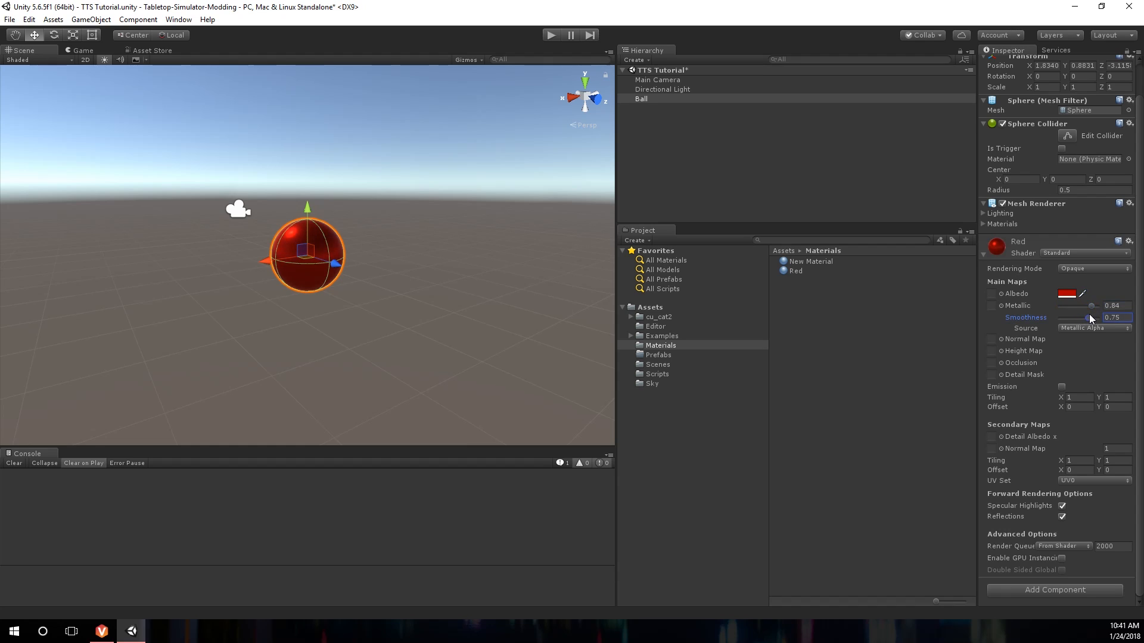
pyautogui.moveTo(1092, 317); pyautogui.dragTo(1085, 317)
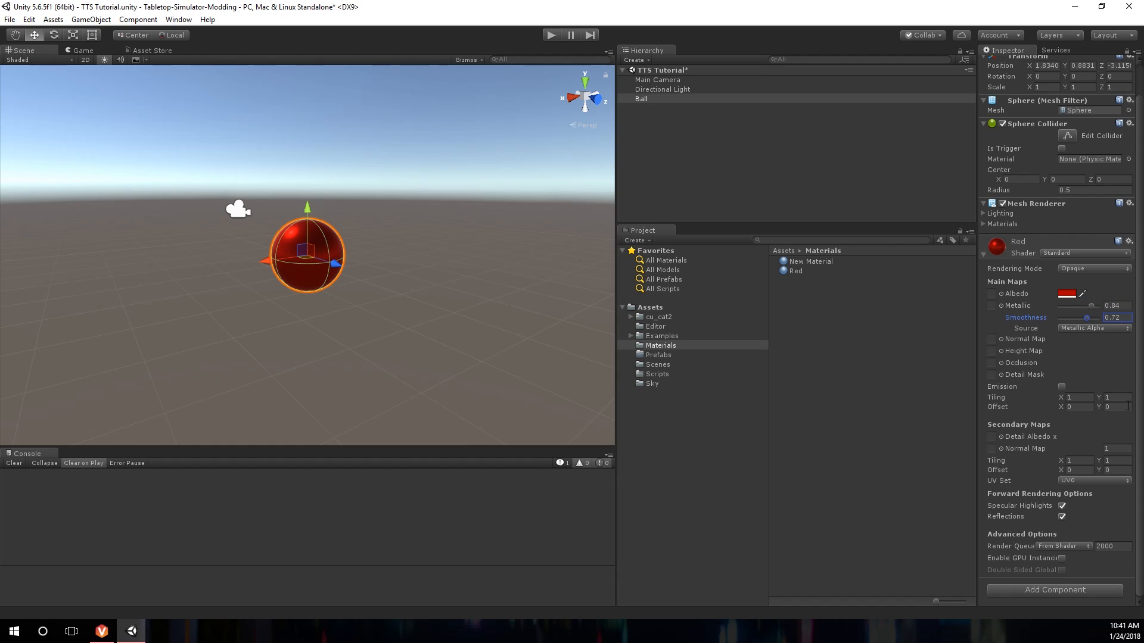
pyautogui.click(1093, 328)
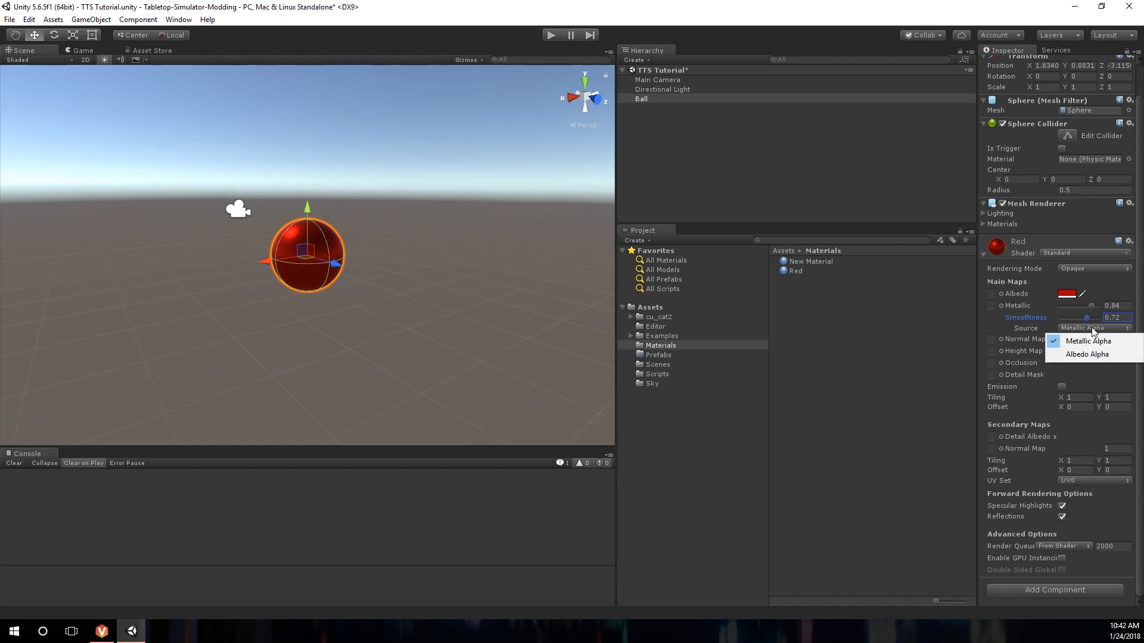
pyautogui.click(1086, 354)
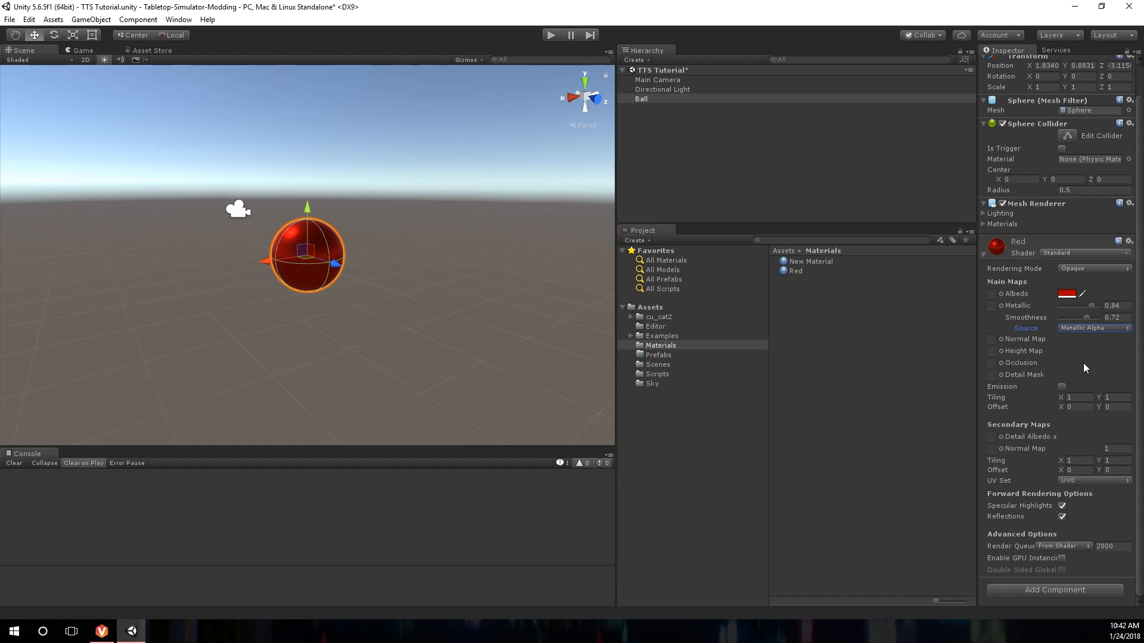
pyautogui.moveTo(1086, 390)
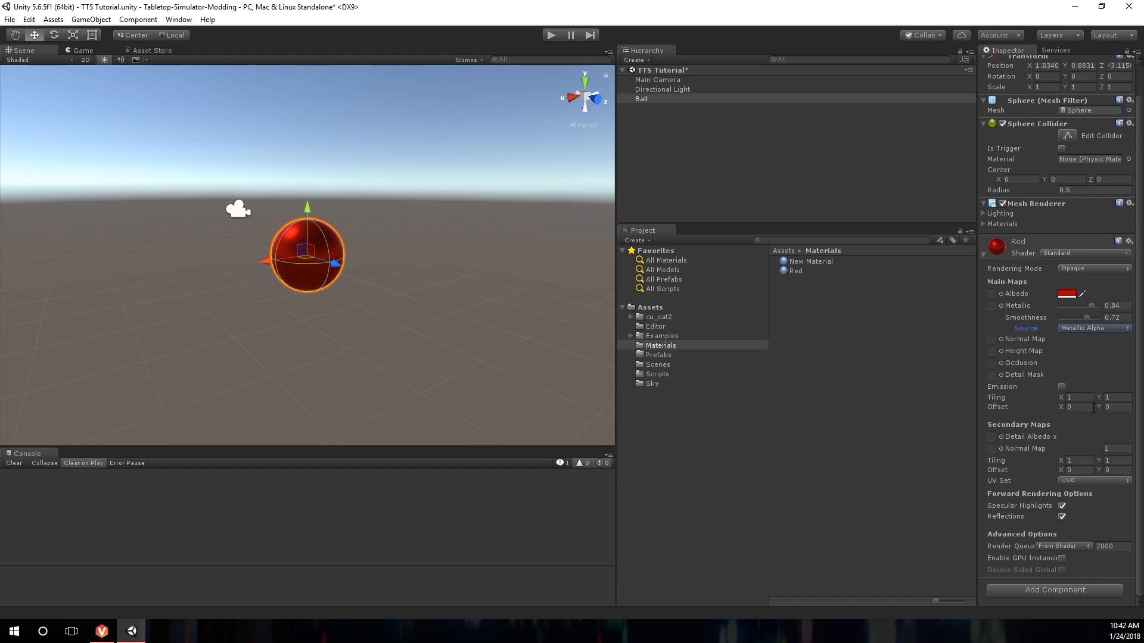
pyautogui.moveTo(1094, 348)
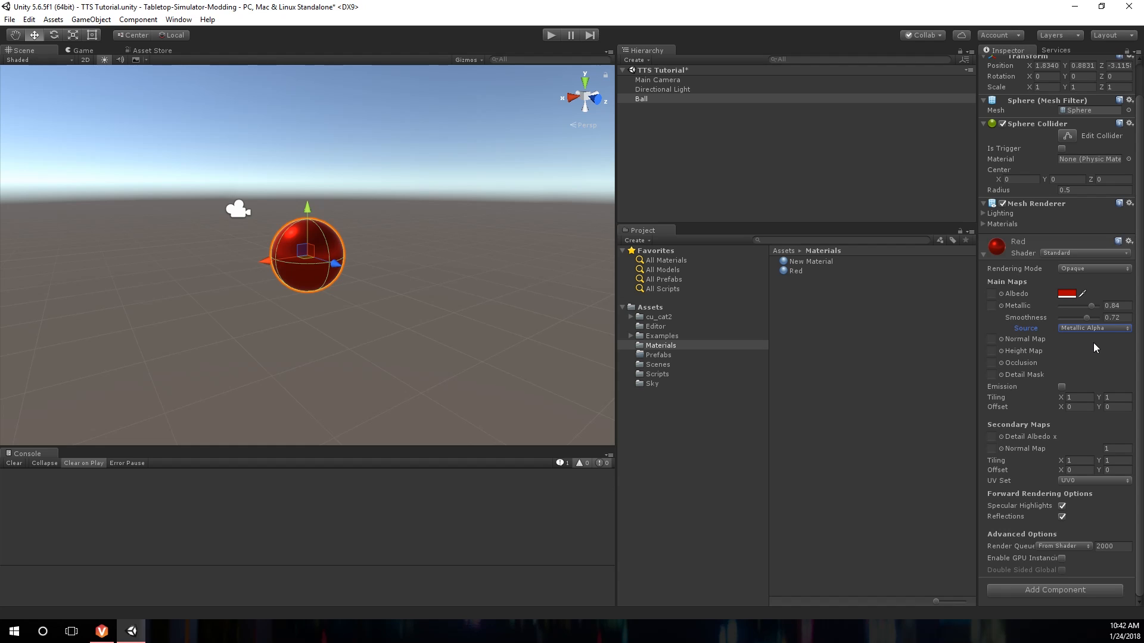
pyautogui.moveTo(725, 358)
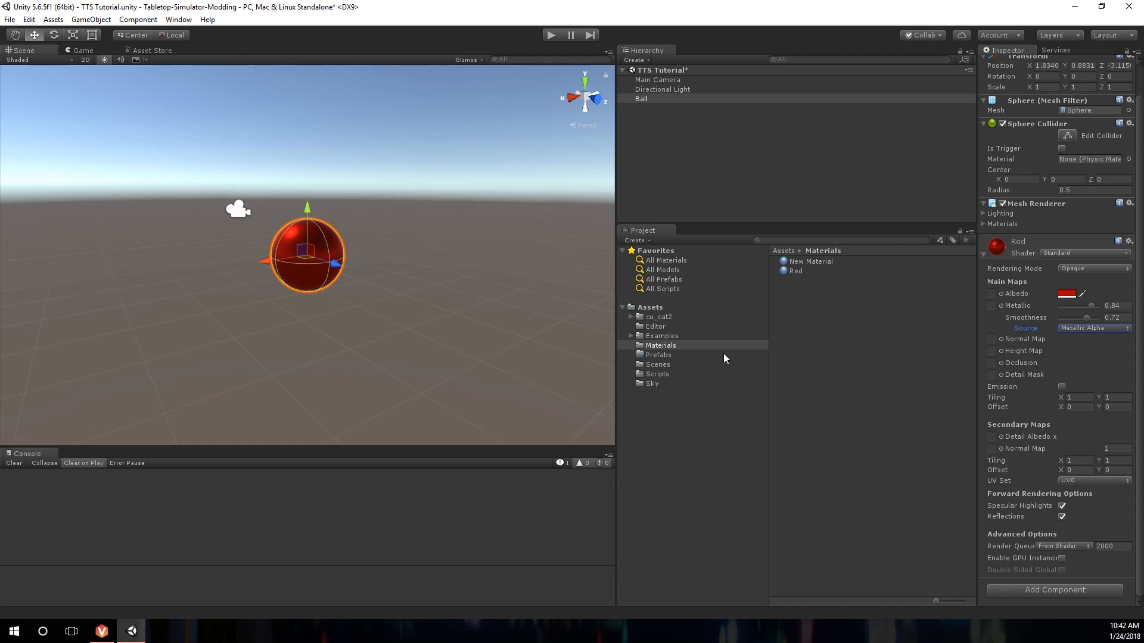
# Drag Ball from the Hierarchy into the Prefabs folder to create Ball.prefab
pyautogui.click(657, 354)
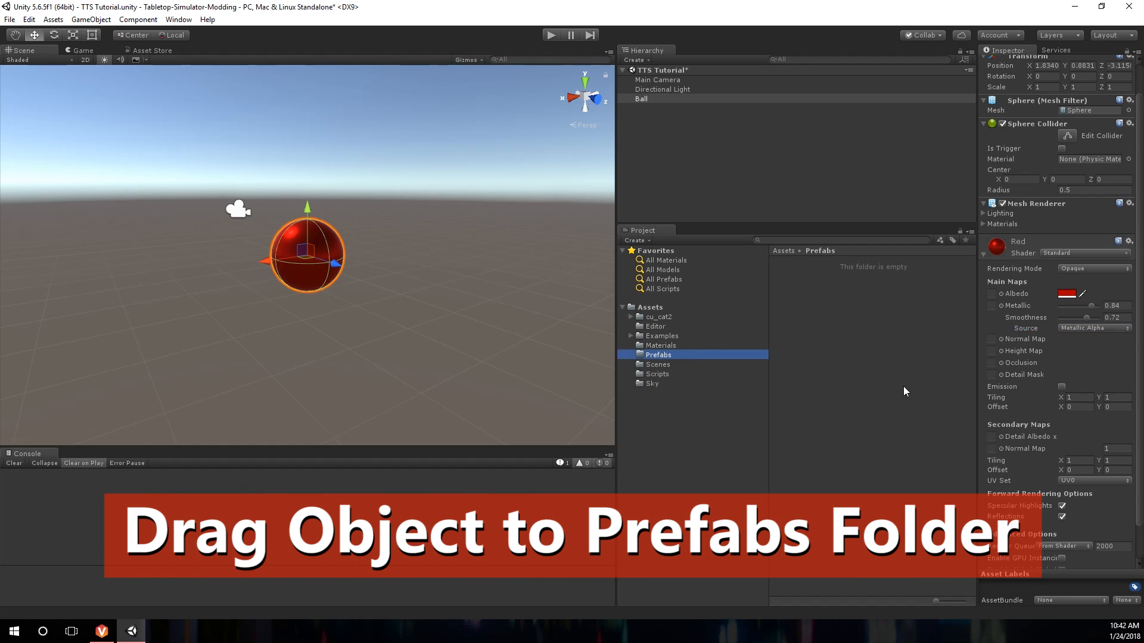
pyautogui.click(640, 99)
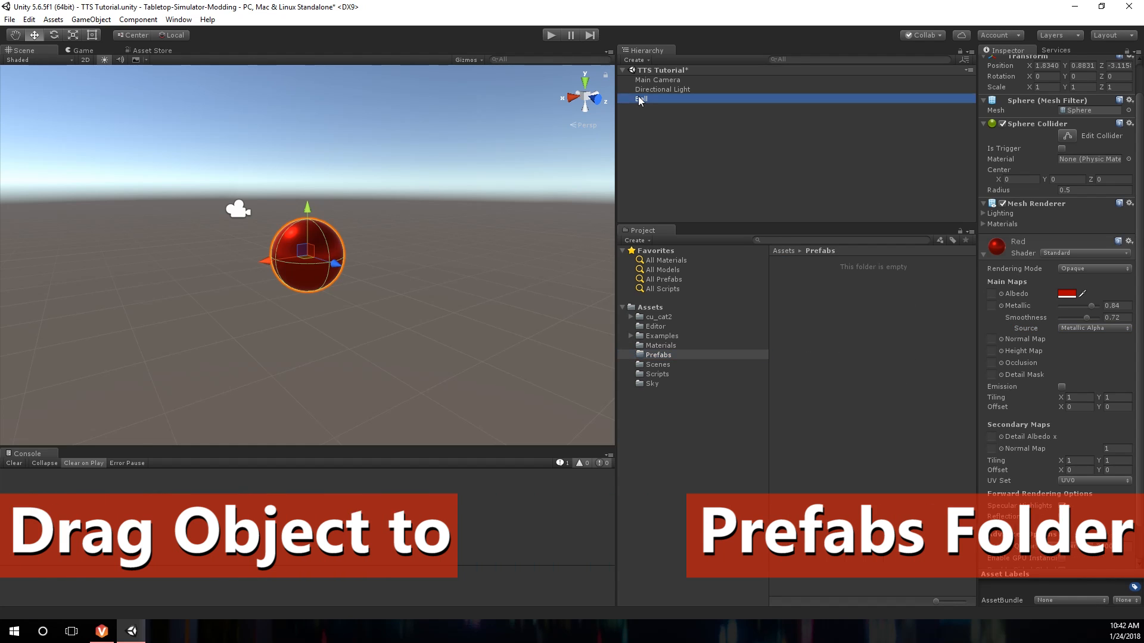
pyautogui.moveTo(641, 98); pyautogui.dragTo(816, 261)
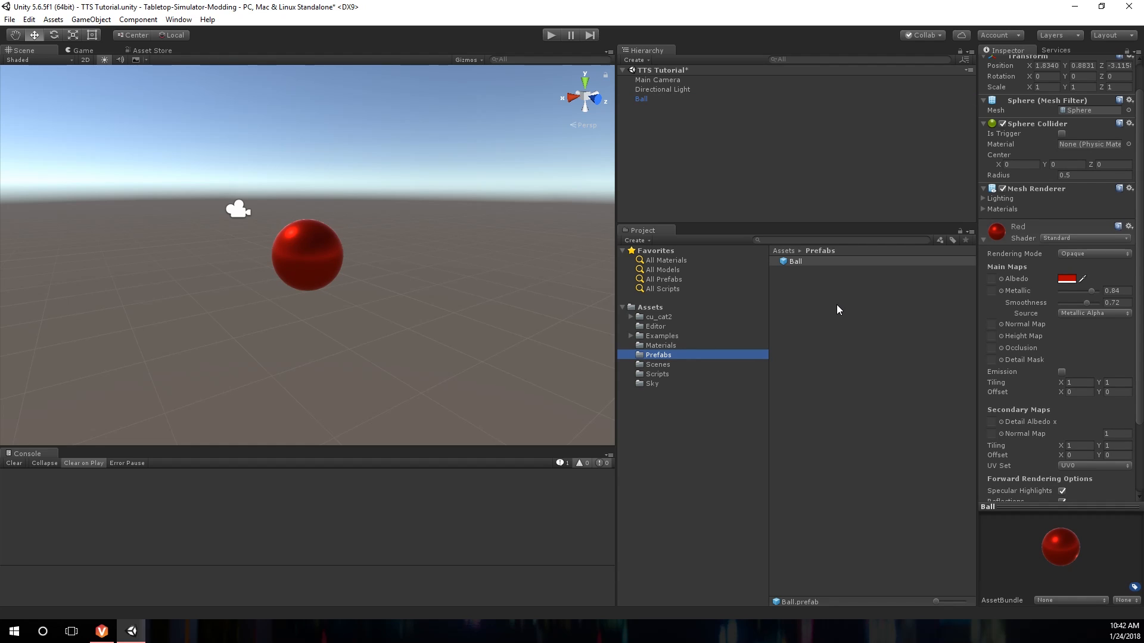
pyautogui.moveTo(836, 308)
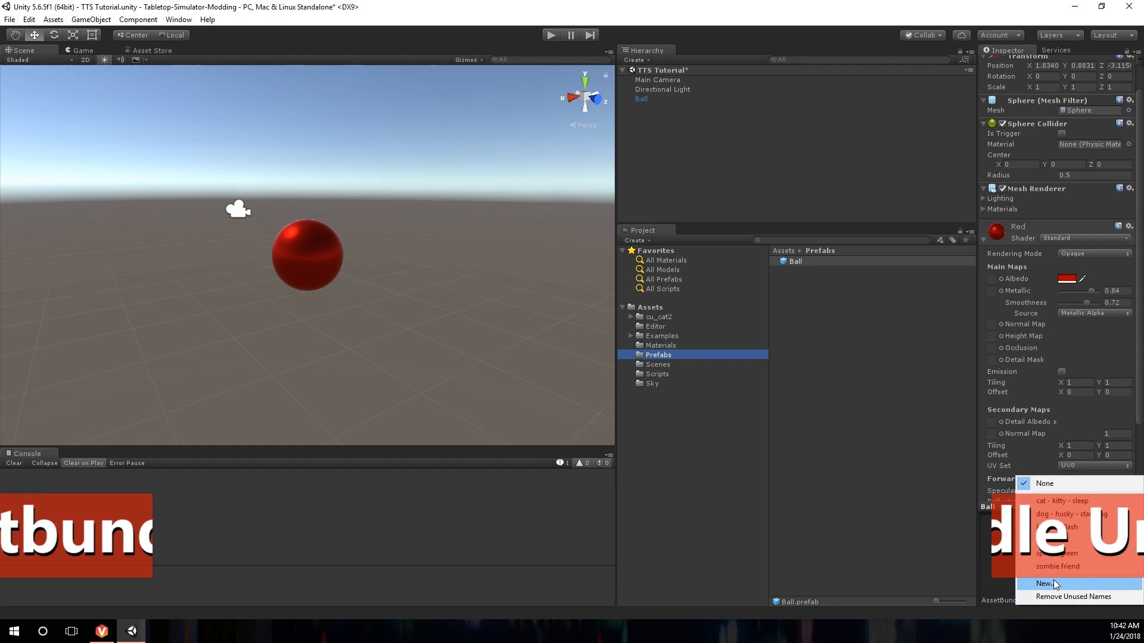
# Give the Ball prefab a new AssetBundle name and run Build AssetBundles
pyautogui.click(1038, 584)
pyautogui.write('ball - red')
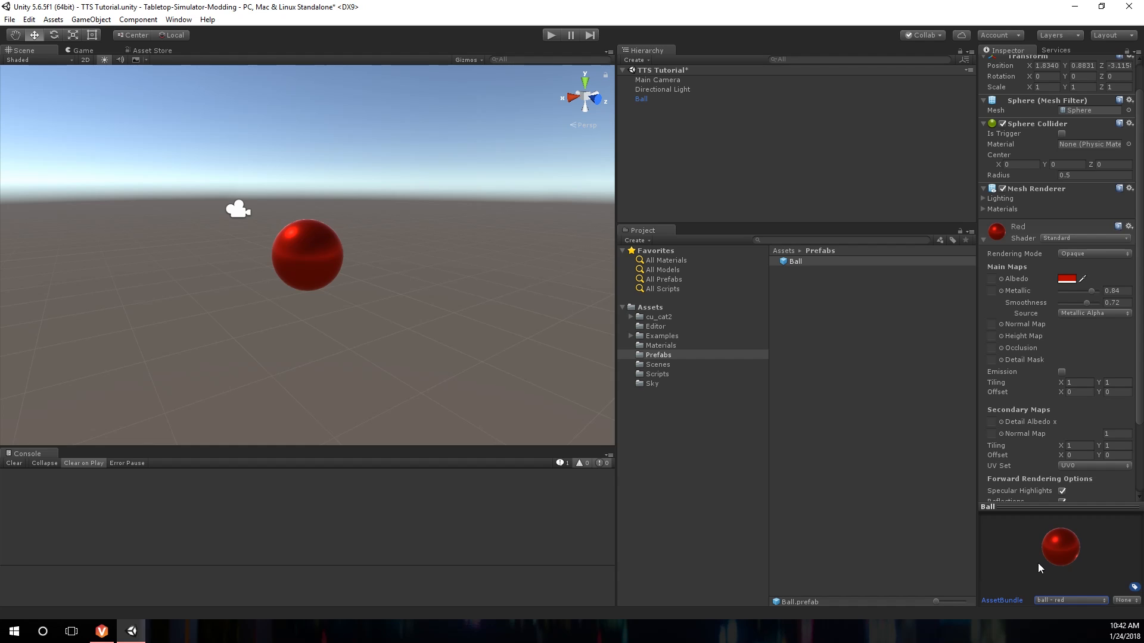
pyautogui.moveTo(1043, 578)
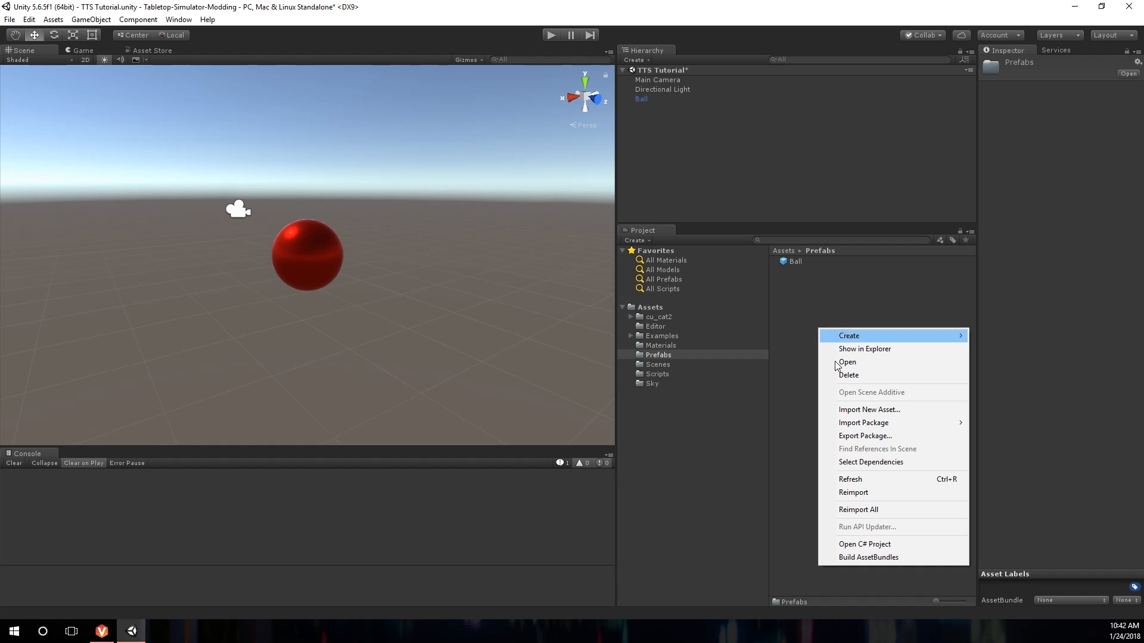
pyautogui.click(868, 558)
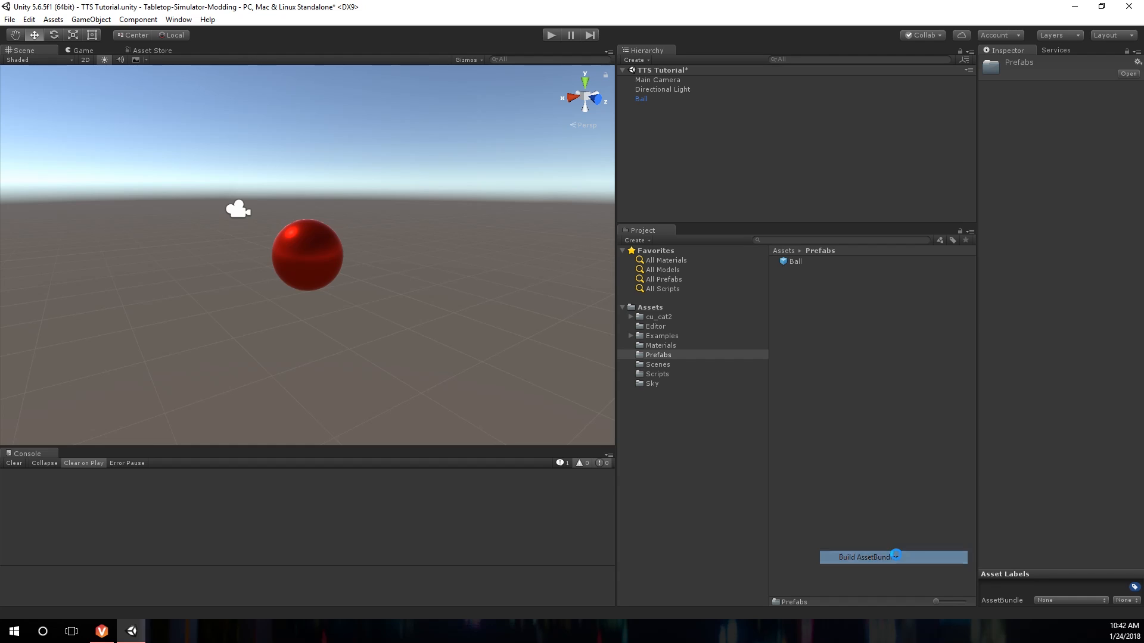
pyautogui.click(893, 556)
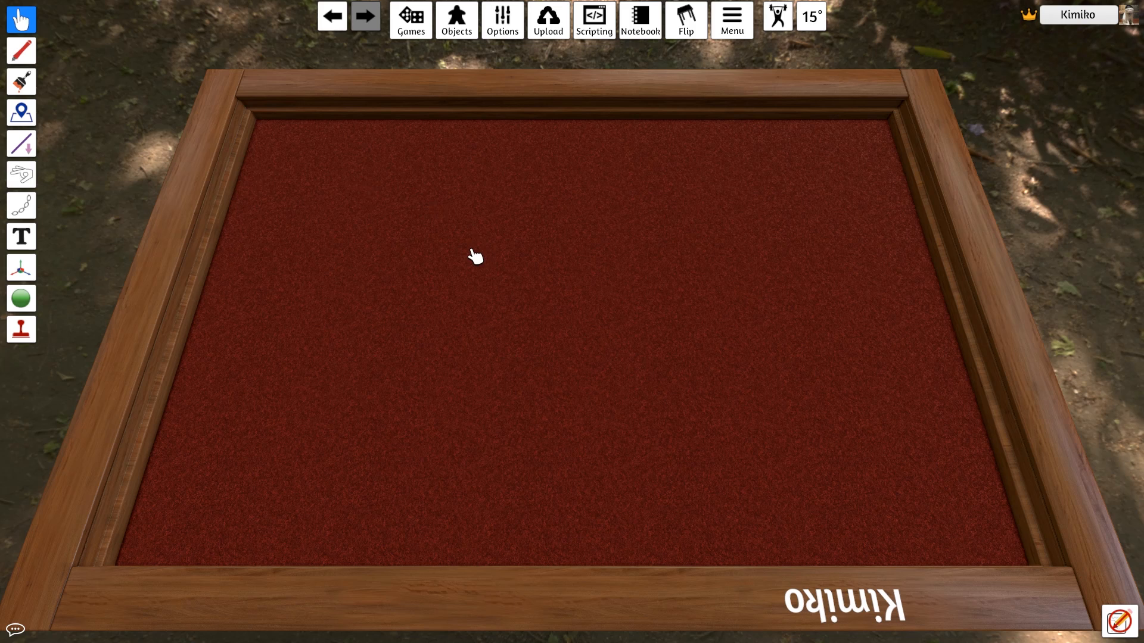
# Import 'ball - red.unity3d' as a Custom AssetBundle to spawn the red ball
pyautogui.click(455, 20)
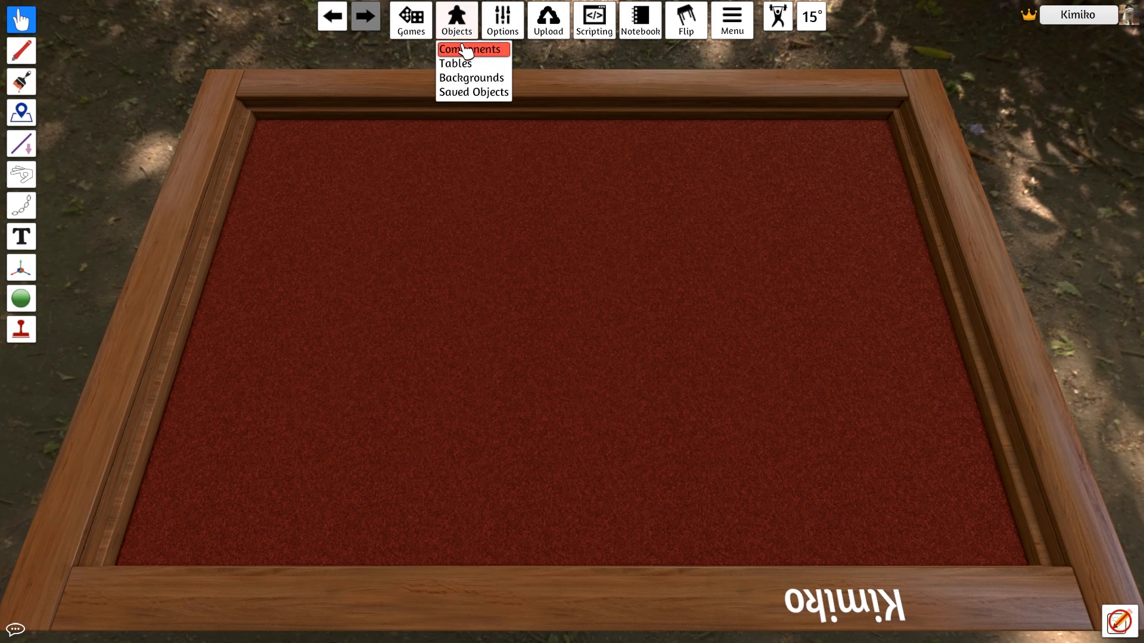
pyautogui.click(470, 49)
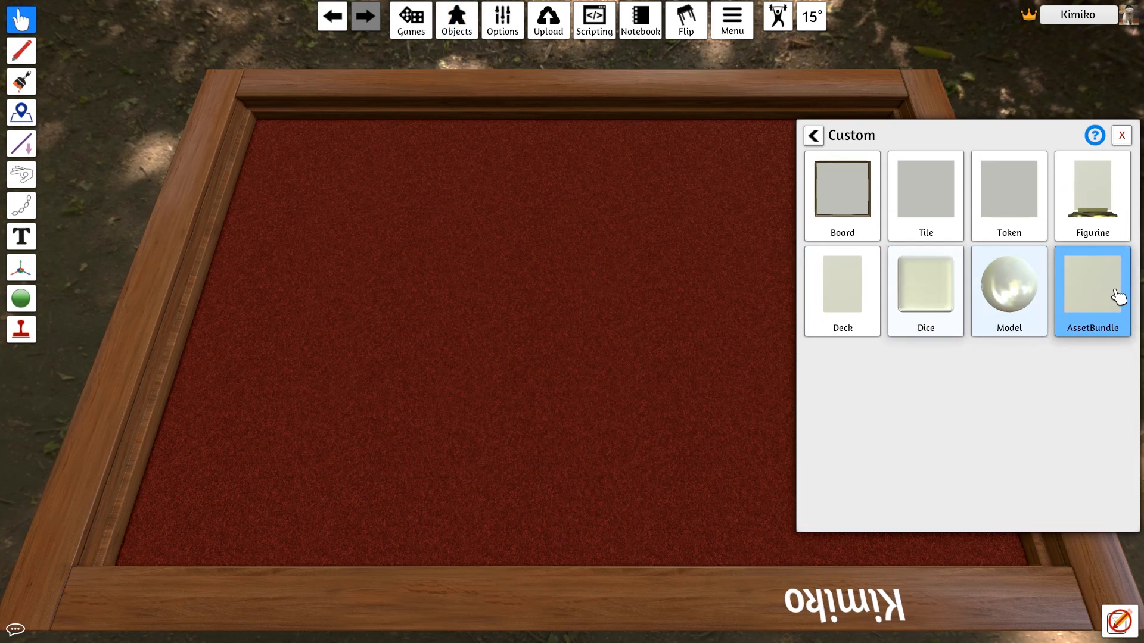
pyautogui.click(1092, 292)
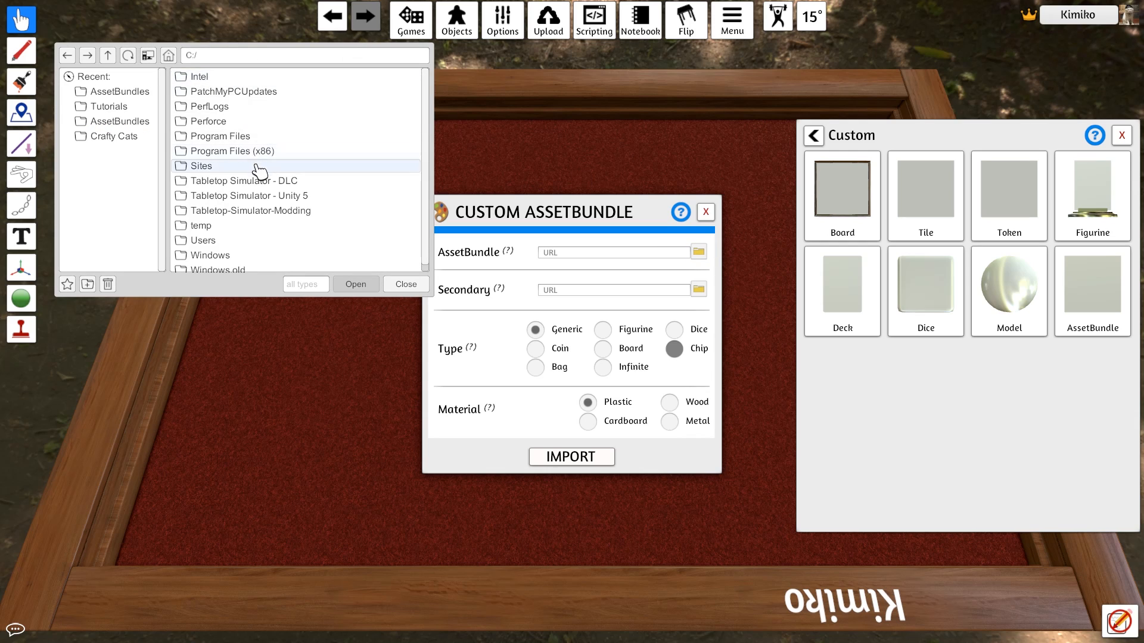
pyautogui.doubleClick(209, 240)
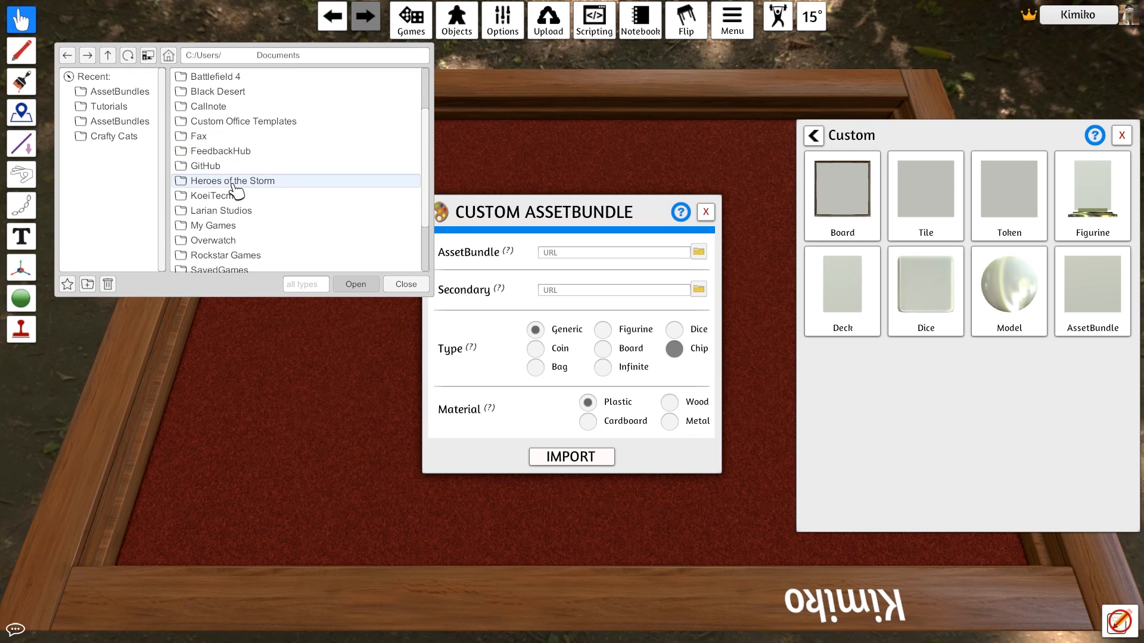
pyautogui.doubleClick(232, 181)
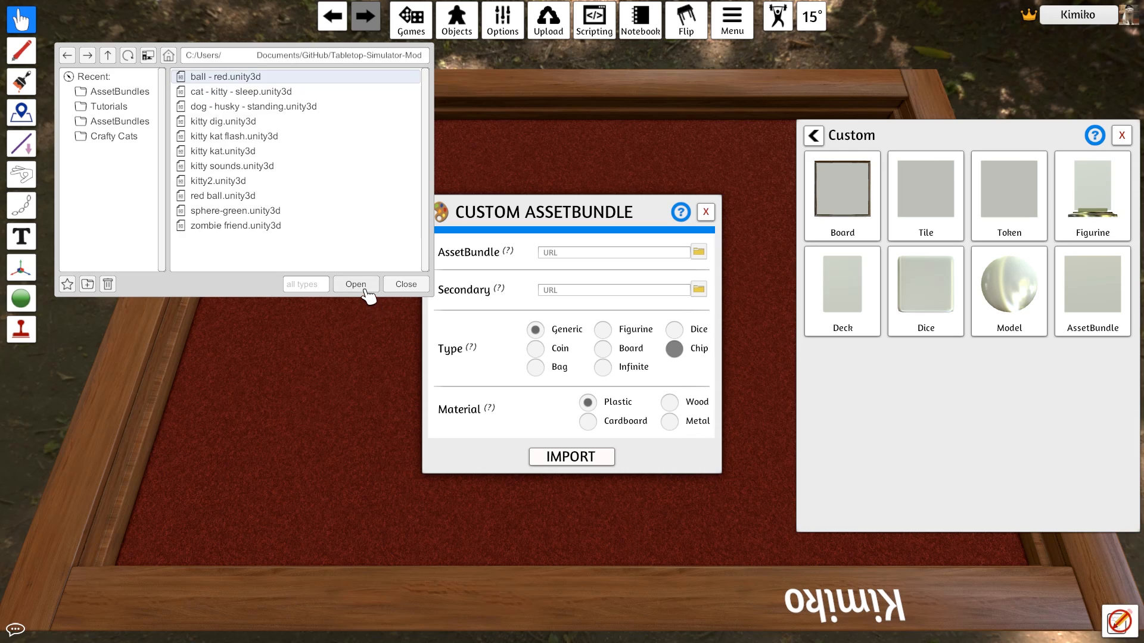
pyautogui.click(355, 283)
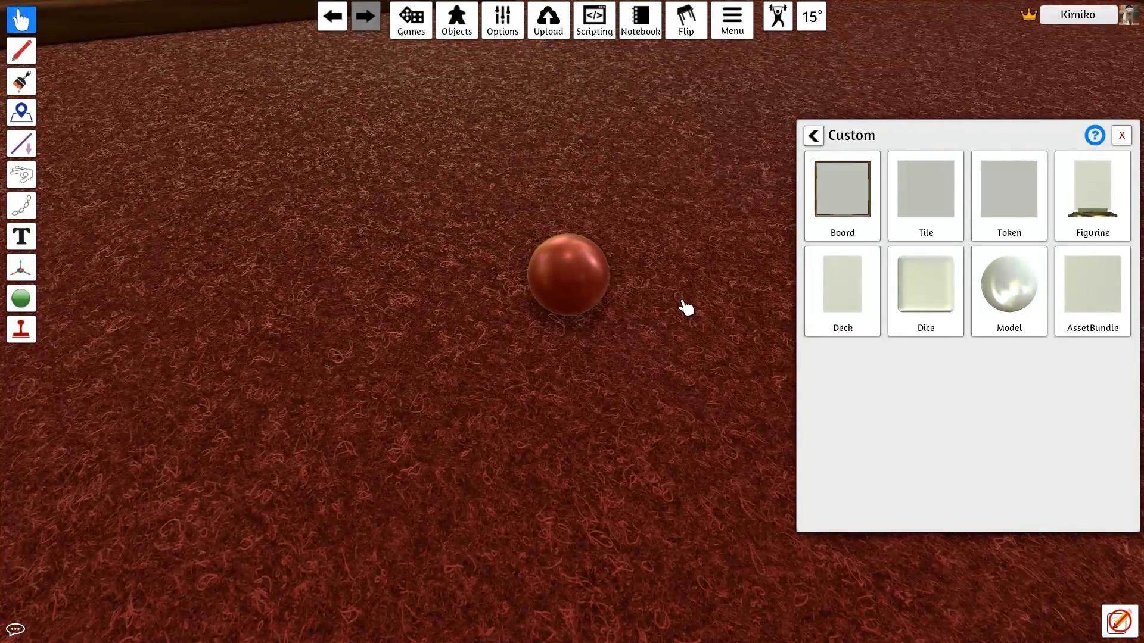
# Set the Tabletop Simulator light colour to dark red and apply it
pyautogui.click(1121, 136)
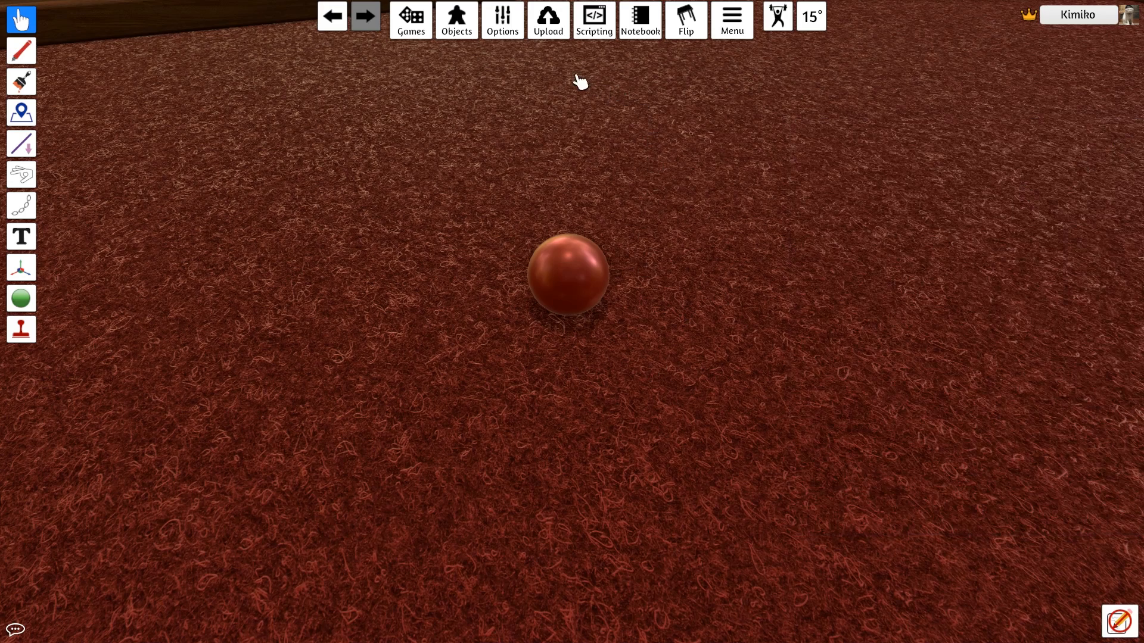
pyautogui.click(500, 20)
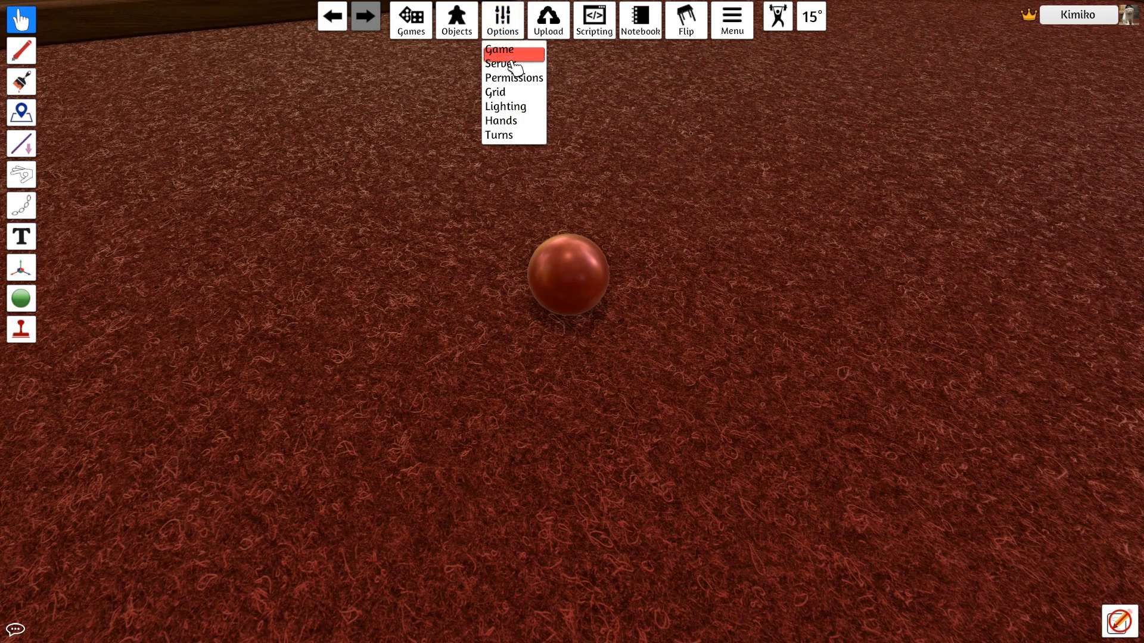
pyautogui.click(505, 106)
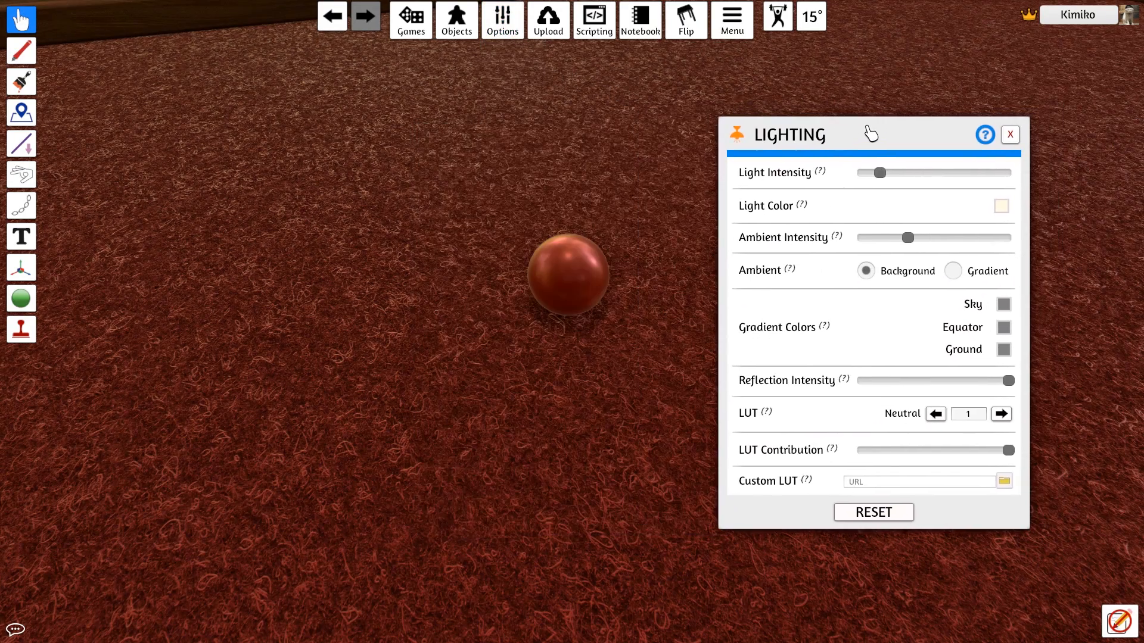
pyautogui.moveTo(880, 173); pyautogui.dragTo(883, 172)
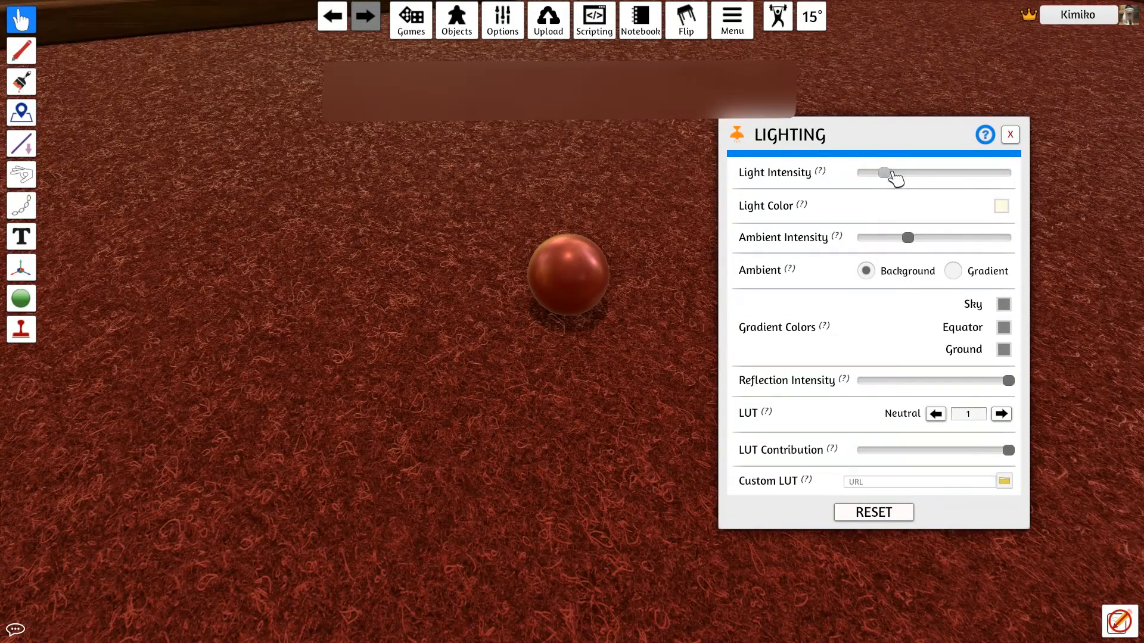
pyautogui.click(1000, 205)
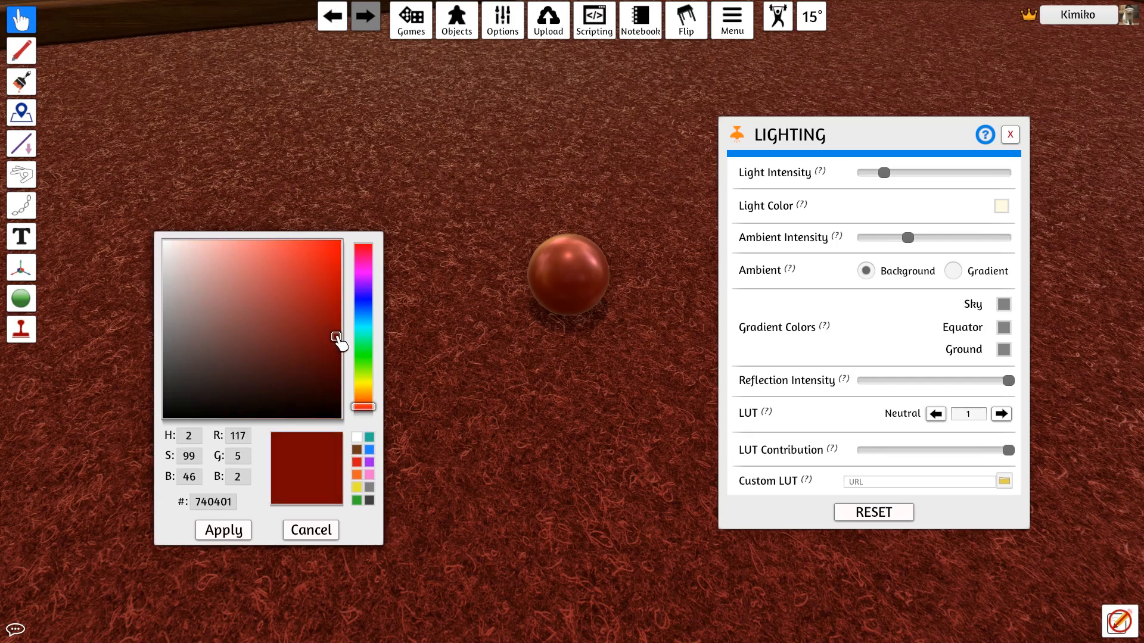
pyautogui.click(222, 530)
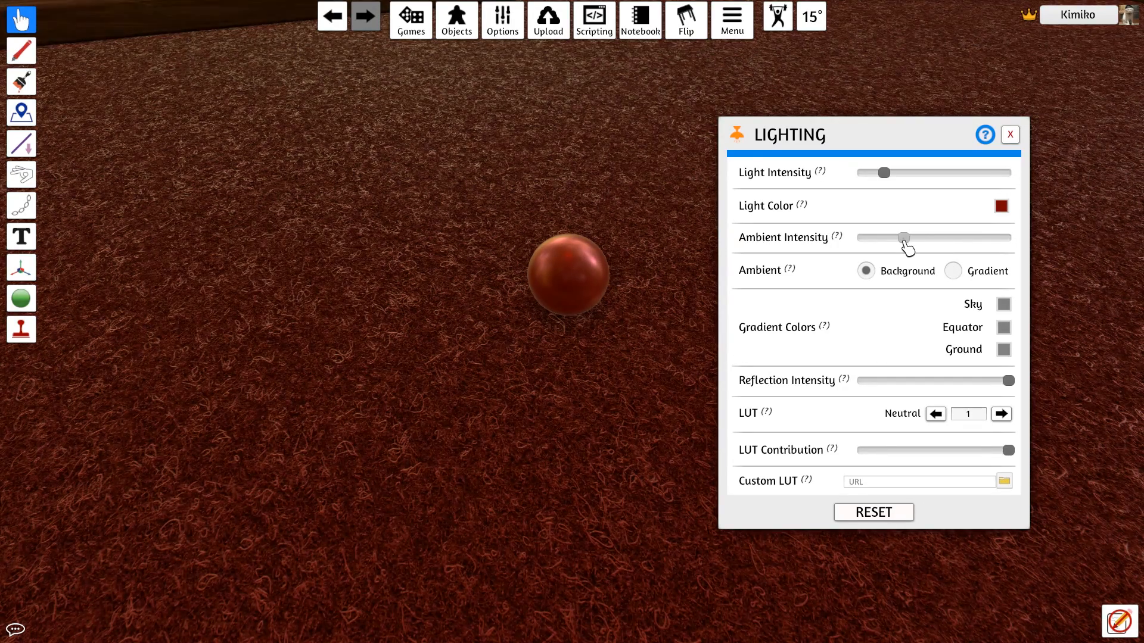
# Raise the light and ambient intensity sliders for stronger red lighting
pyautogui.moveTo(902, 237); pyautogui.dragTo(916, 237)
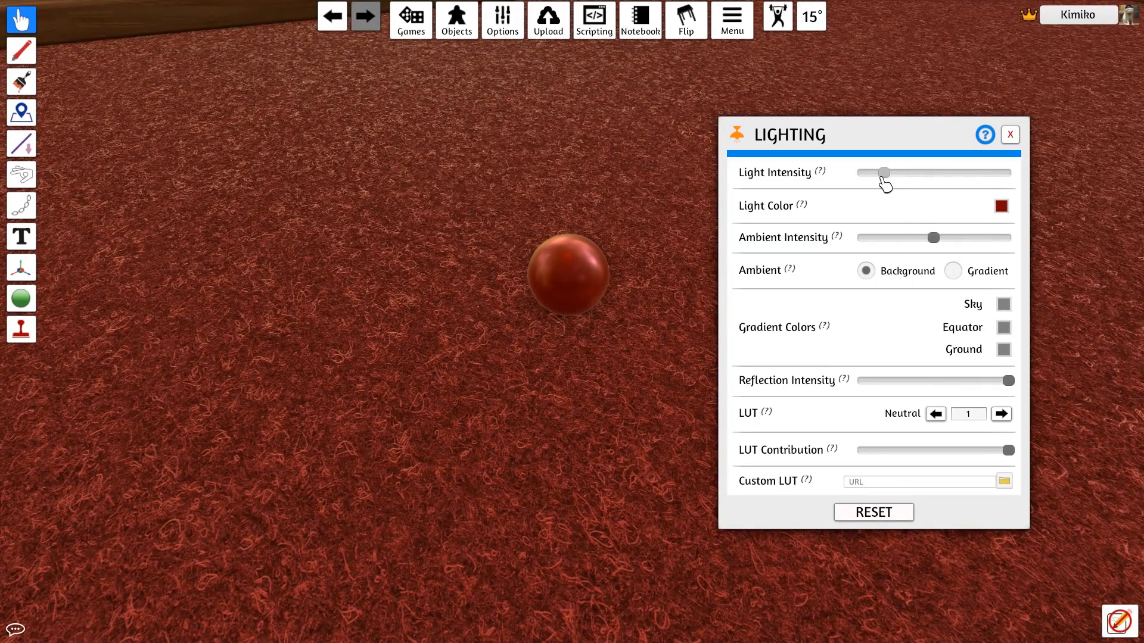
pyautogui.moveTo(884, 173); pyautogui.dragTo(924, 174)
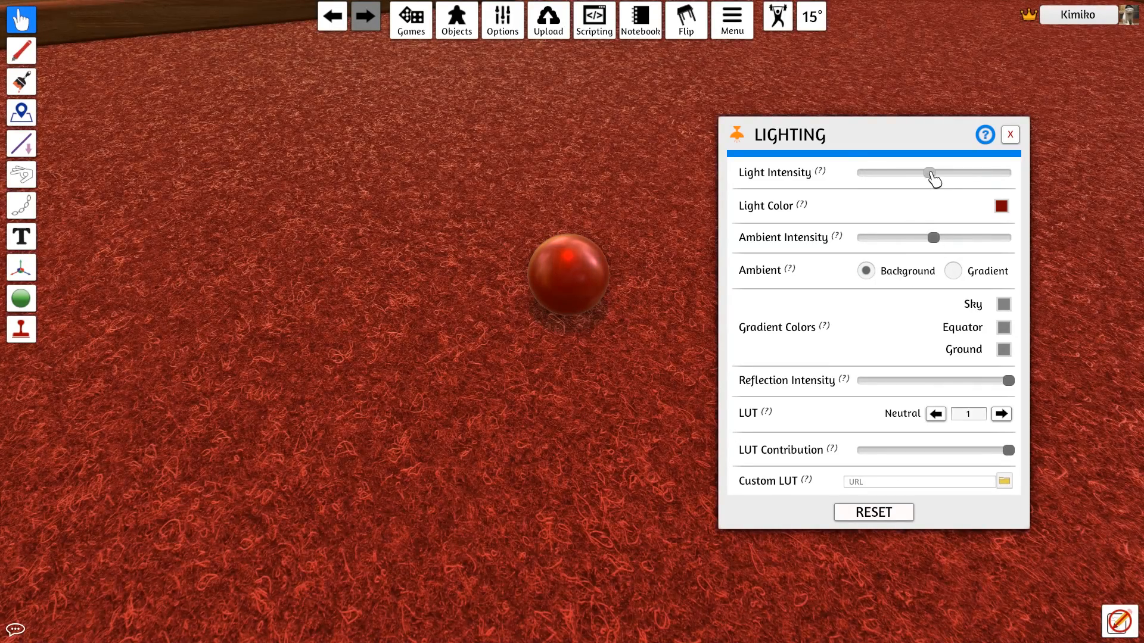
pyautogui.moveTo(926, 172); pyautogui.dragTo(948, 173)
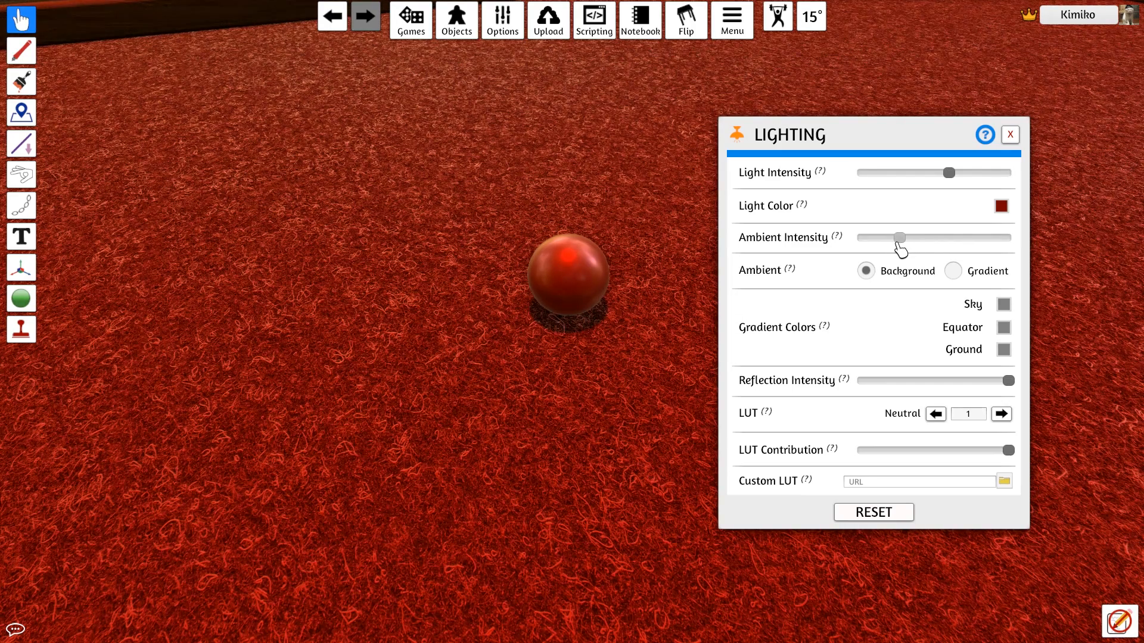
pyautogui.click(1010, 135)
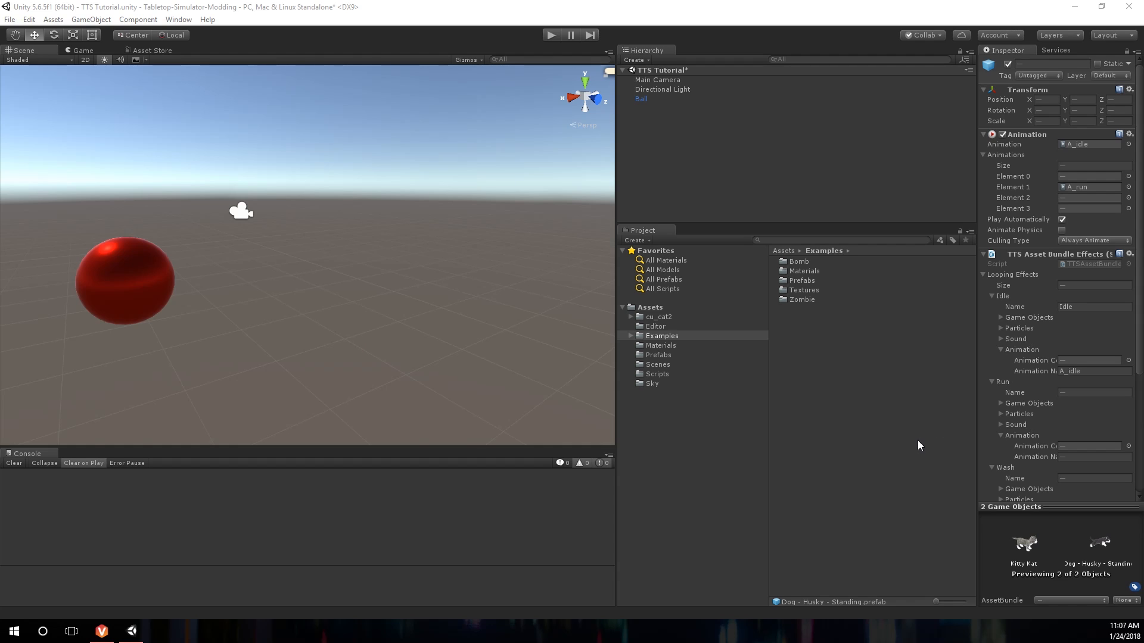
# Place cu_cat2_model in the scene at scale 10 on all axes, with an Animation component
pyautogui.click(657, 316)
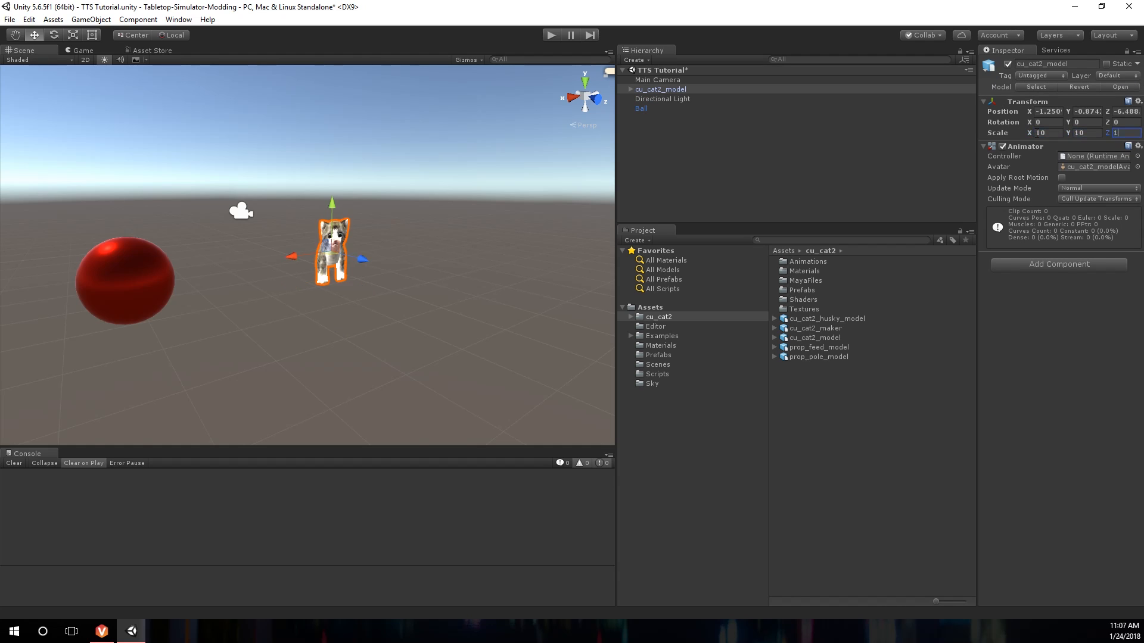
pyautogui.write('10')
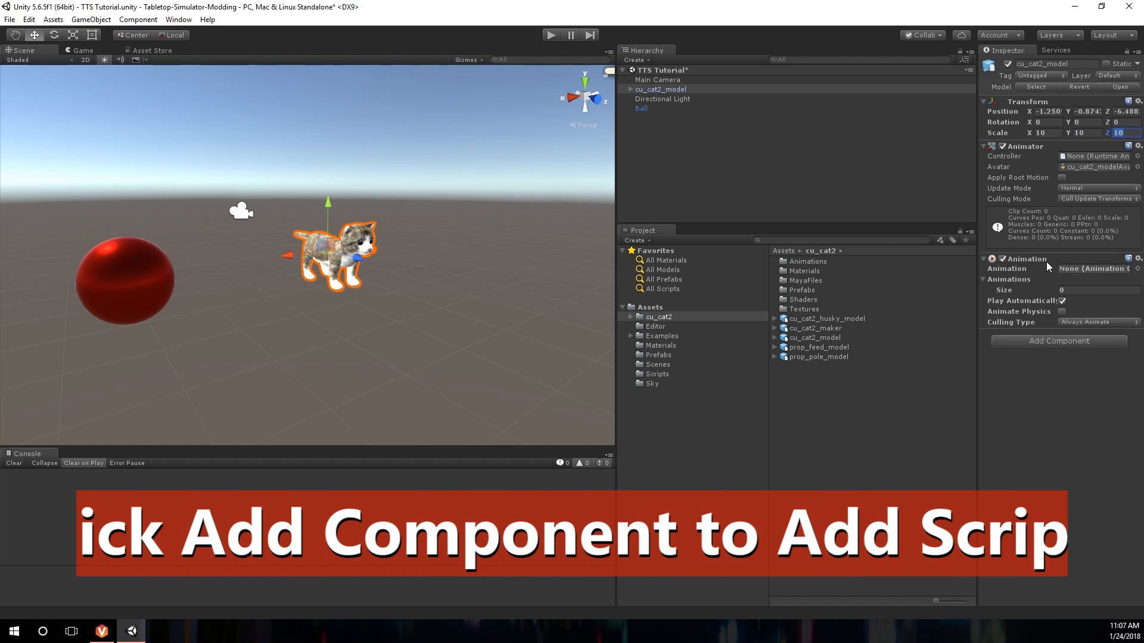
# Add the TTS Asset Bundle Effects script to the cat and expand the cu_cat2 folder
pyautogui.click(1058, 341)
pyautogui.write('TTS')
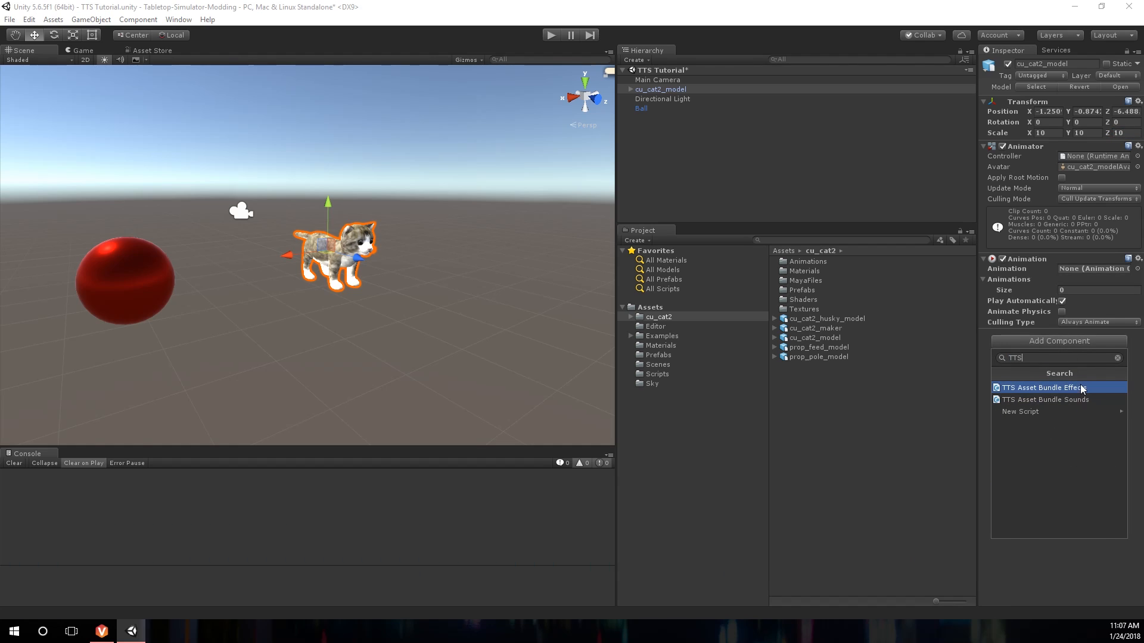
pyautogui.moveTo(1085, 392)
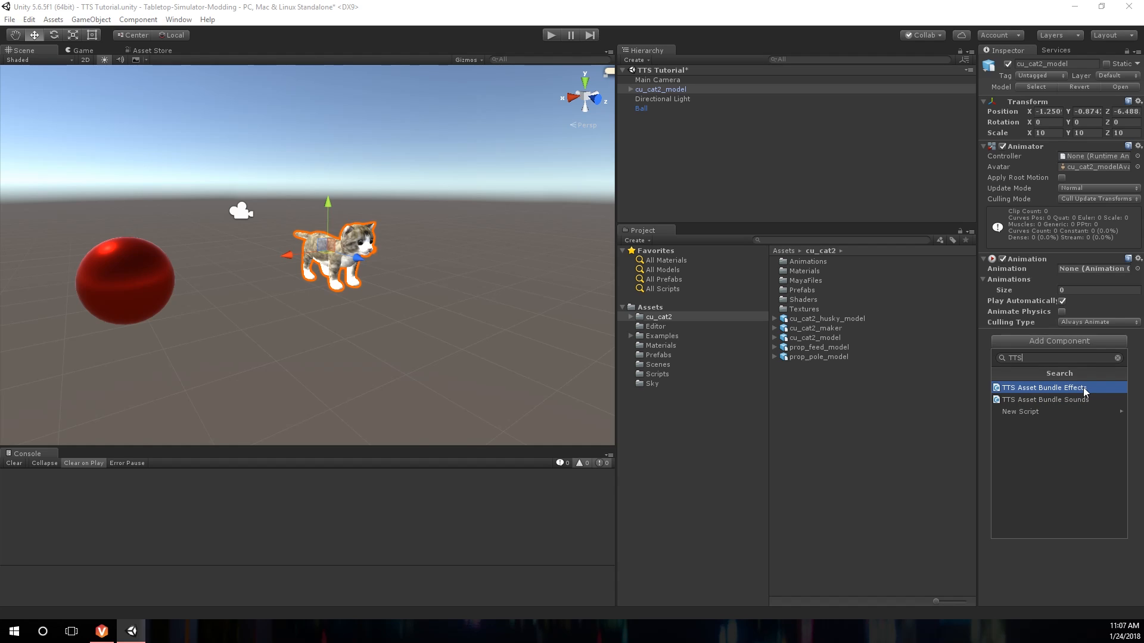
pyautogui.click(1044, 387)
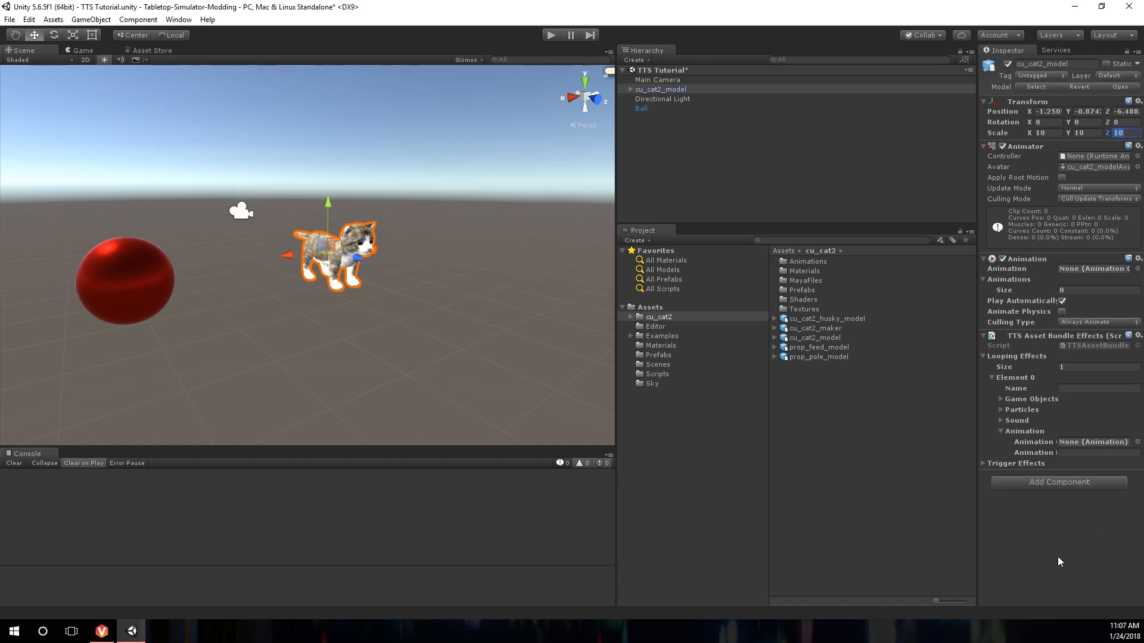
pyautogui.click(658, 316)
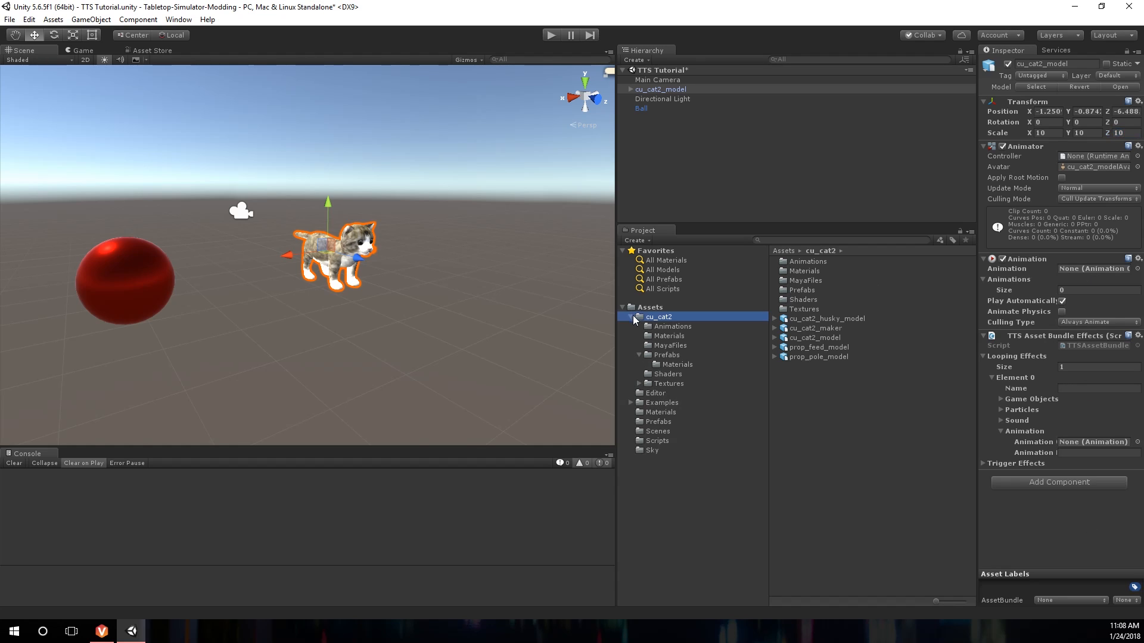
# Set A_idle as default animation and list four clips: A_idle, A_run, B_wash, C_sleep
pyautogui.click(671, 326)
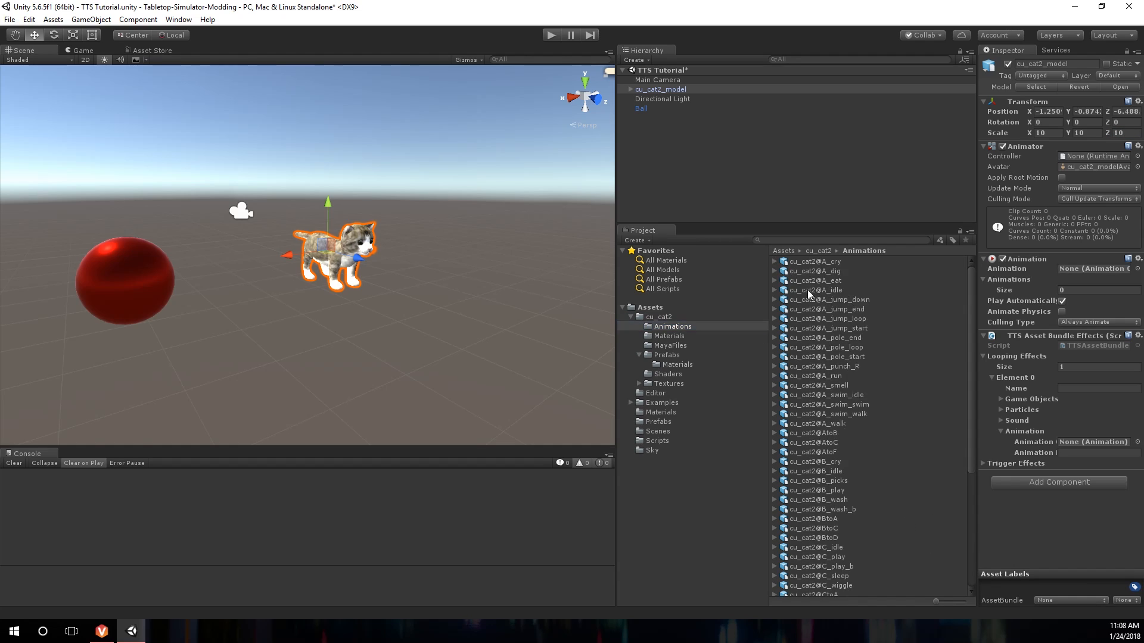
pyautogui.click(775, 289)
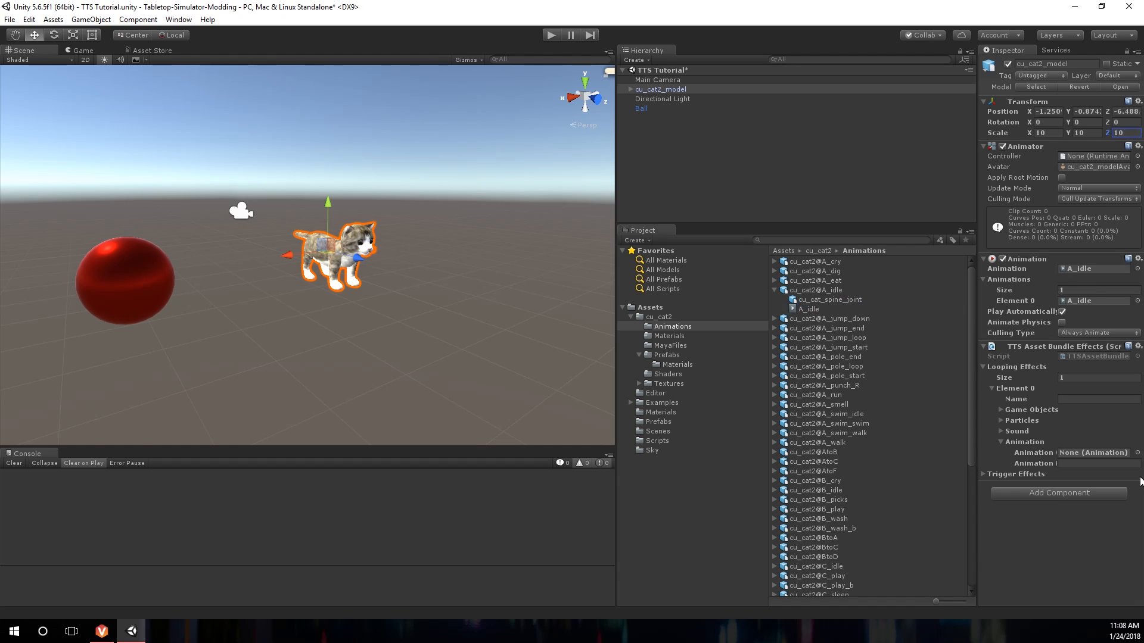
pyautogui.click(1098, 289)
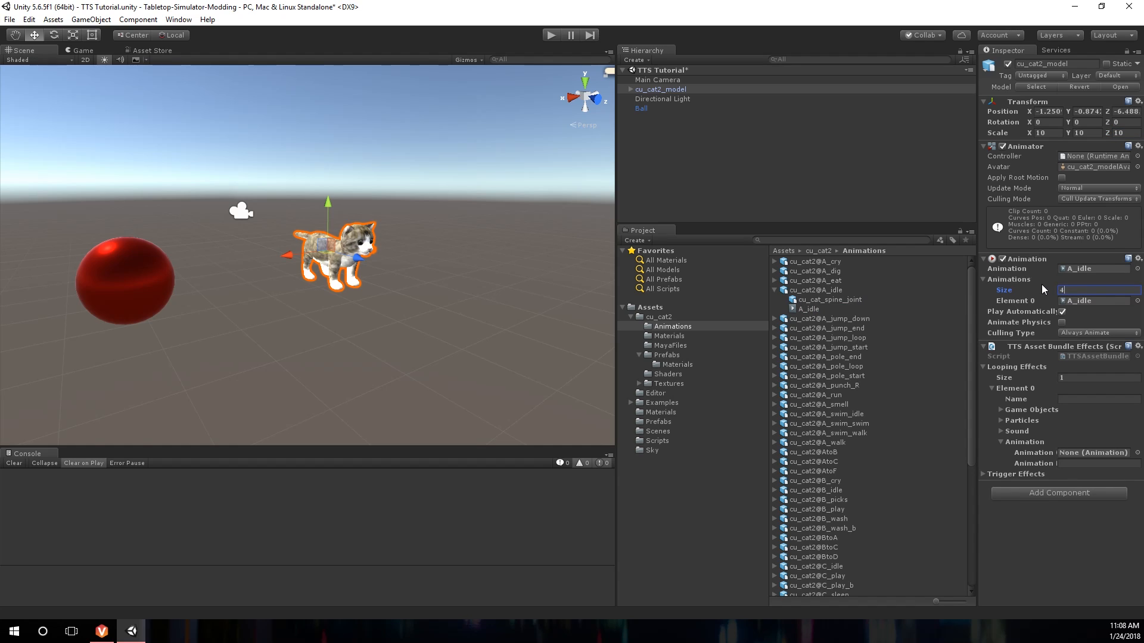
pyautogui.write('4')
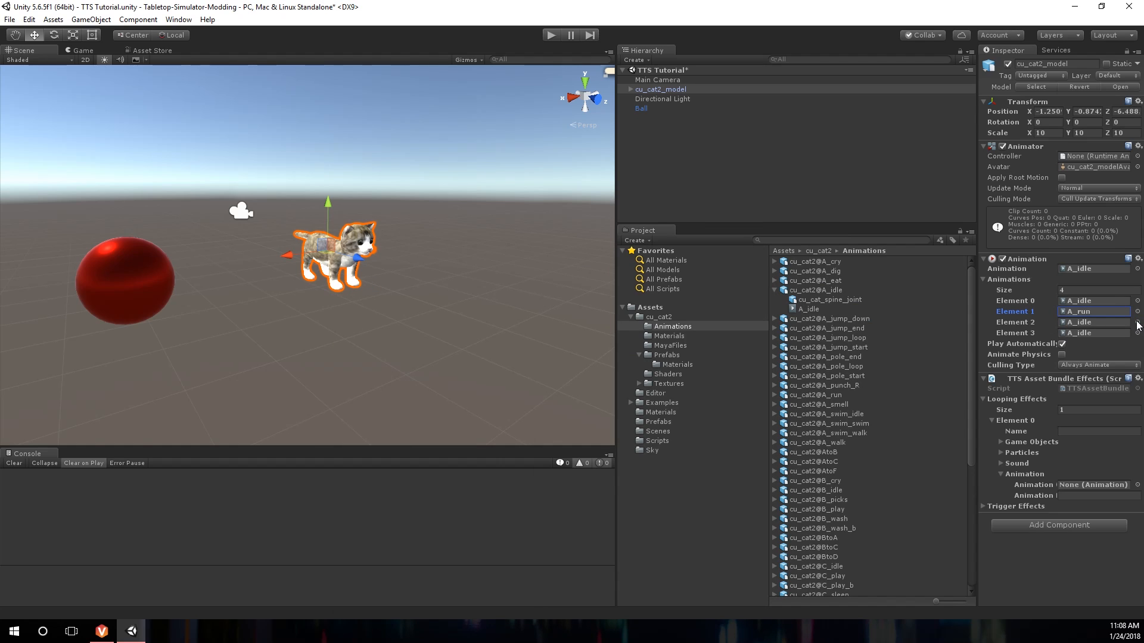
pyautogui.click(1134, 311)
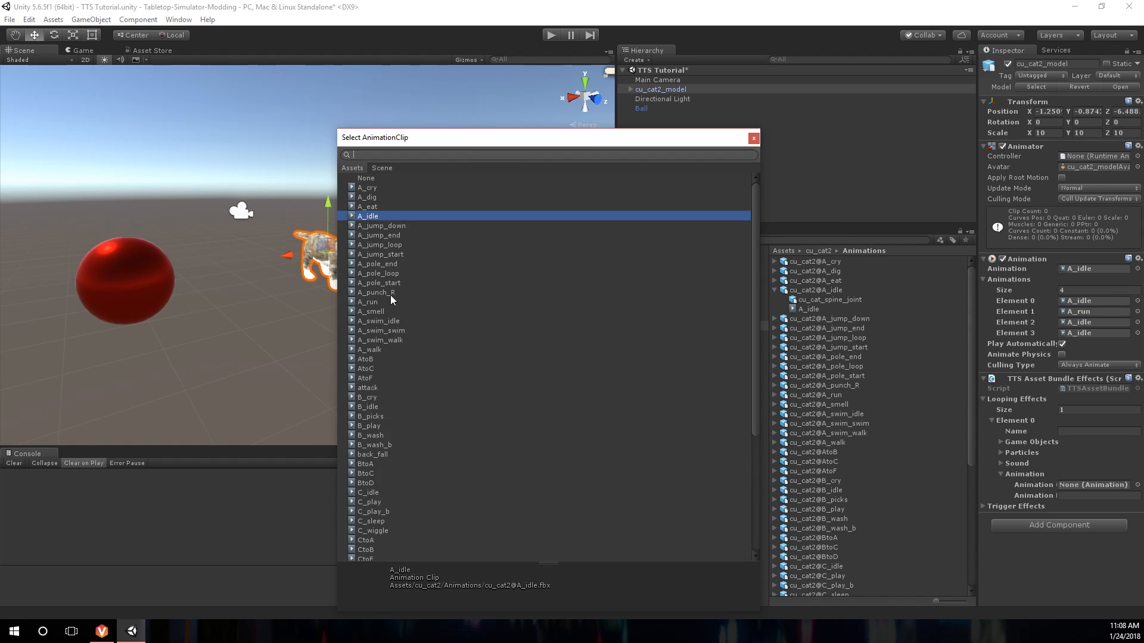
pyautogui.moveTo(385, 357)
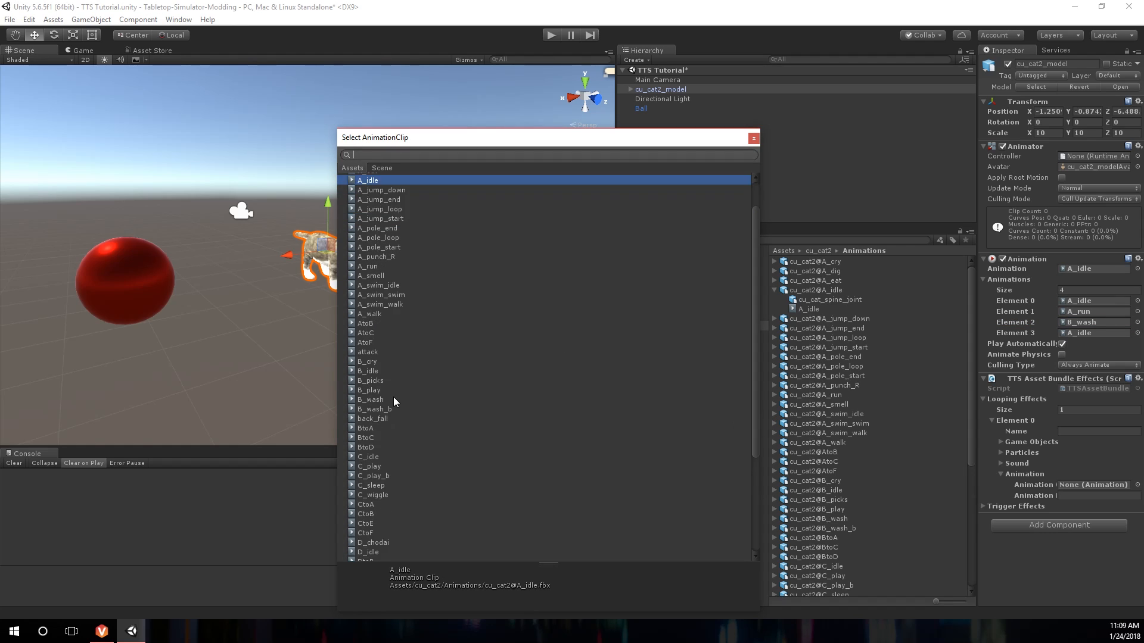
pyautogui.scroll(-3)
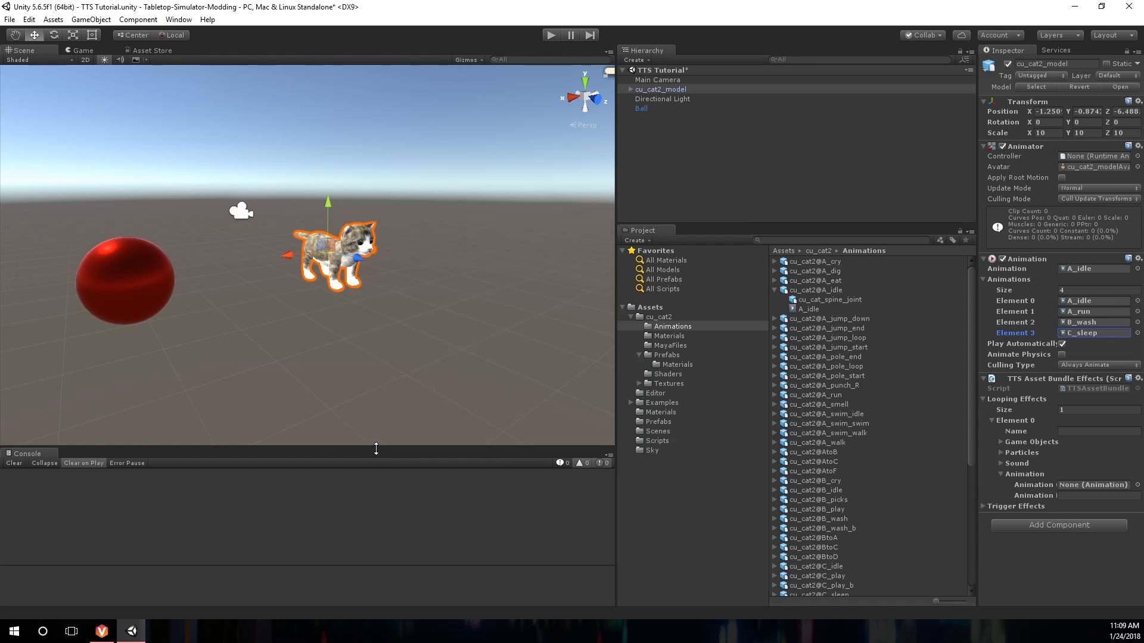
pyautogui.moveTo(369, 442)
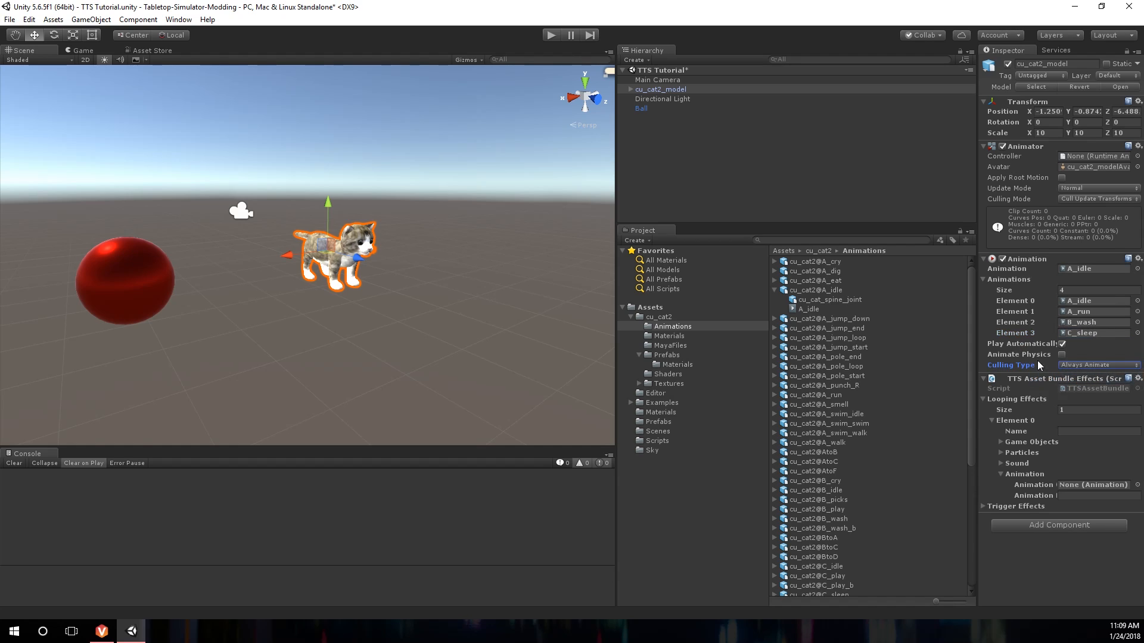
pyautogui.moveTo(1070, 421)
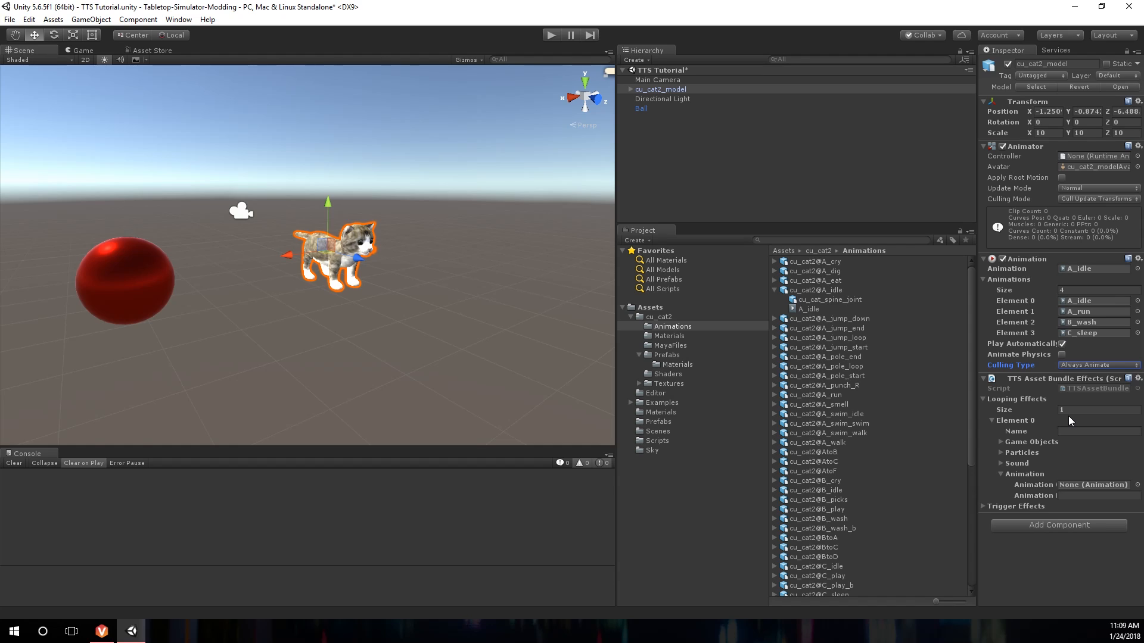
pyautogui.moveTo(1072, 408)
pyautogui.write('4')
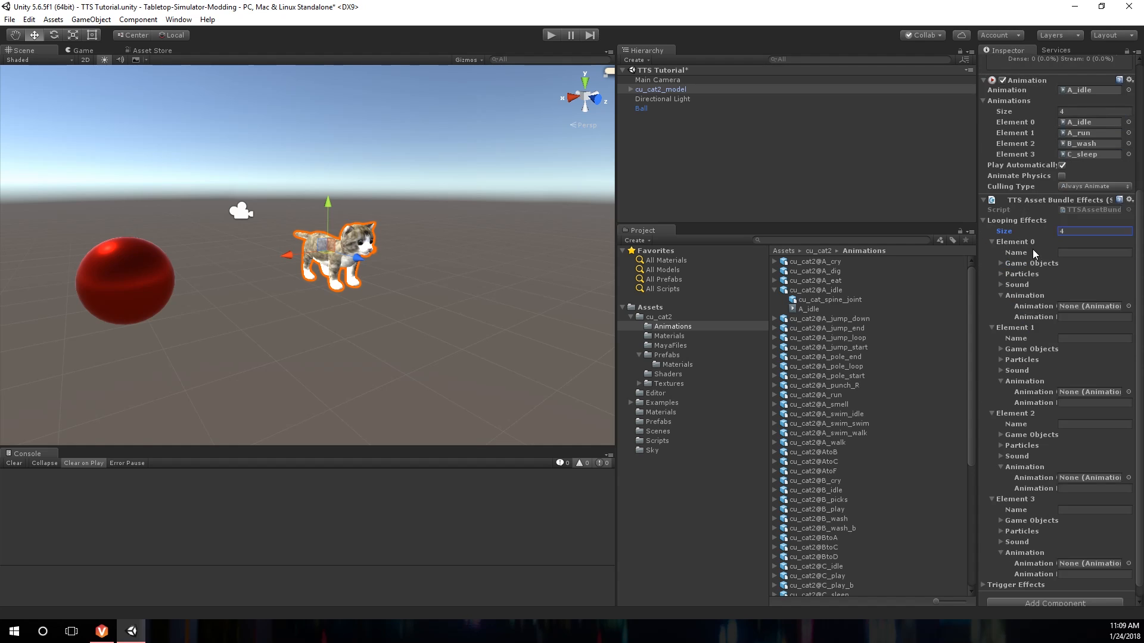
pyautogui.moveTo(1021, 488)
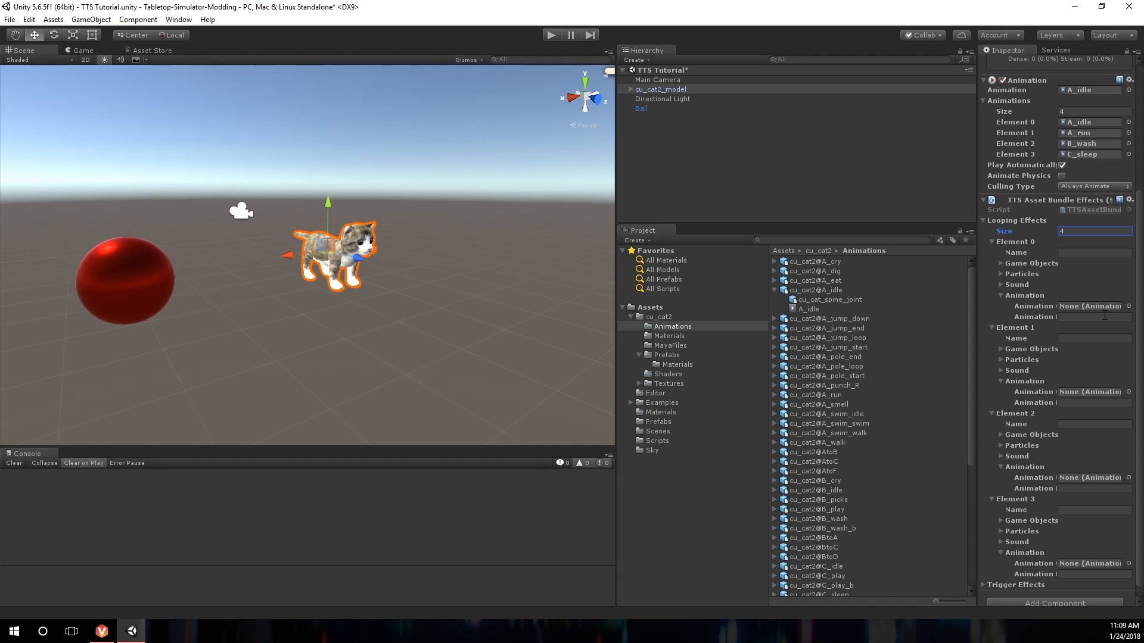
pyautogui.moveTo(651, 54)
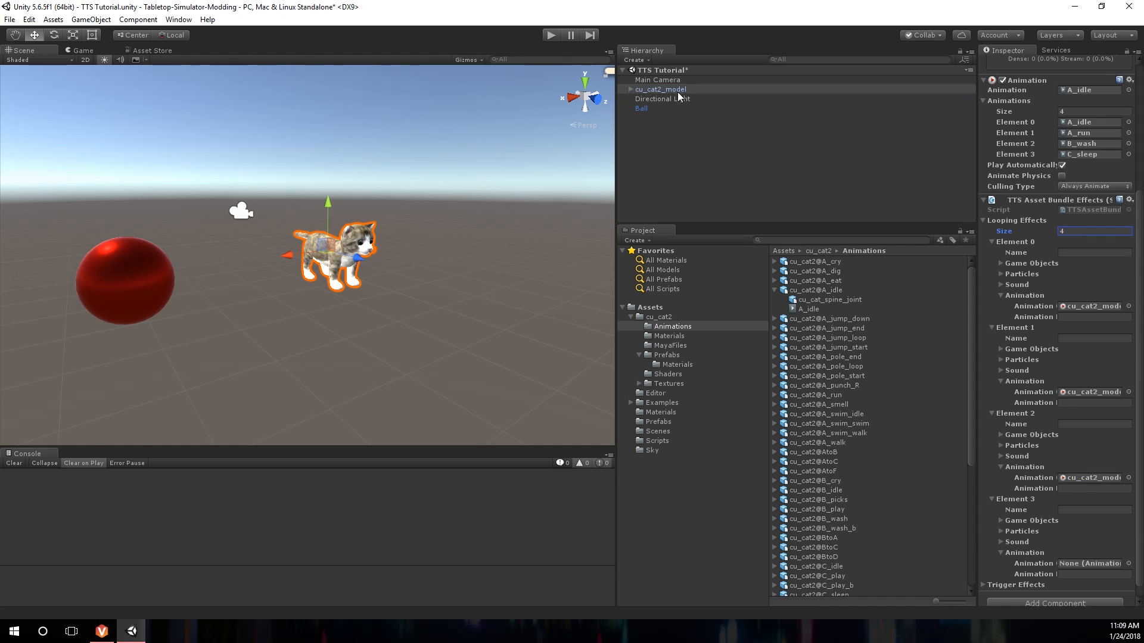
# Name the looping effects Idle, Run, Wash and Sleep, each linked to its cat clip
pyautogui.click(1094, 253)
pyautogui.write('Idle')
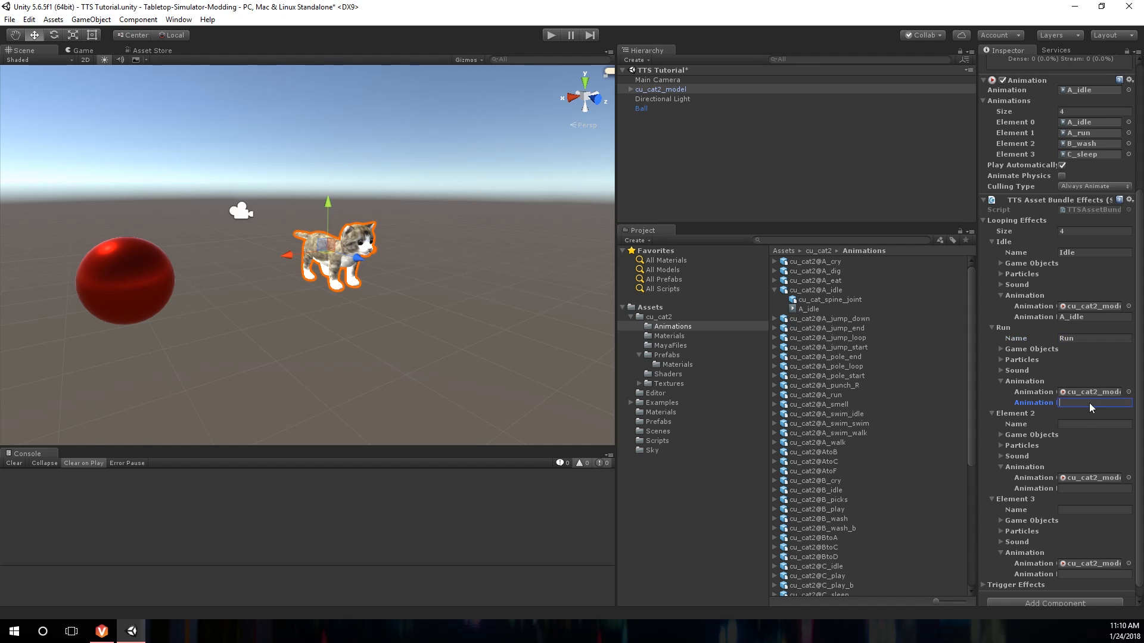
pyautogui.write('Wash')
pyautogui.click(1095, 575)
pyautogui.write('C_sleep')
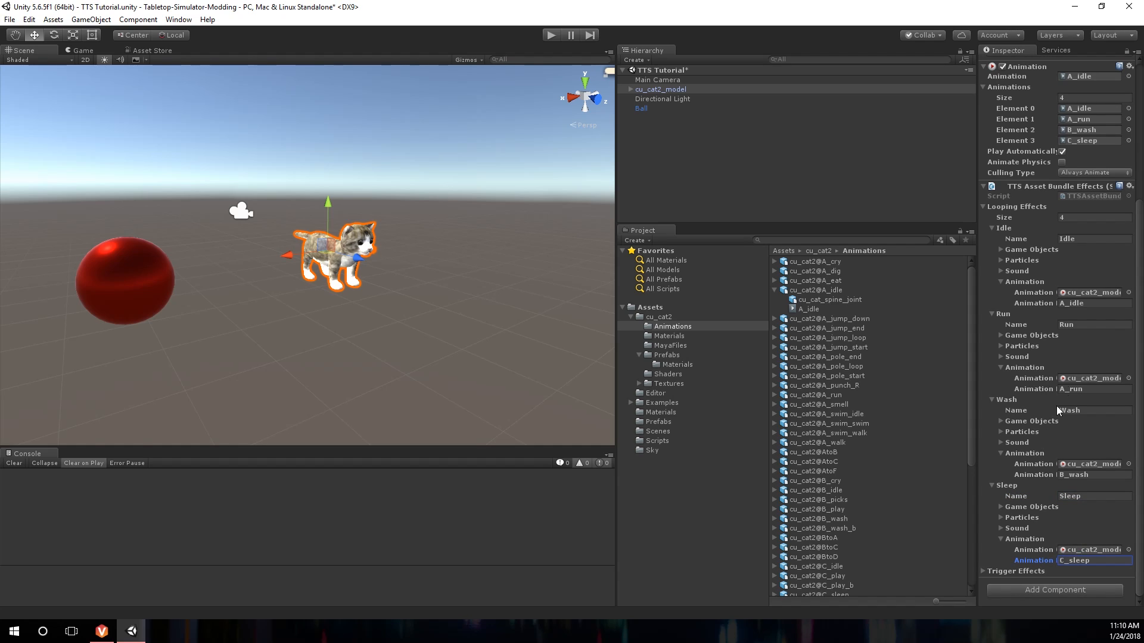
pyautogui.moveTo(1065, 531)
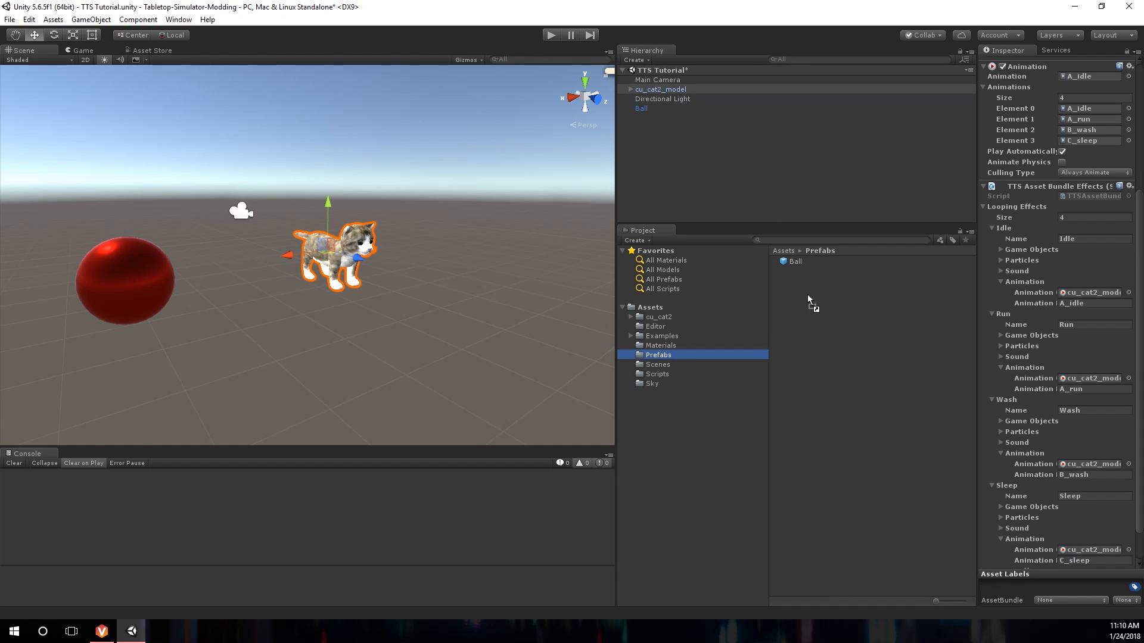
# Create the Kitty prefab, give it the AssetBundle name 'kitty kat', and build AssetBundles
pyautogui.click(813, 270)
pyautogui.write('Kitty')
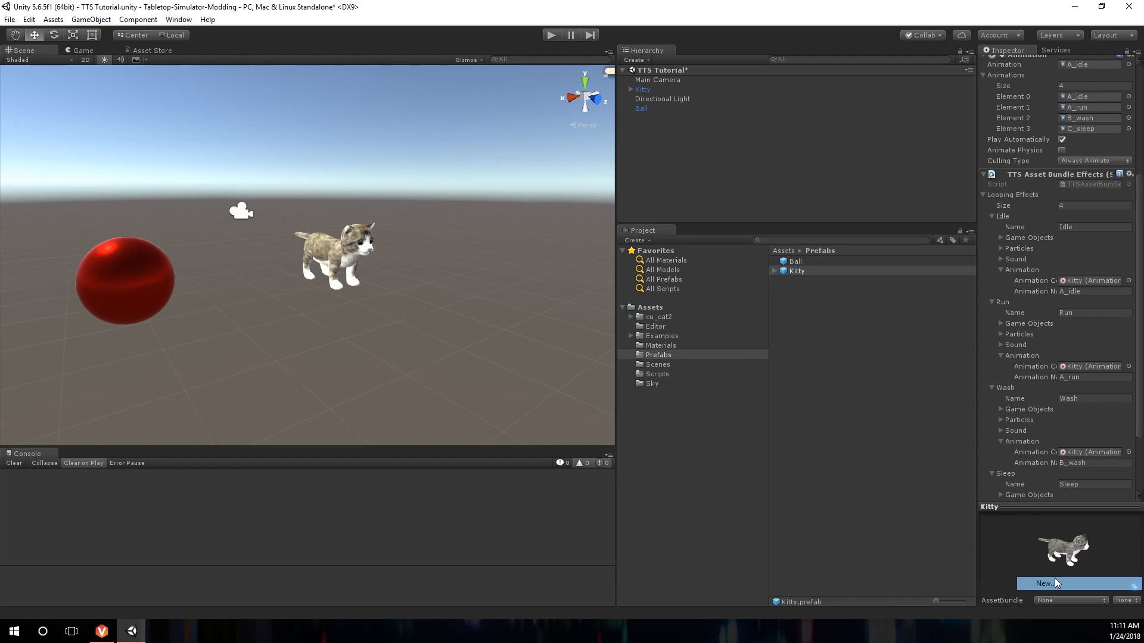
pyautogui.write('kitty kat')
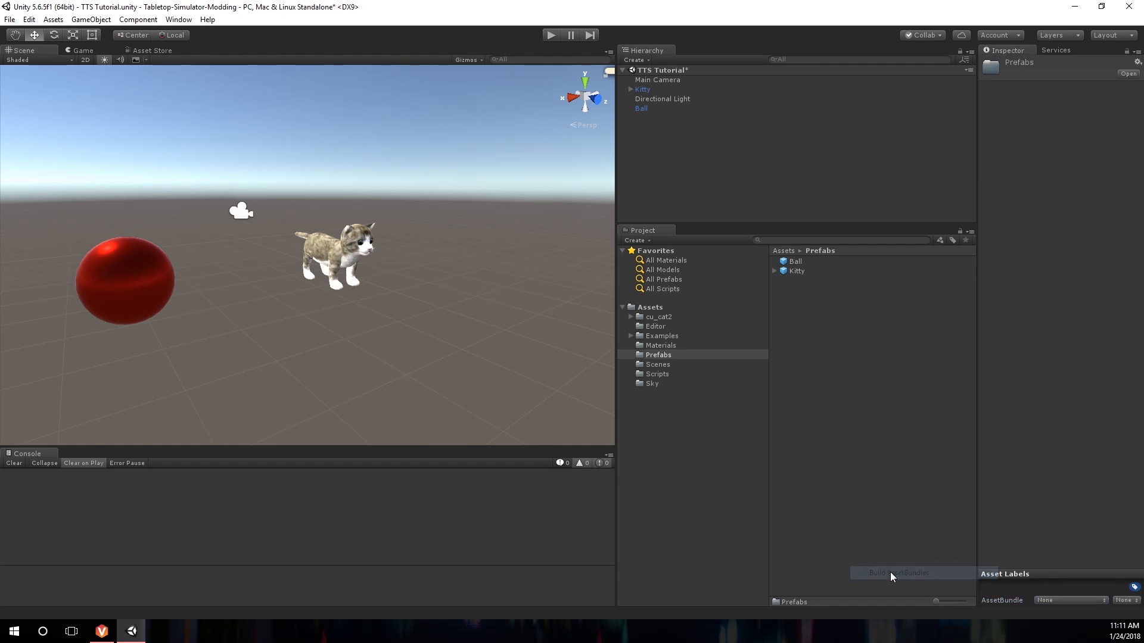
pyautogui.click(895, 573)
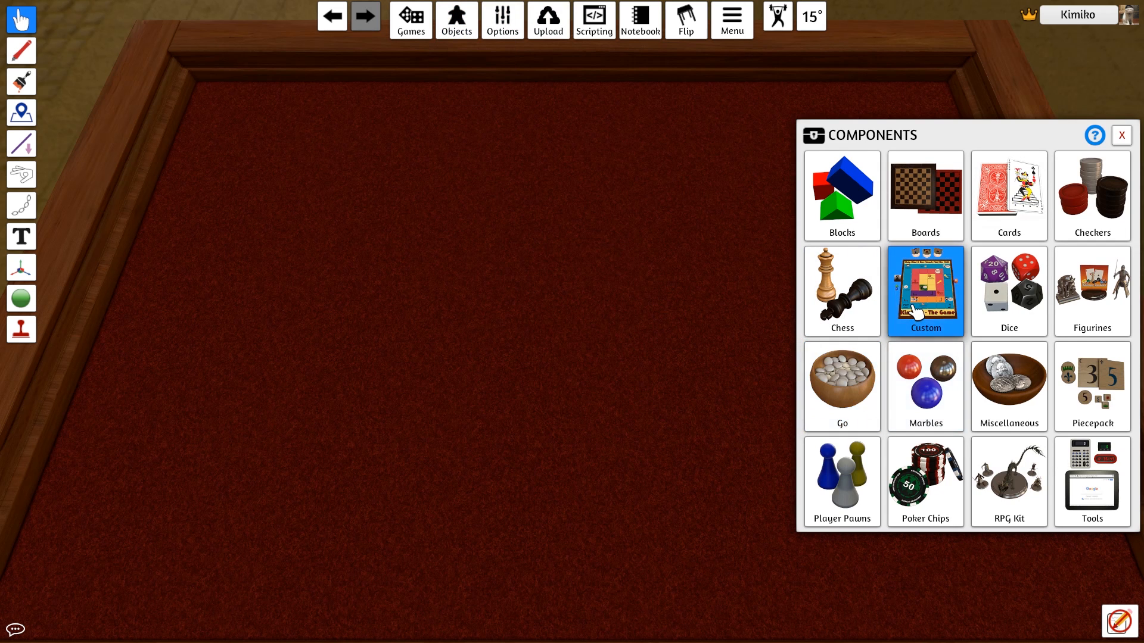
# Import the cat AssetBundle from the Steam cloud URL as a Figurine onto the table
pyautogui.click(924, 290)
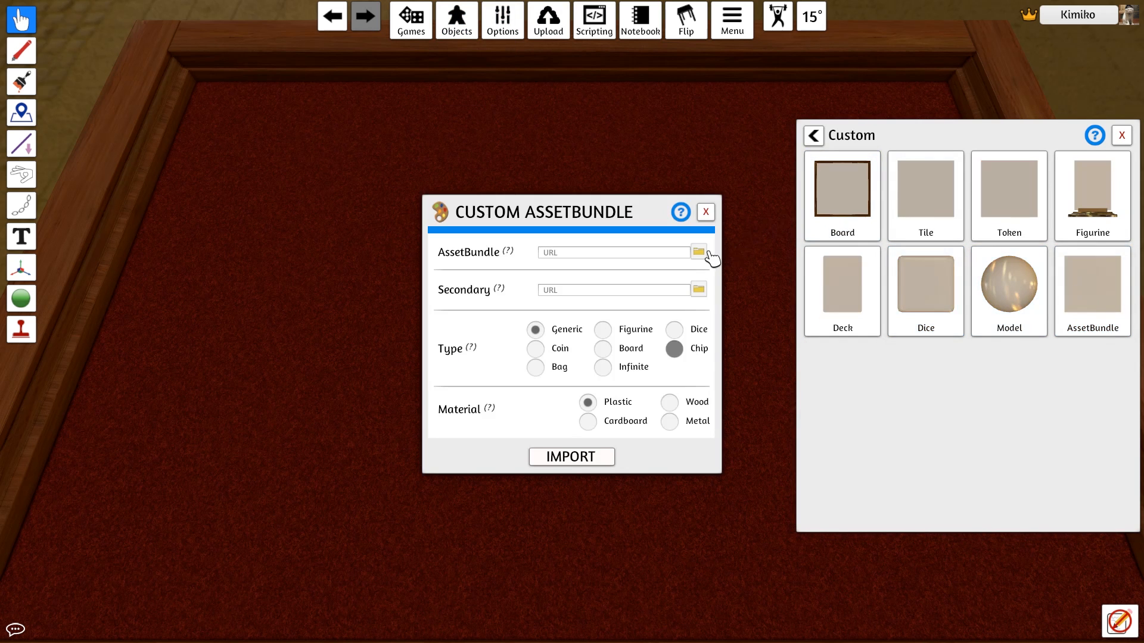
pyautogui.click(698, 251)
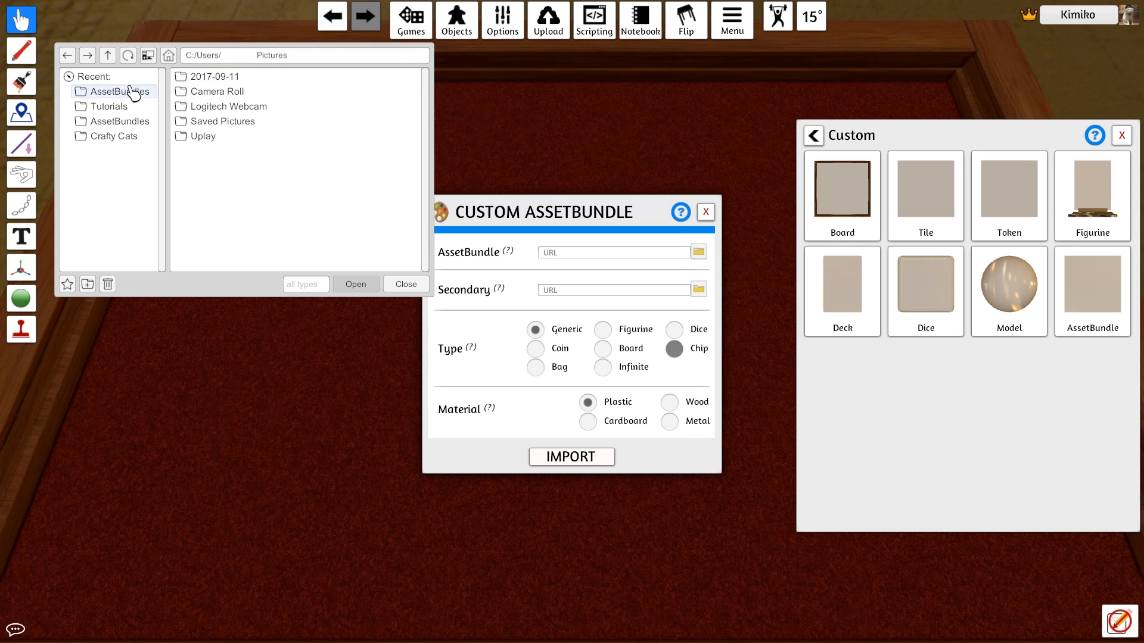
pyautogui.click(118, 92)
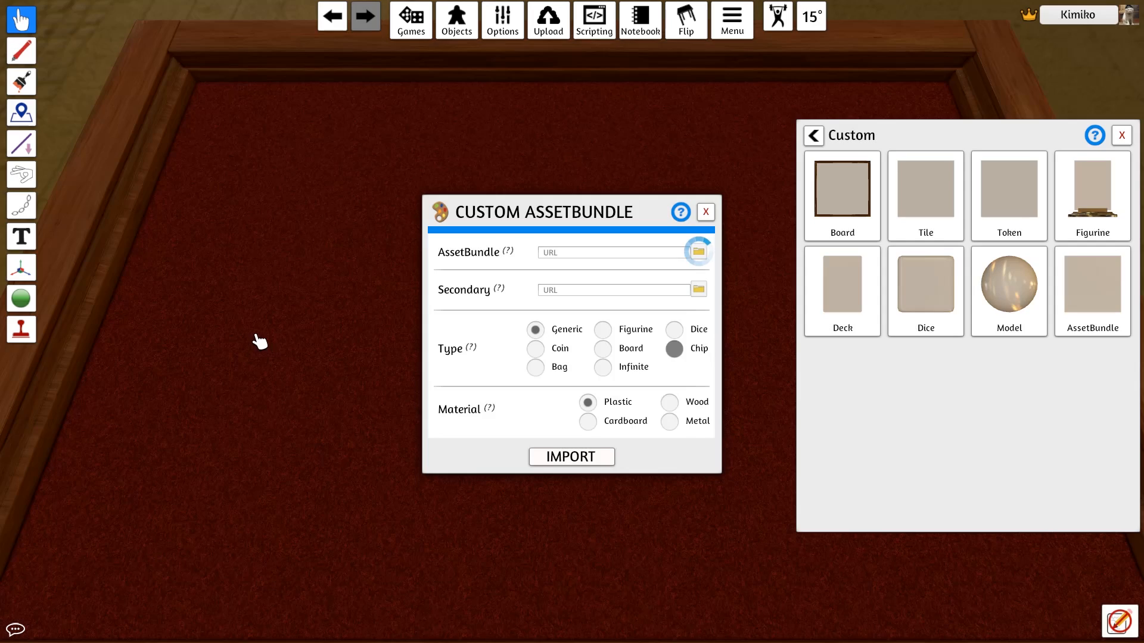
pyautogui.write('http://cloud-3.steamusercontent.com/')
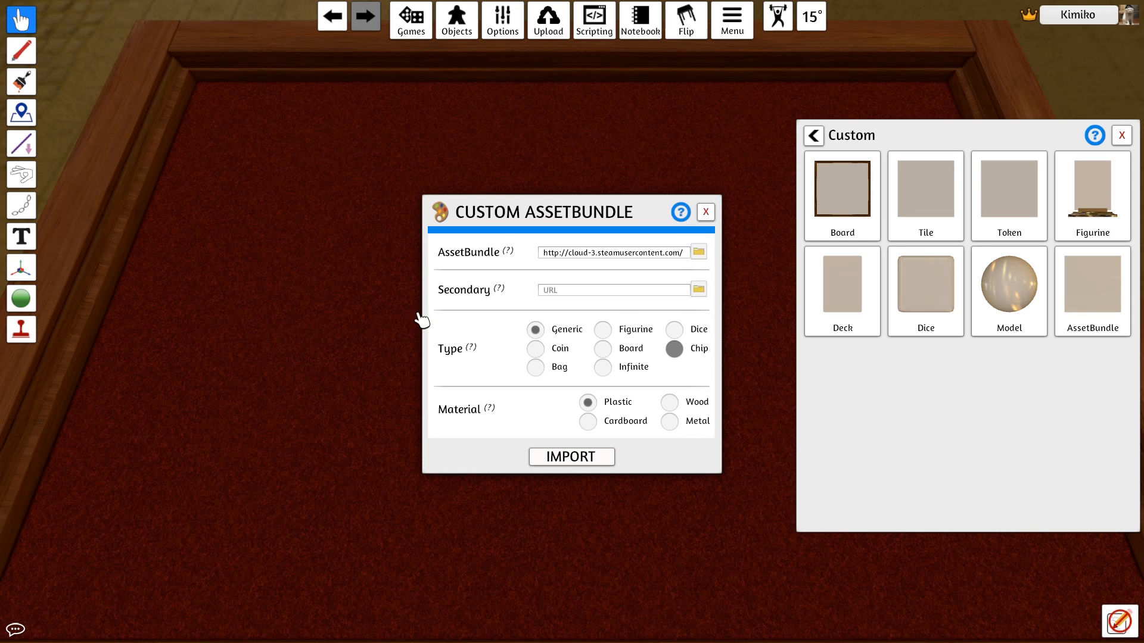
pyautogui.click(602, 329)
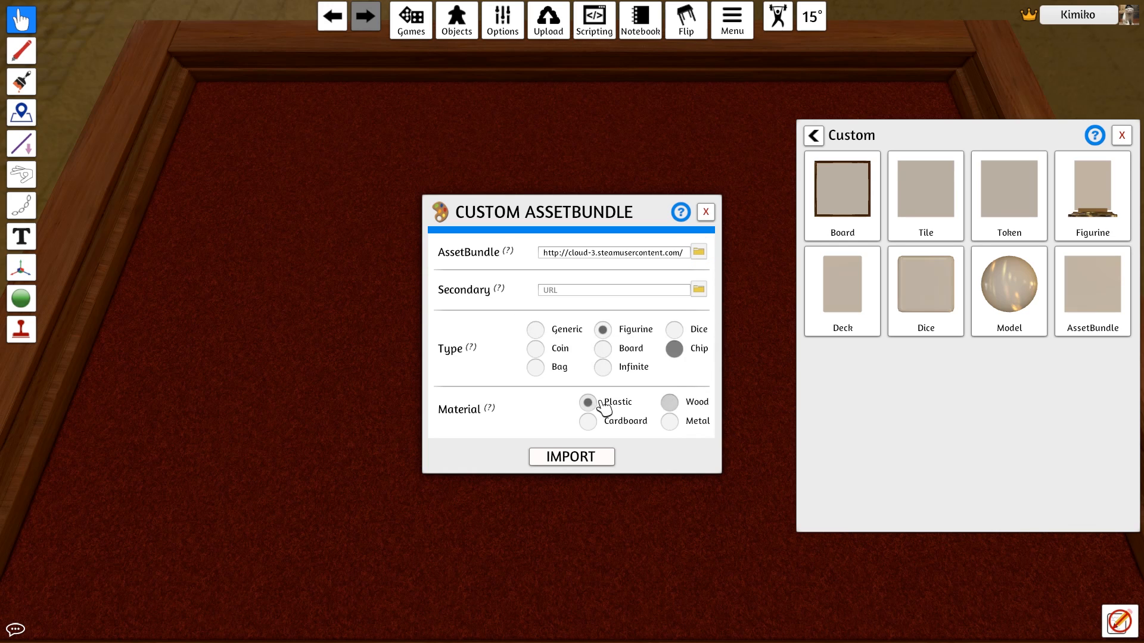
pyautogui.click(571, 457)
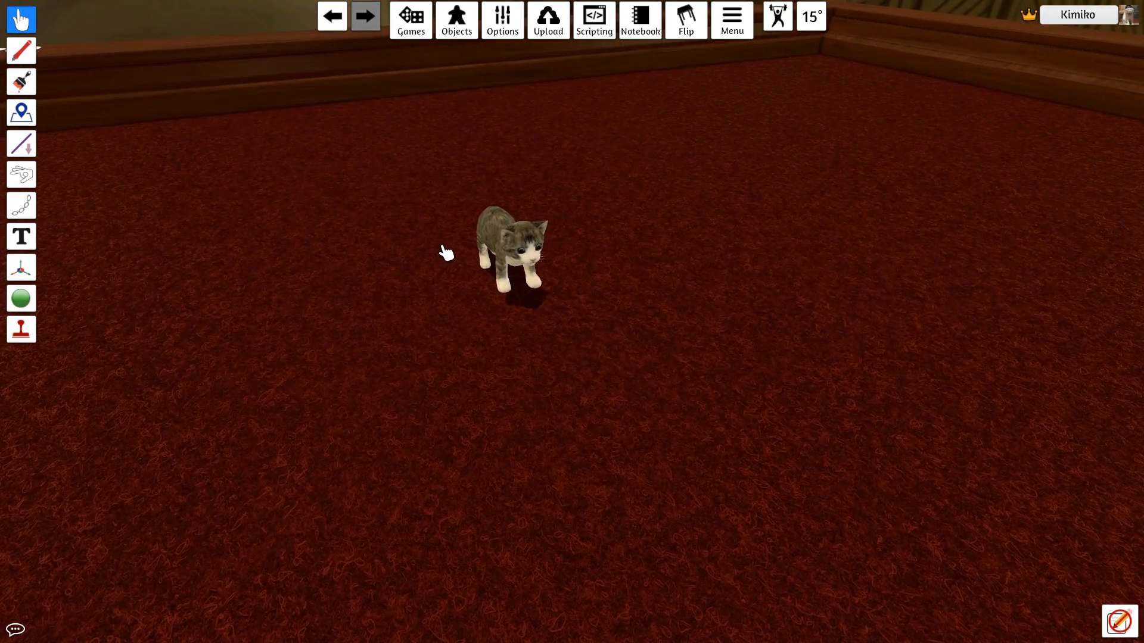
# Cycle the kitten through its looping effects from its right-click menu
pyautogui.rightClick(499, 251)
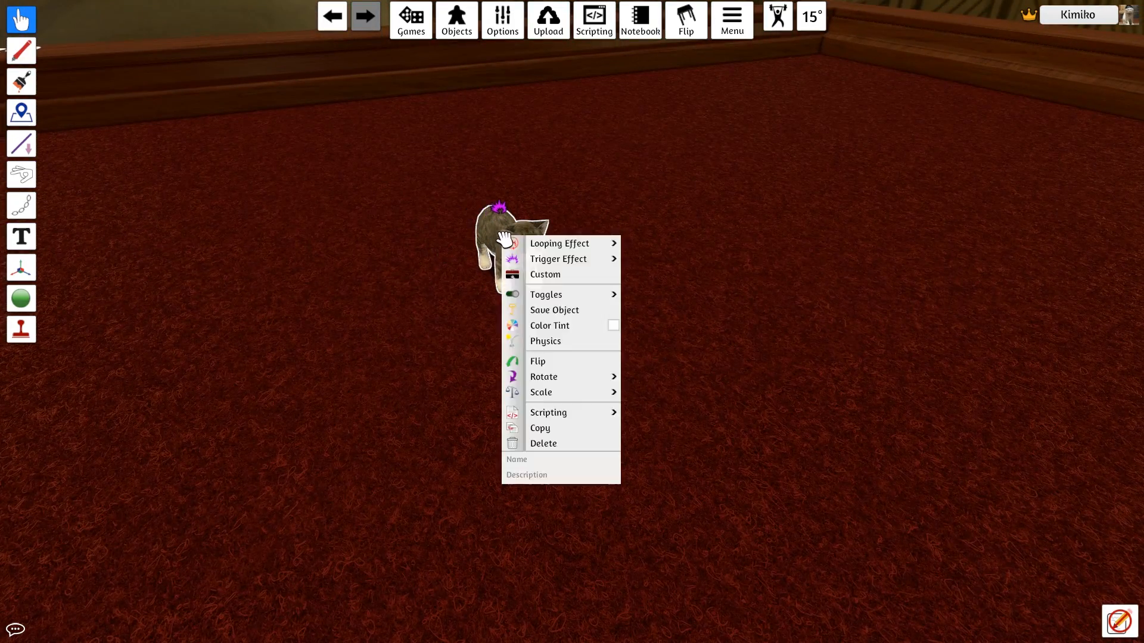
pyautogui.click(559, 243)
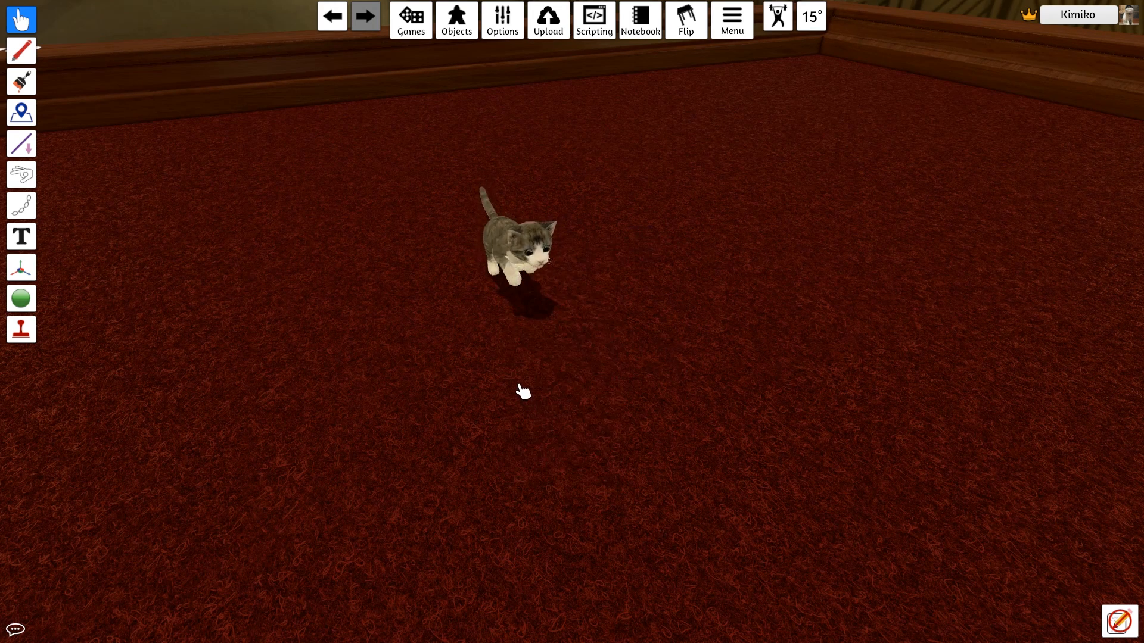
pyautogui.rightClick(510, 248)
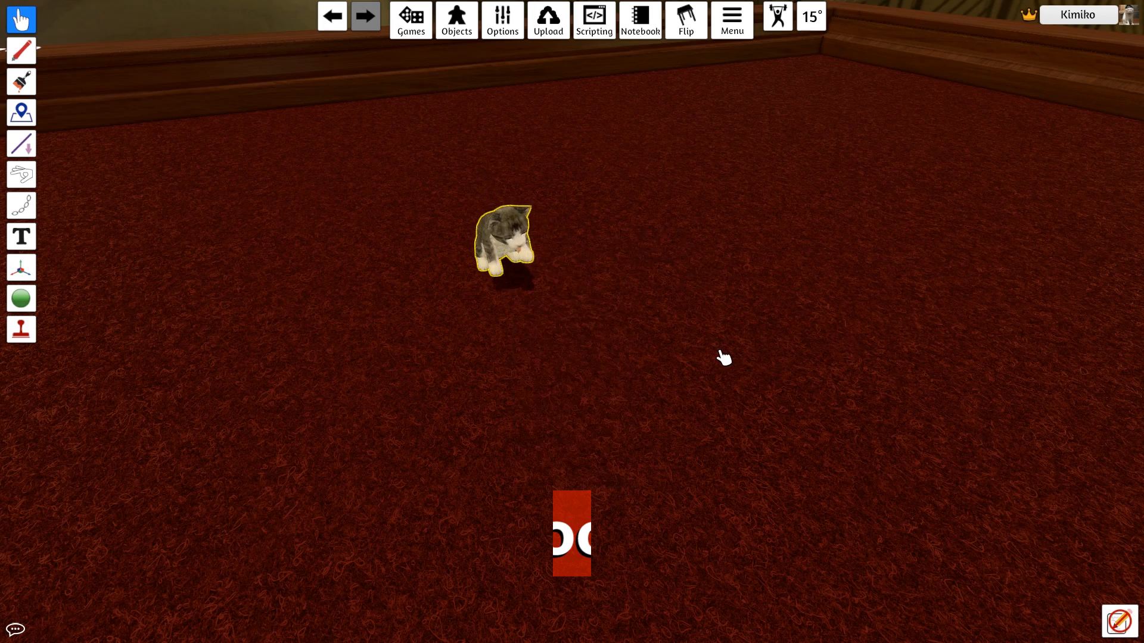
pyautogui.rightClick(501, 241)
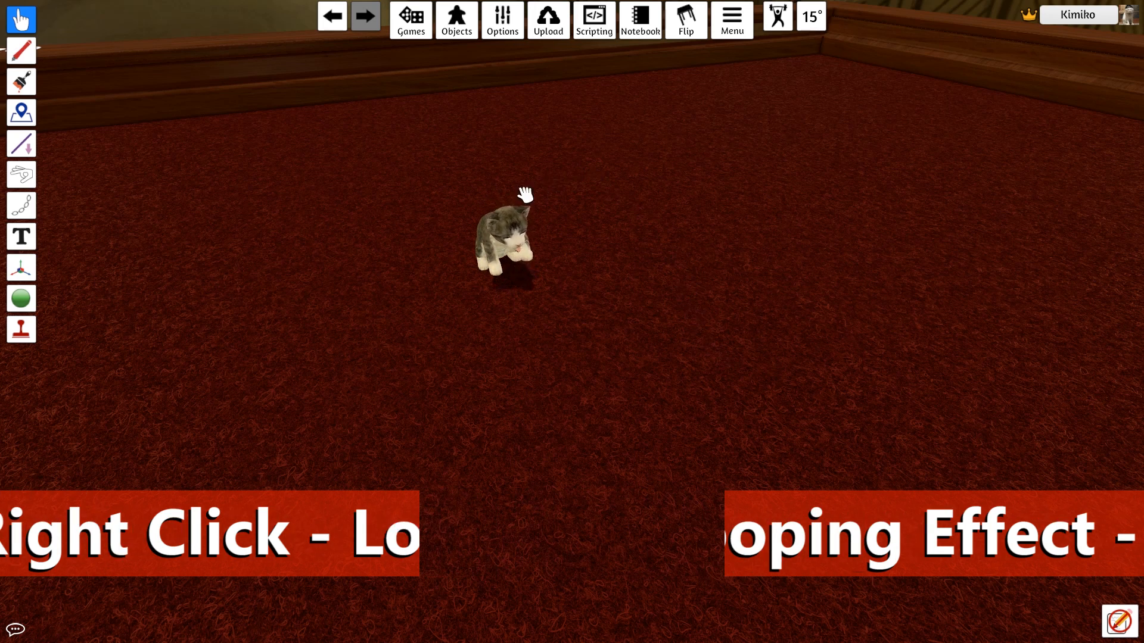
pyautogui.rightClick(503, 241)
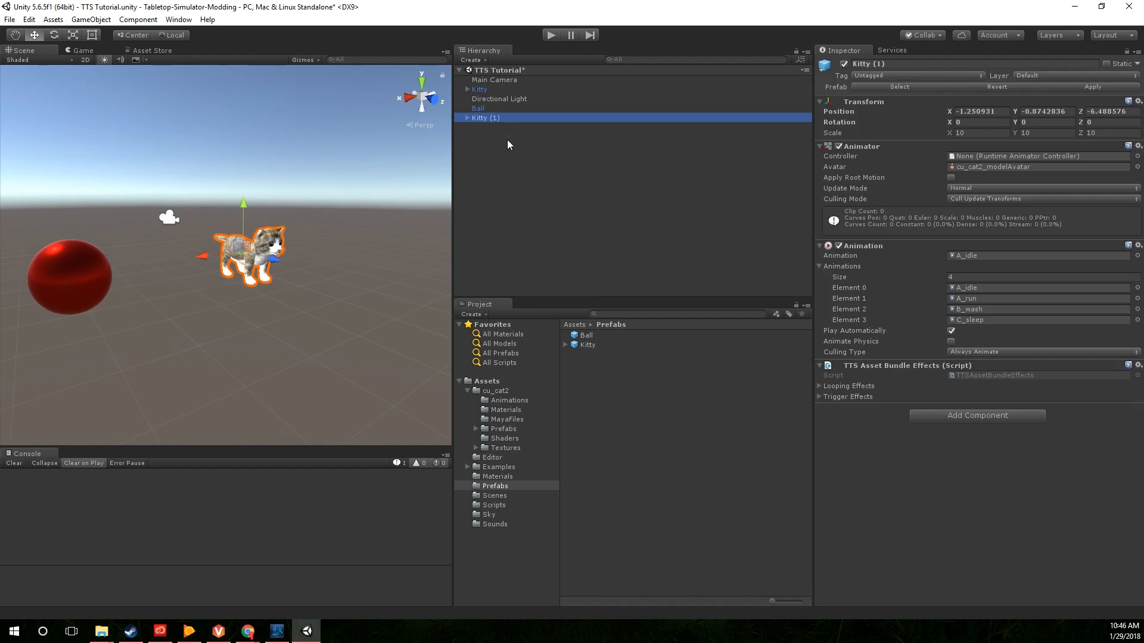
# Rename Kitty (1) to Kitty2 and add a trigger effect playing A_dig with the digging sound
pyautogui.doubleClick(484, 117)
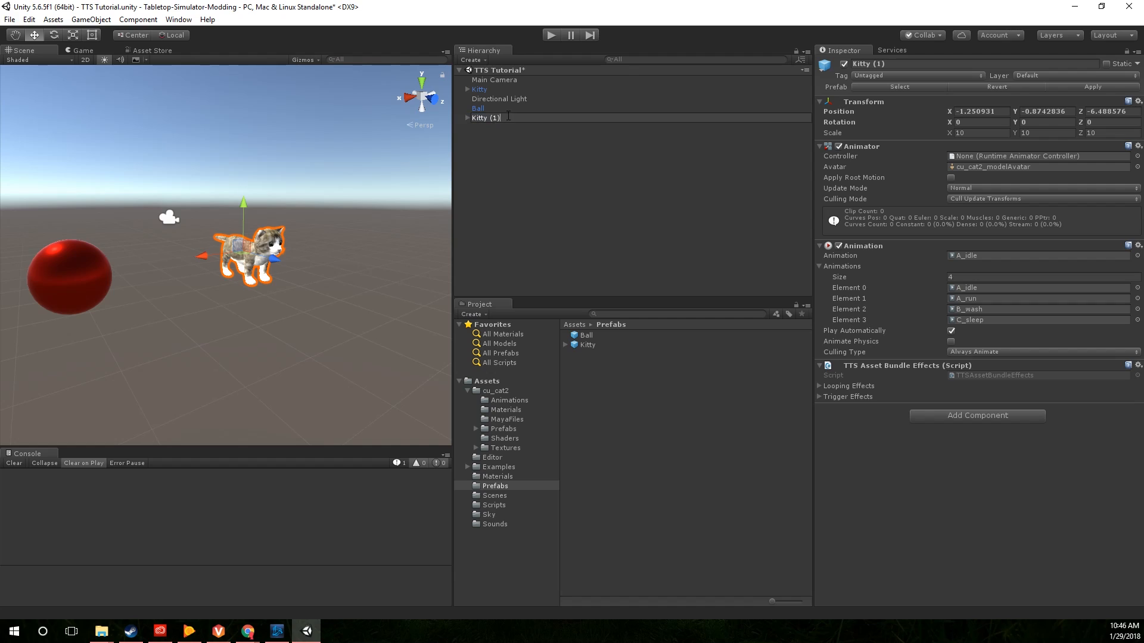
pyautogui.write('Kitty2')
pyautogui.click(1040, 277)
pyautogui.write('5')
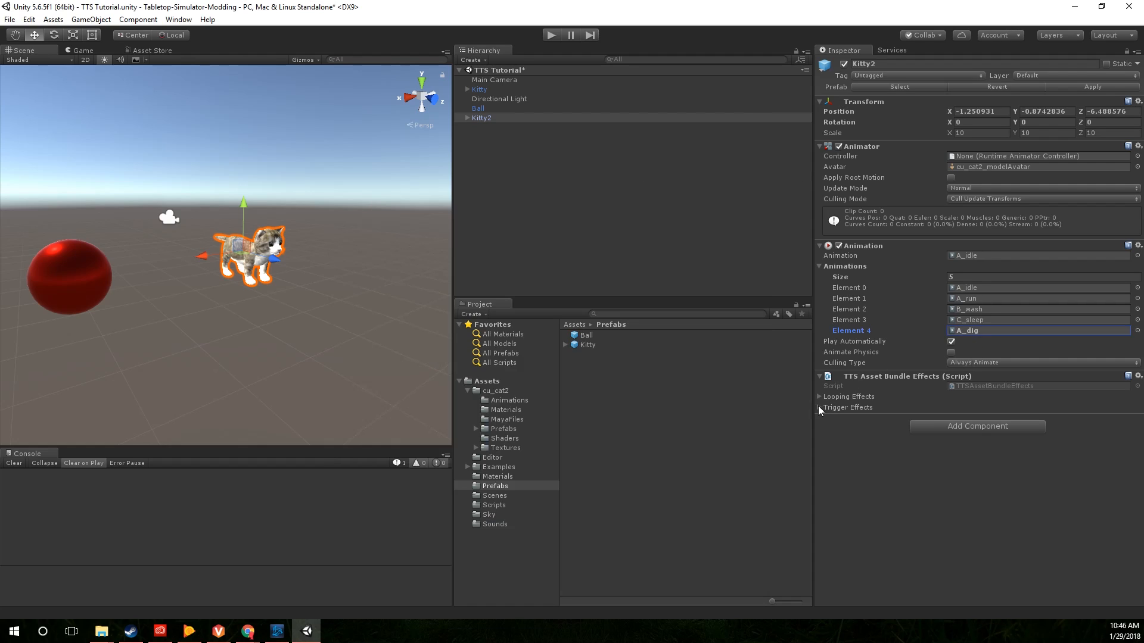
pyautogui.click(821, 407)
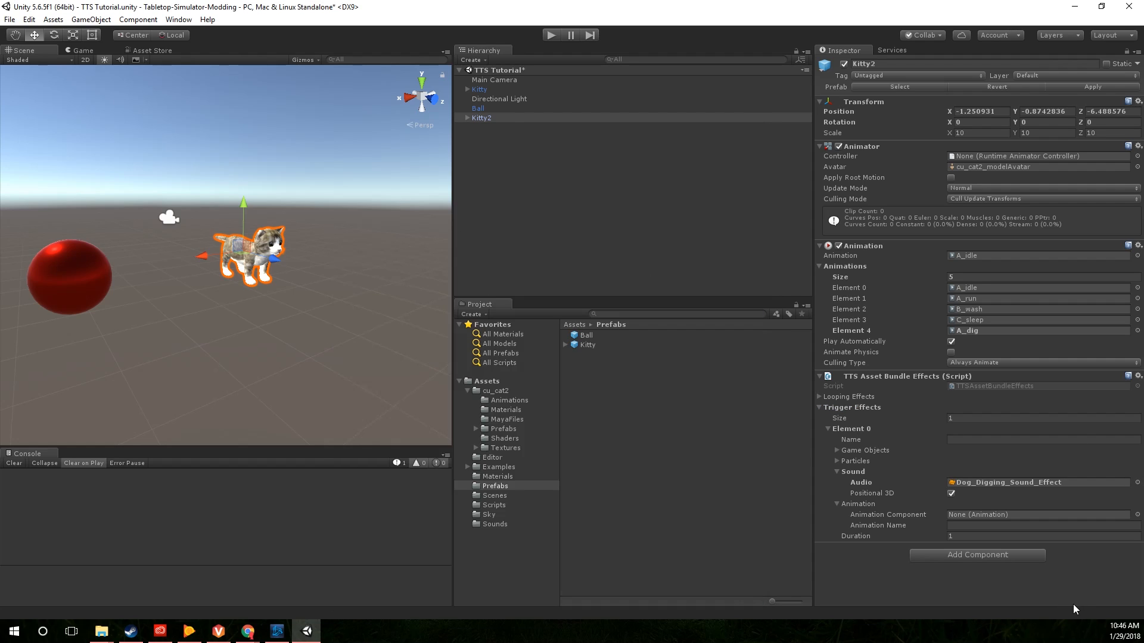
pyautogui.click(1035, 482)
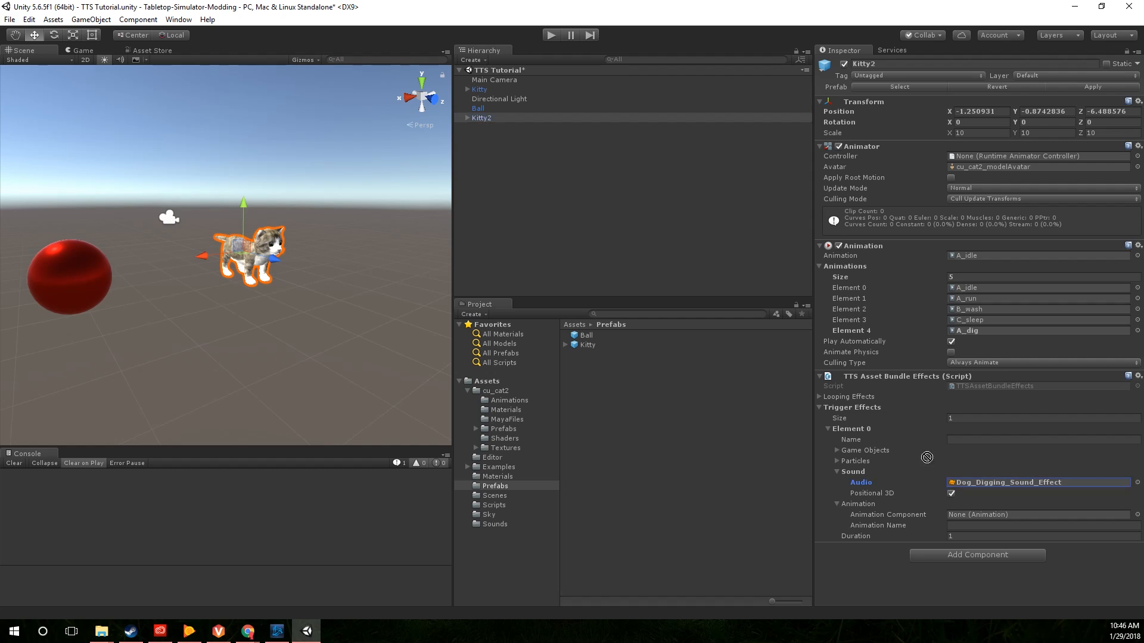
pyautogui.click(1038, 514)
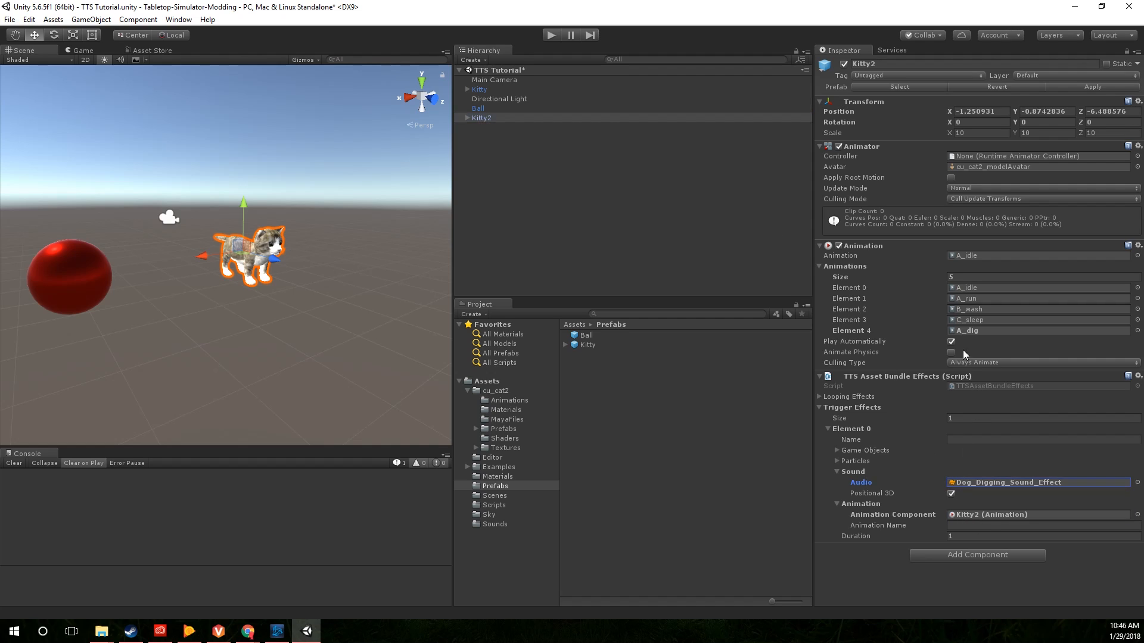
pyautogui.click(1043, 526)
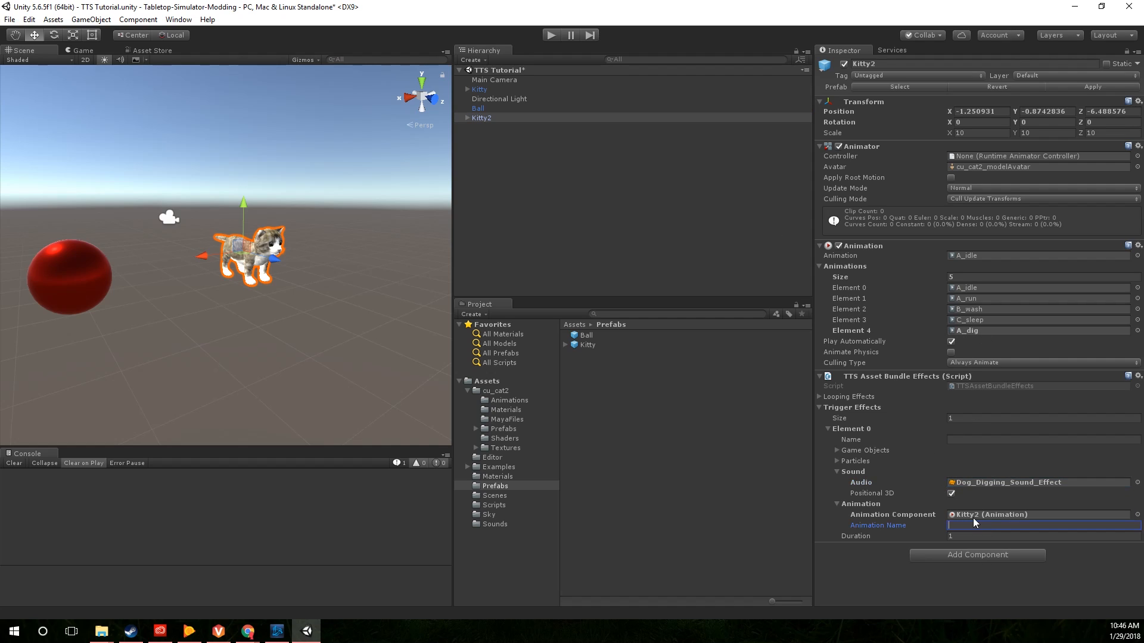
pyautogui.write('A_dig')
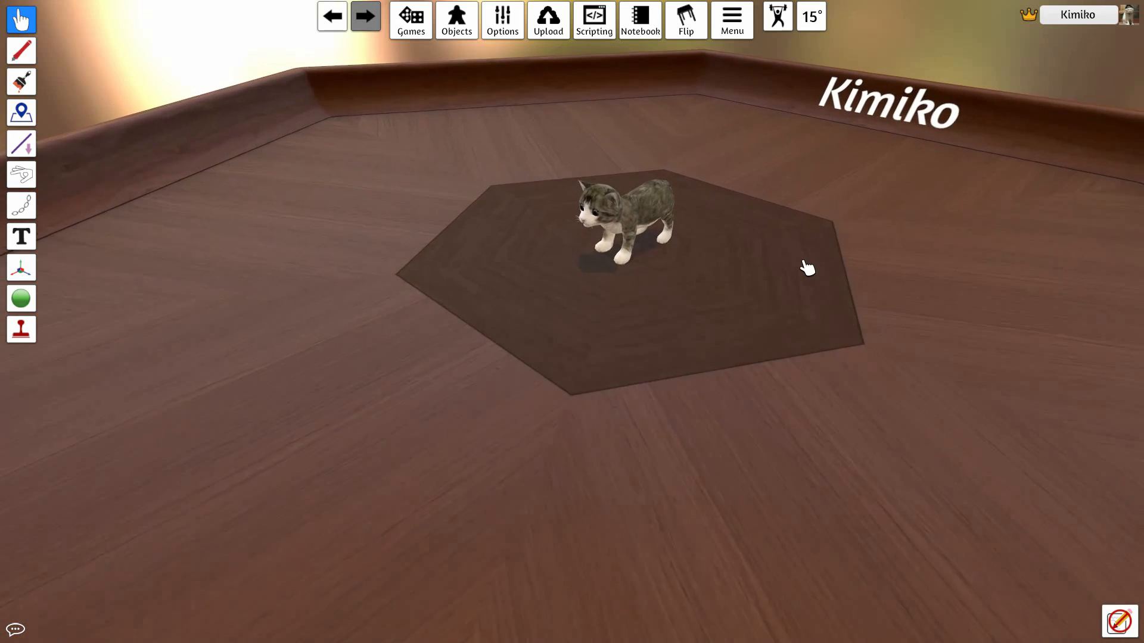
# Open the updated kitten's object options to view its looping and trigger effects
pyautogui.rightClick(613, 234)
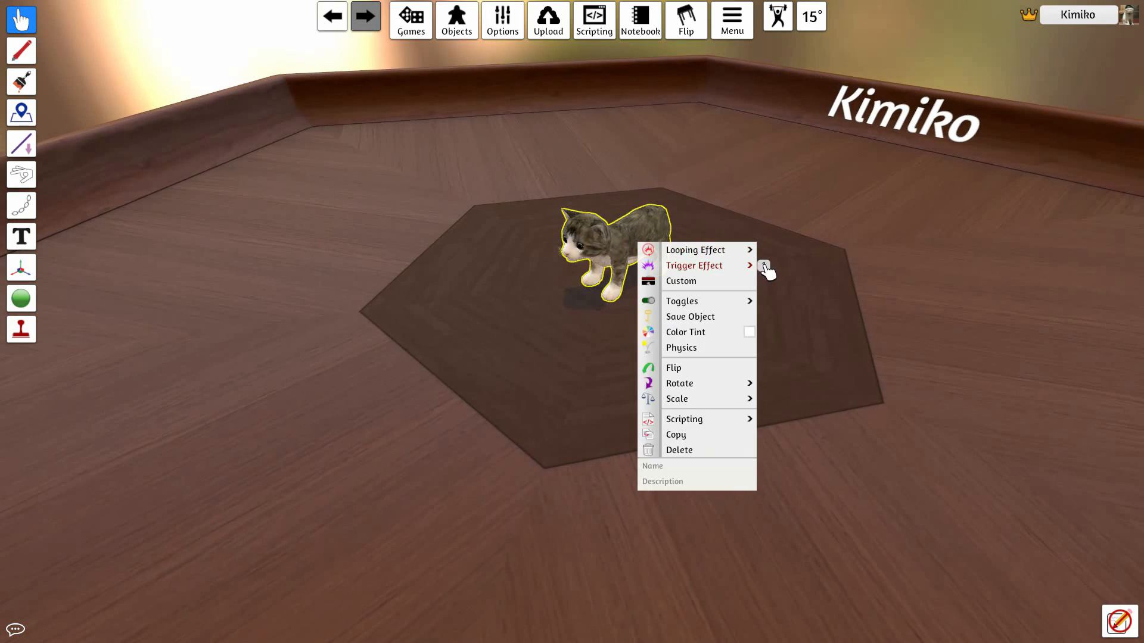